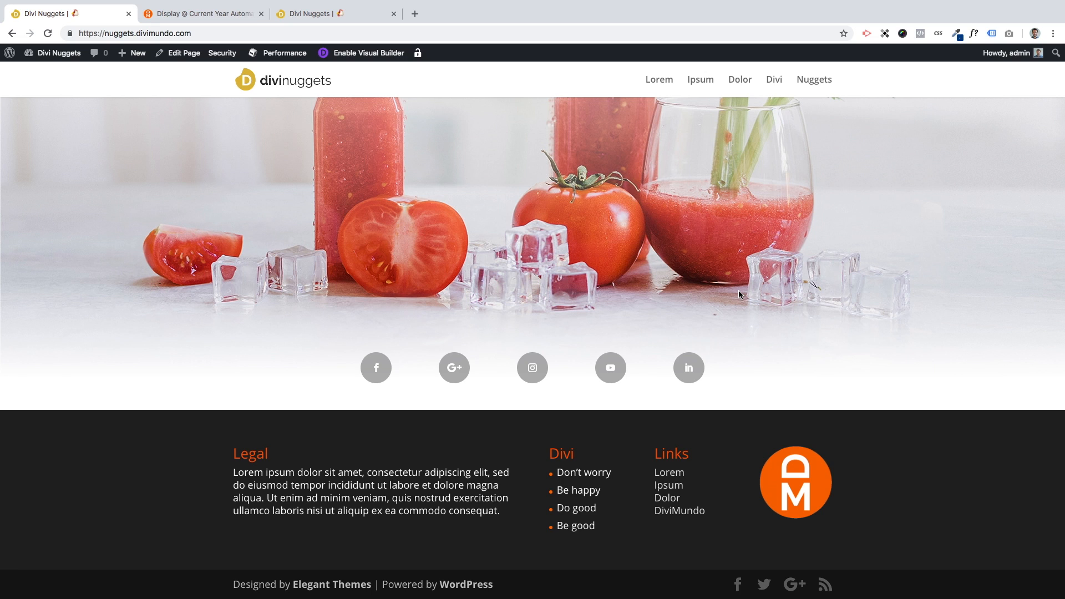
mouse_move(223, 375)
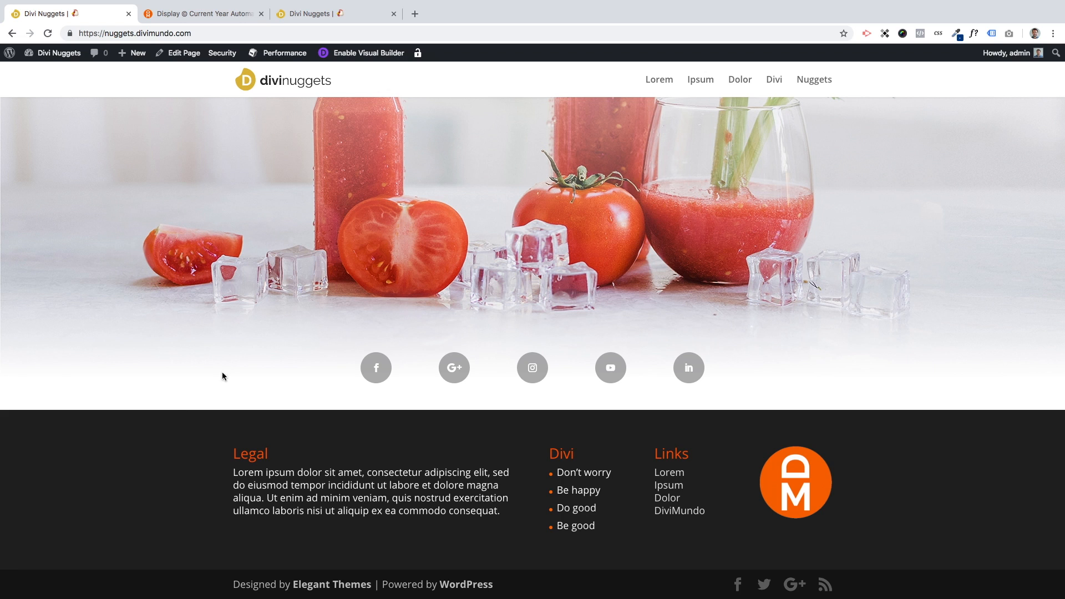
mouse_move(257, 596)
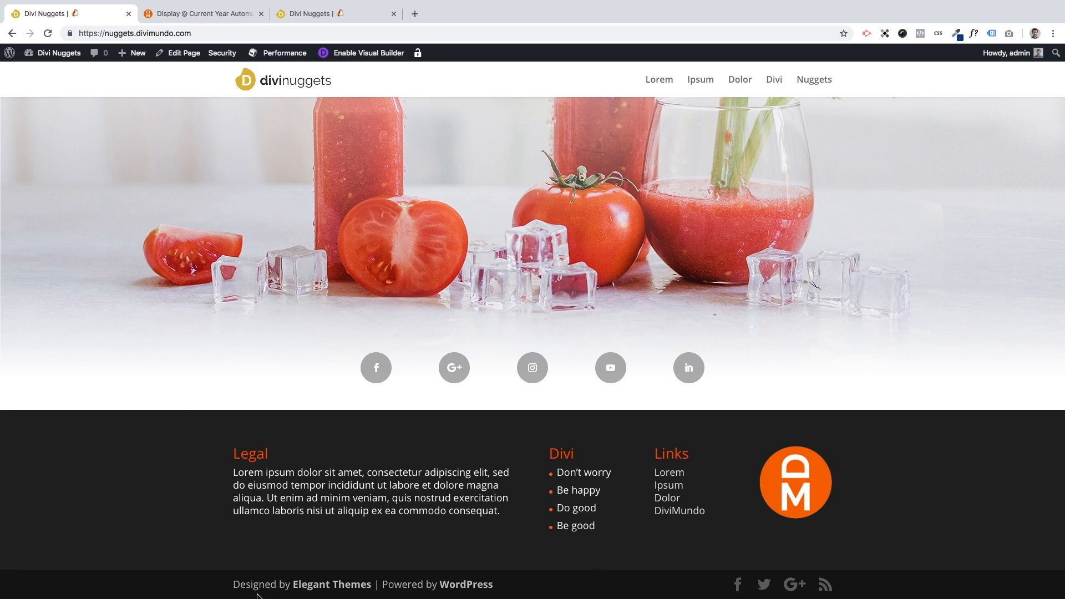
mouse_move(326, 598)
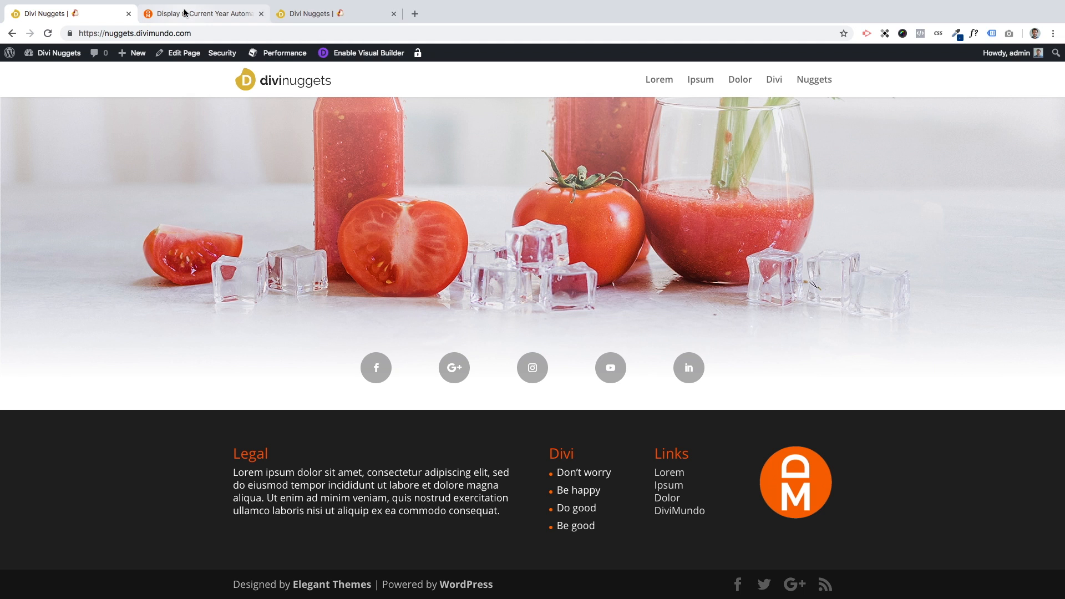
- Switch to the DiviMundo current-year tutorial and scroll to its functions.php step
click(202, 13)
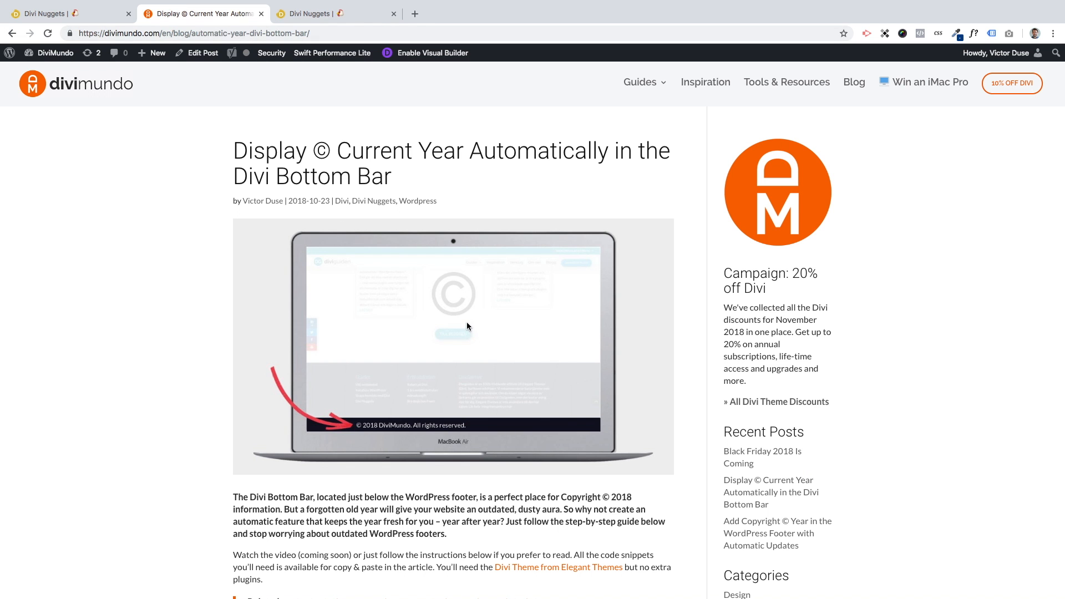
scroll(down, 3)
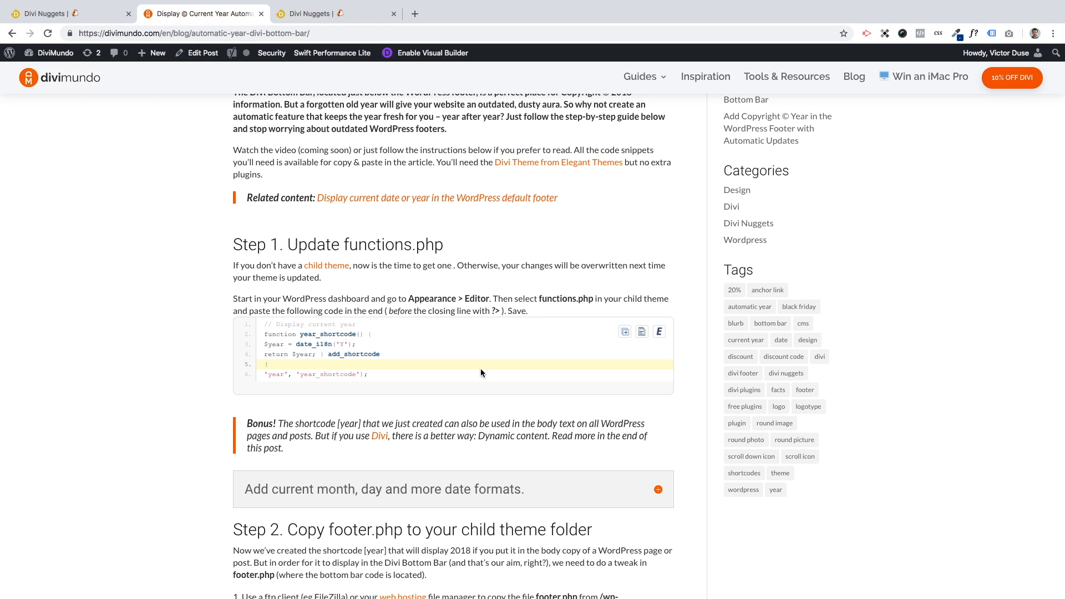
scroll(up, 3)
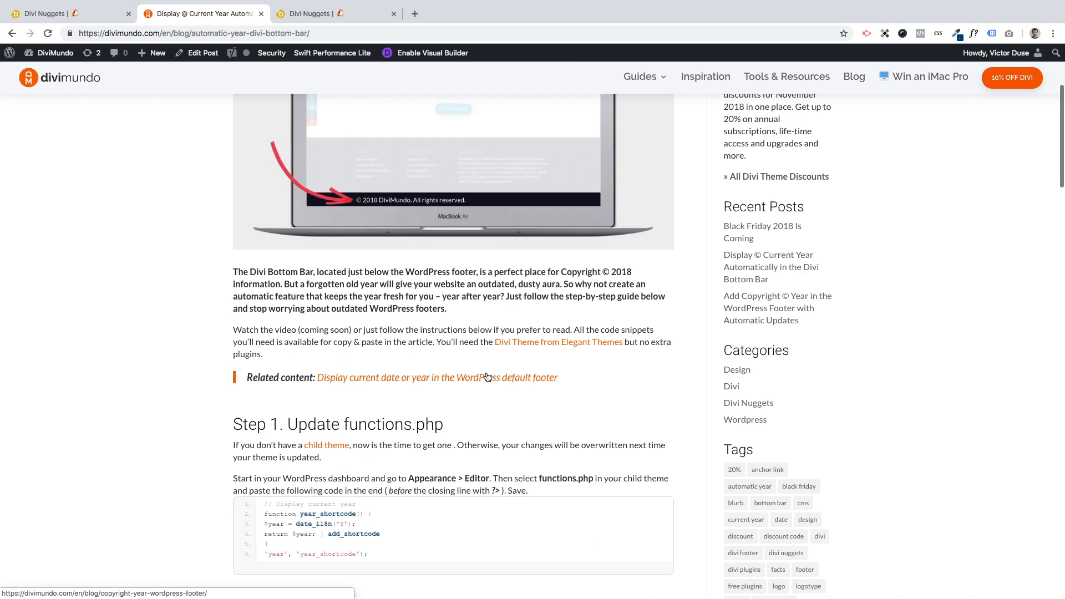
scroll(down, 3)
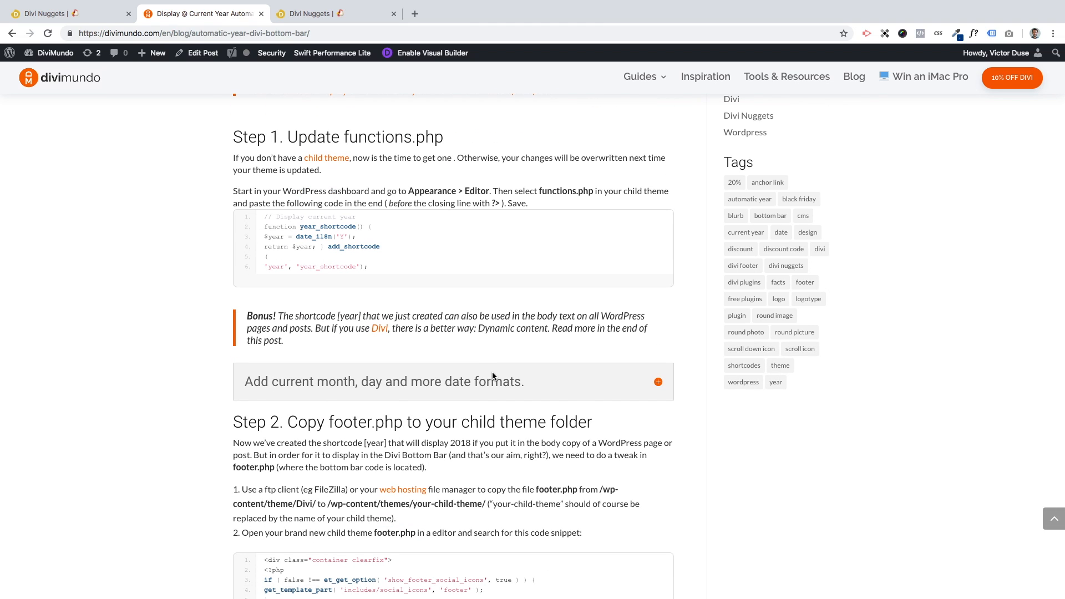
mouse_move(464, 363)
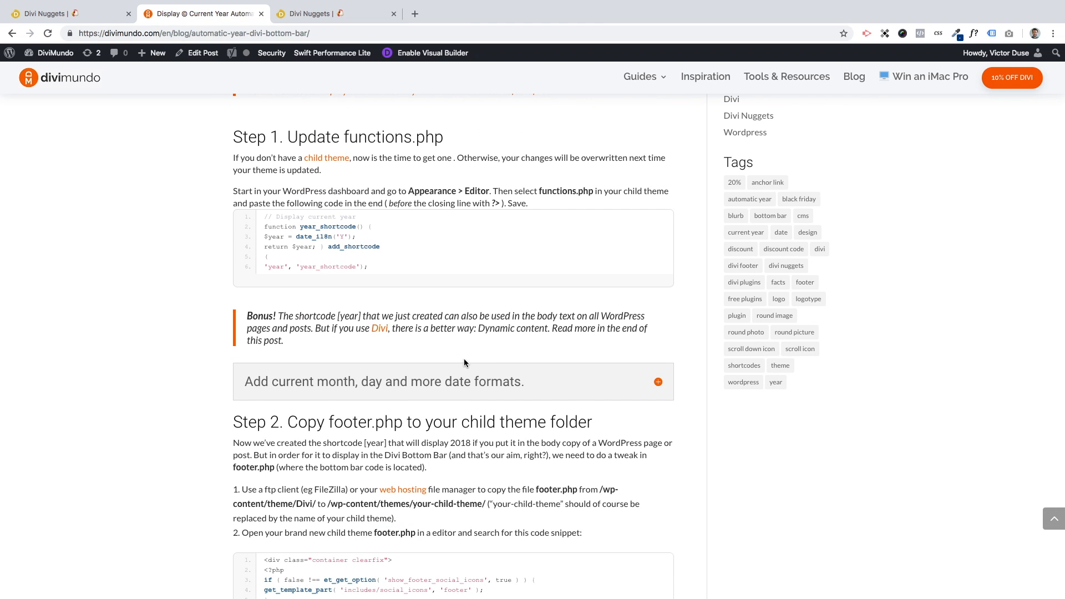
mouse_move(446, 356)
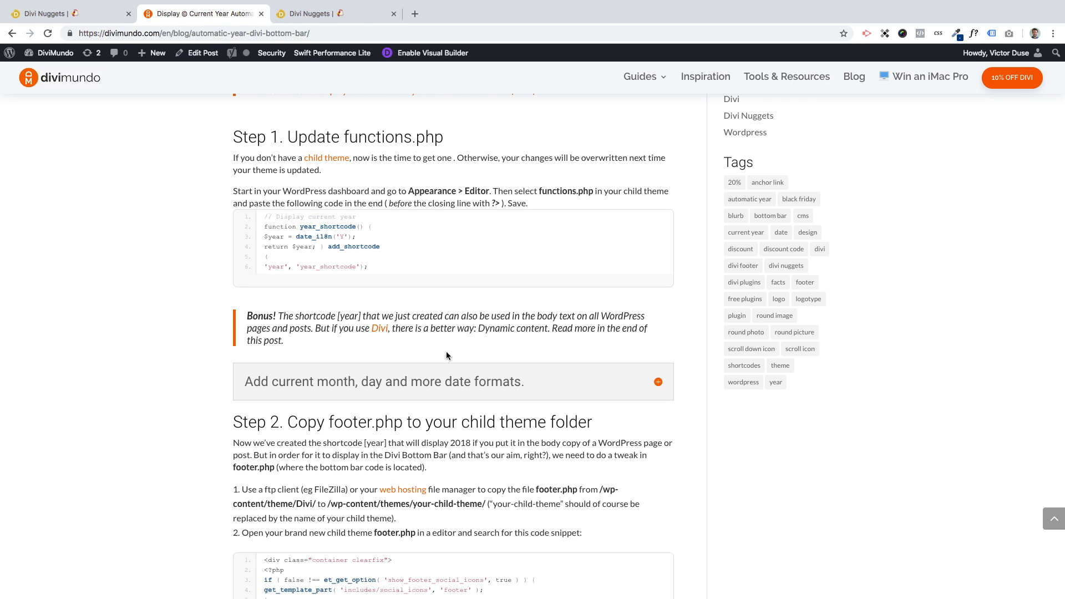
click(432, 247)
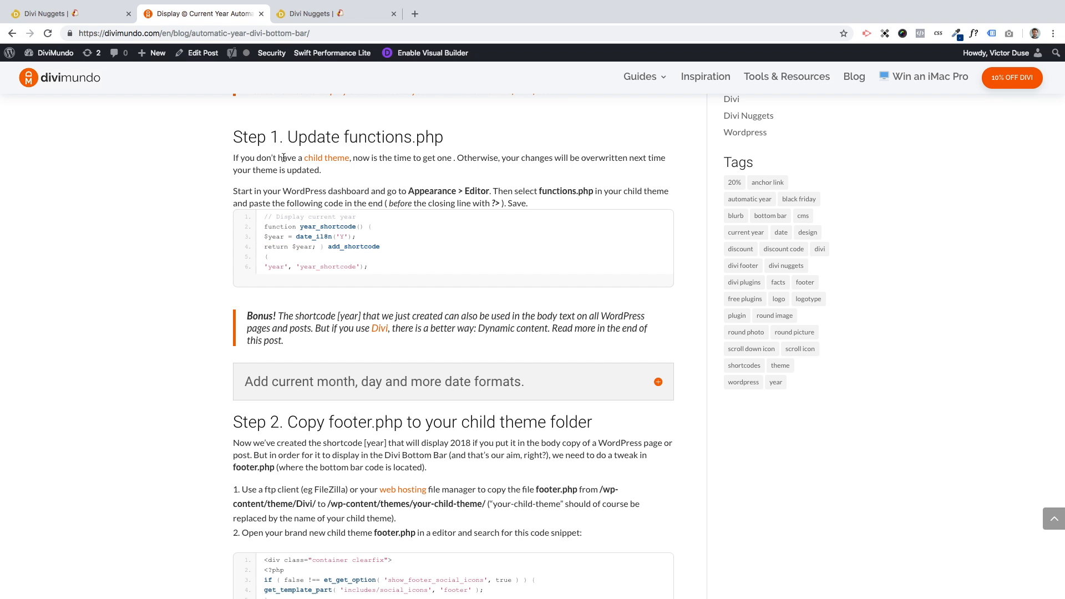
scroll(up, 3)
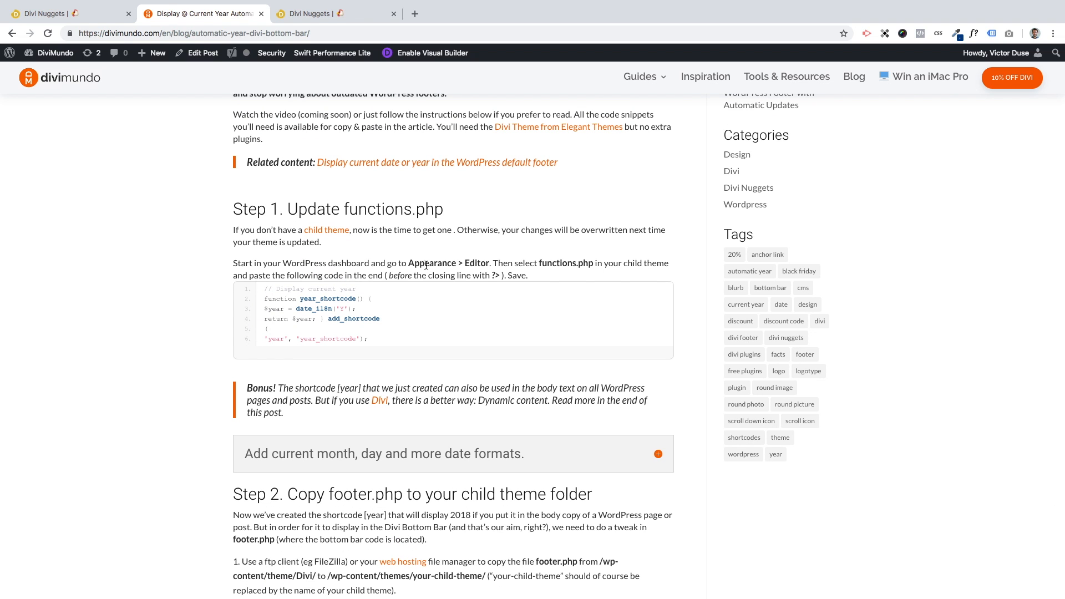
mouse_move(405, 257)
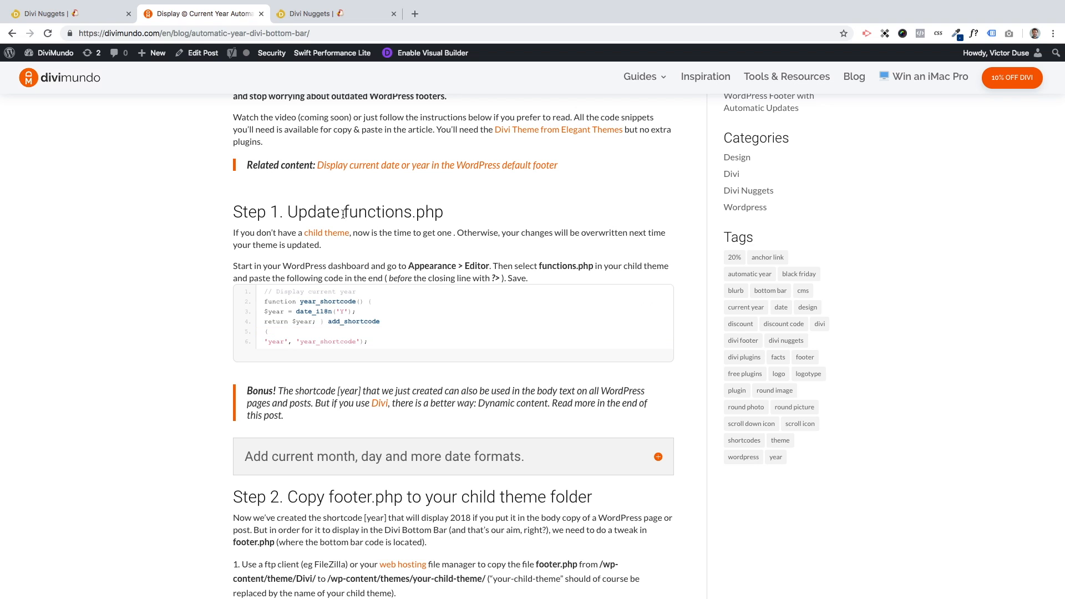
mouse_move(486, 260)
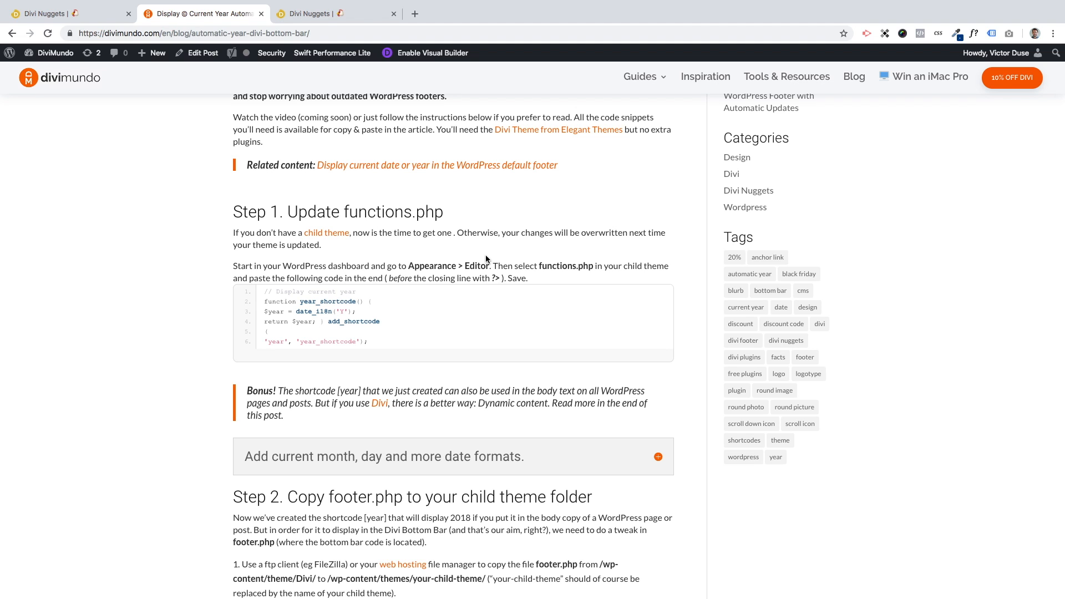
scroll(down, 3)
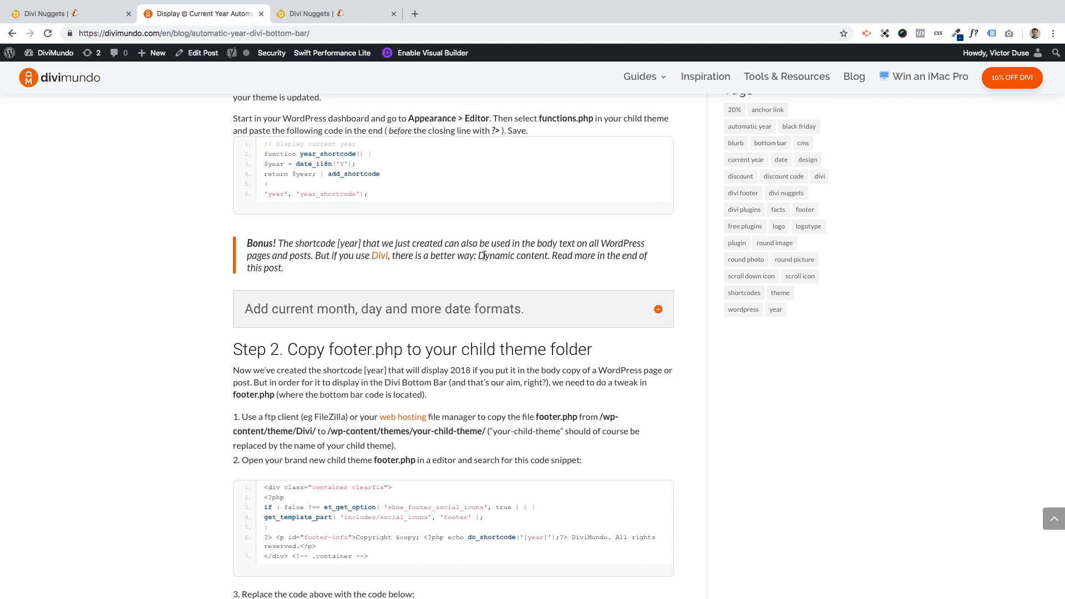
mouse_move(517, 213)
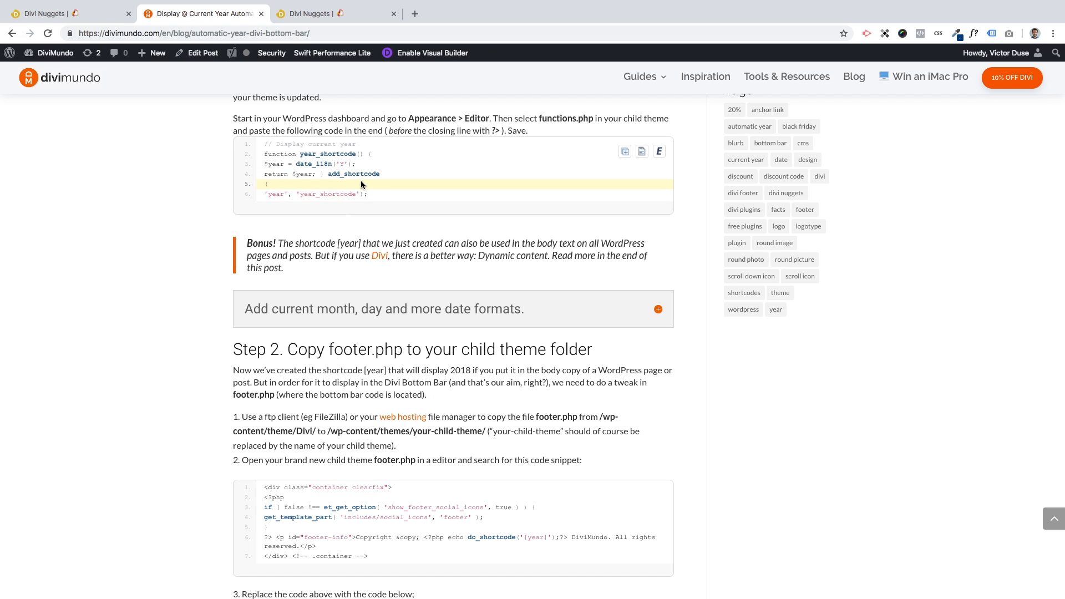
mouse_move(366, 188)
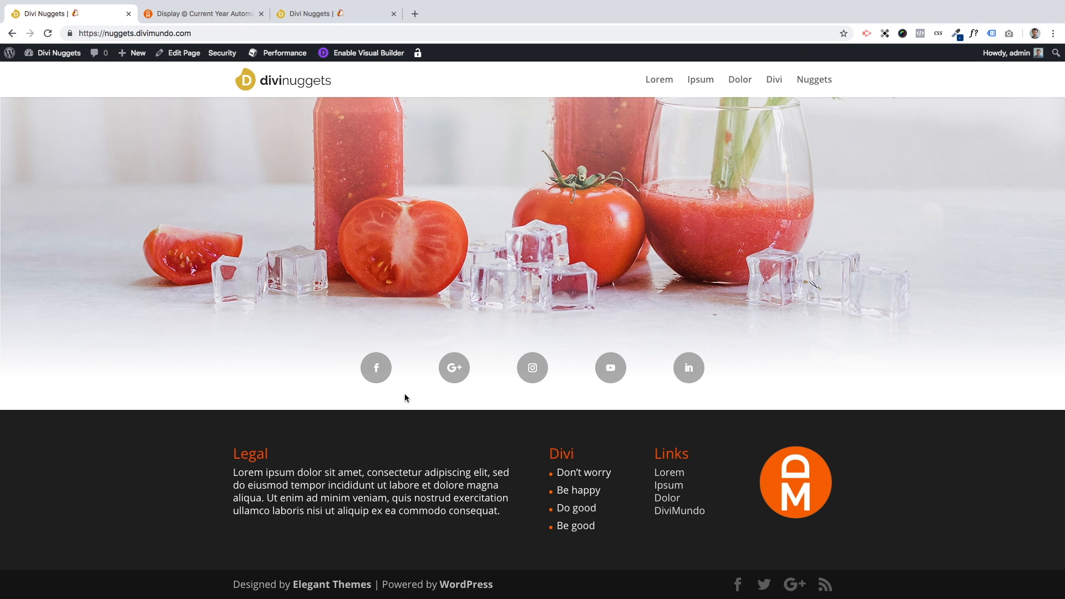
mouse_move(168, 402)
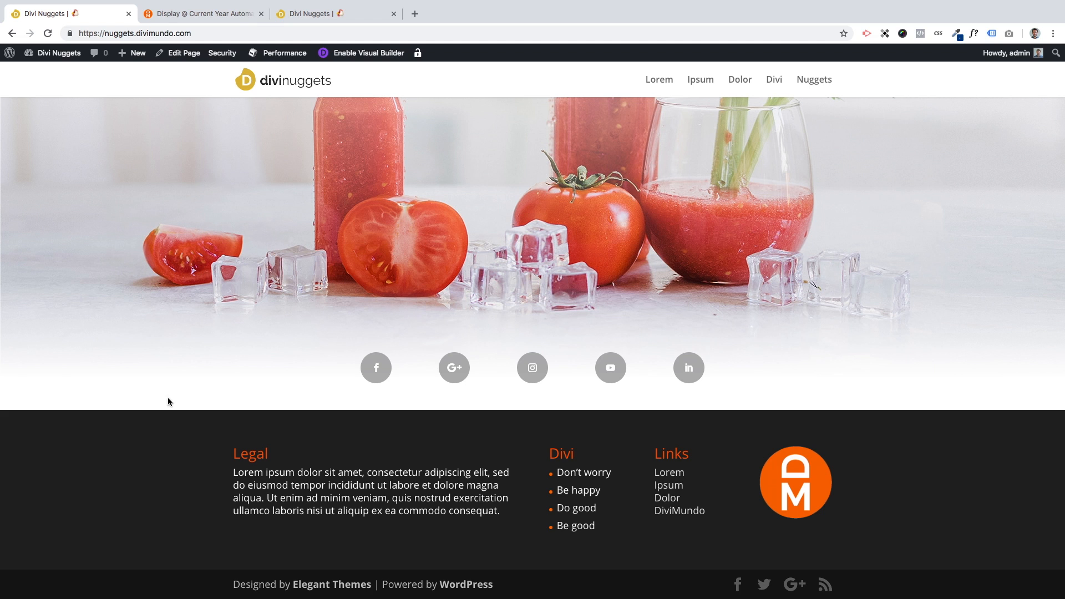
- Go to Appearance > Editor on the DiviMundo child theme's style.css and list its themes
click(60, 53)
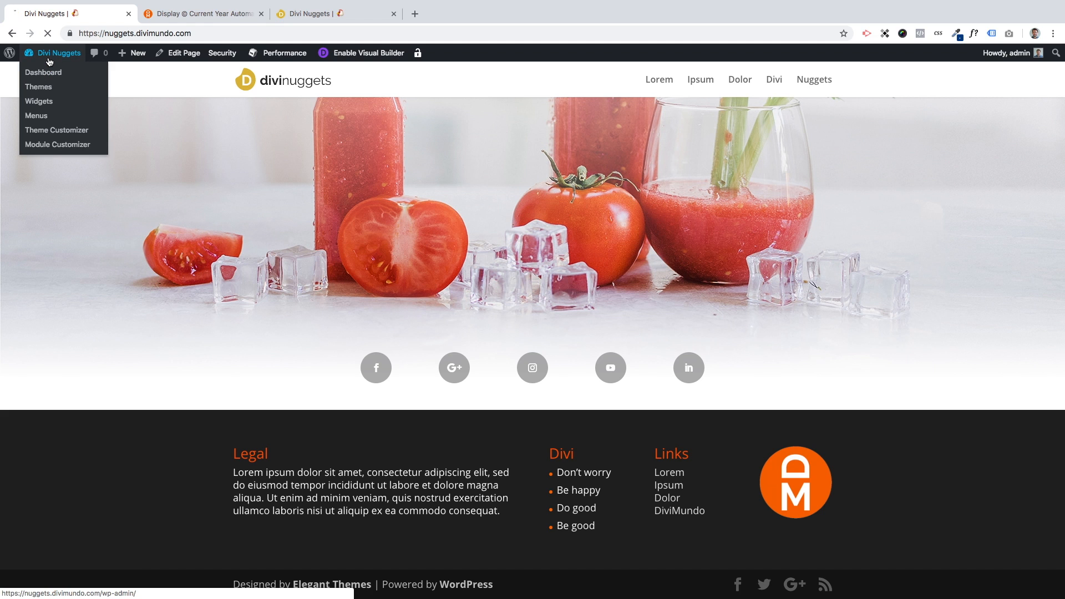
click(43, 72)
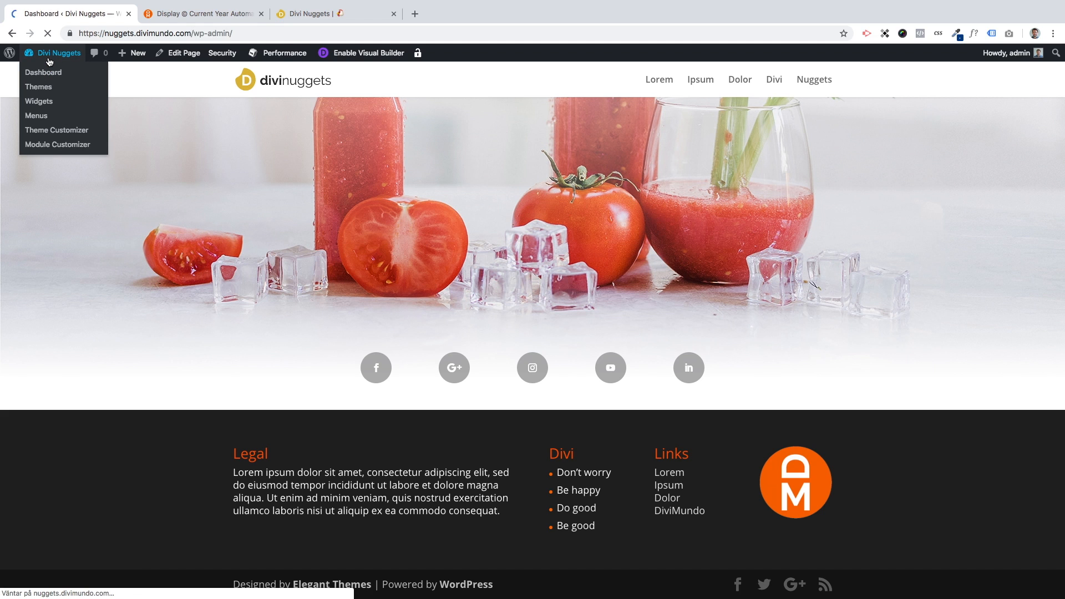
click(43, 72)
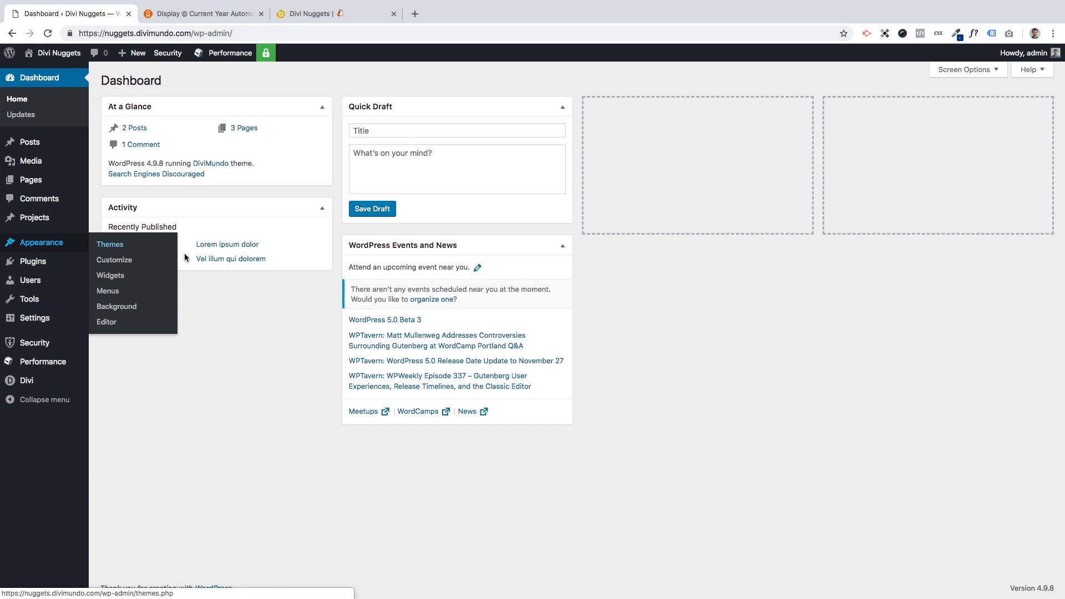
click(107, 322)
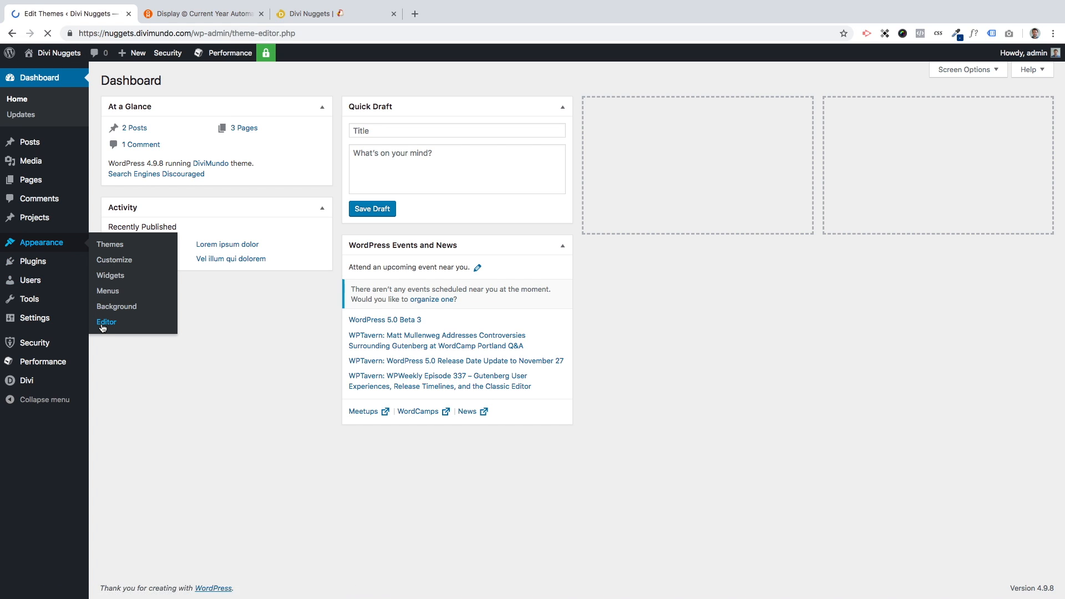
click(106, 322)
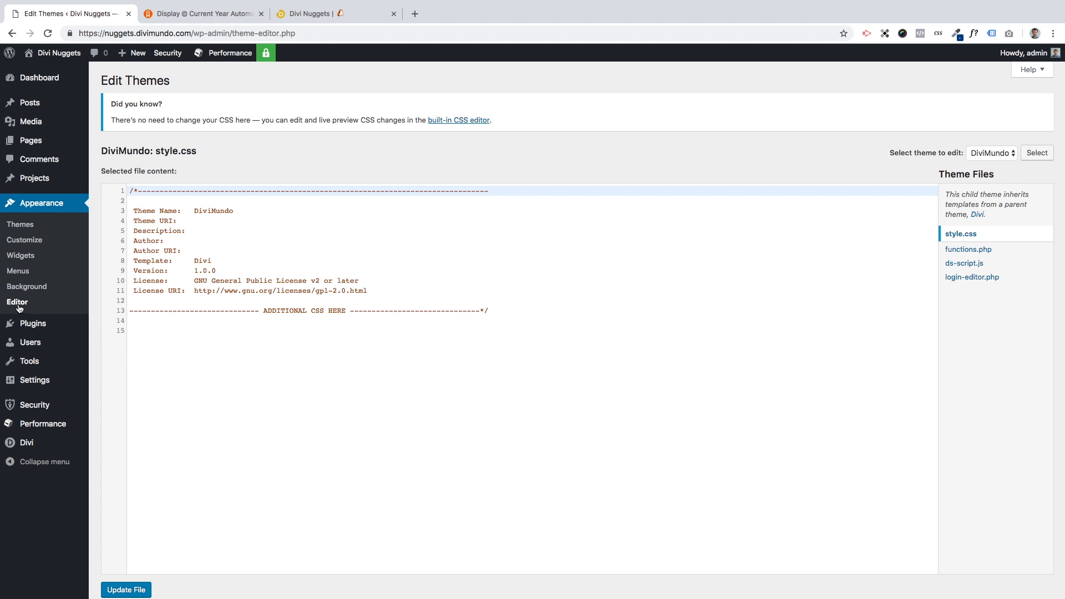
mouse_move(17, 301)
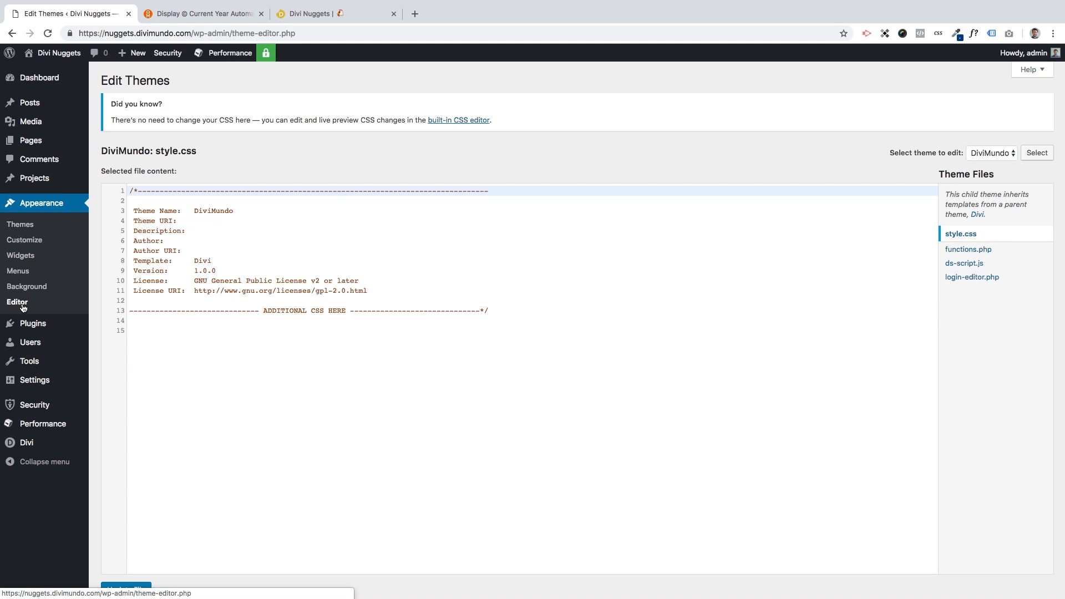
mouse_move(27, 311)
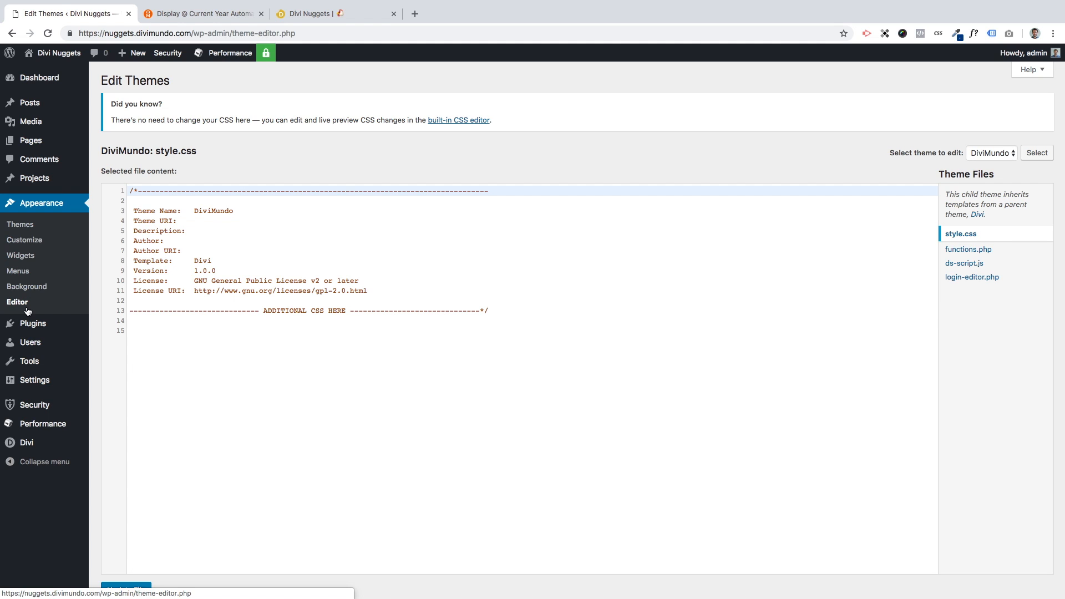
mouse_move(373, 388)
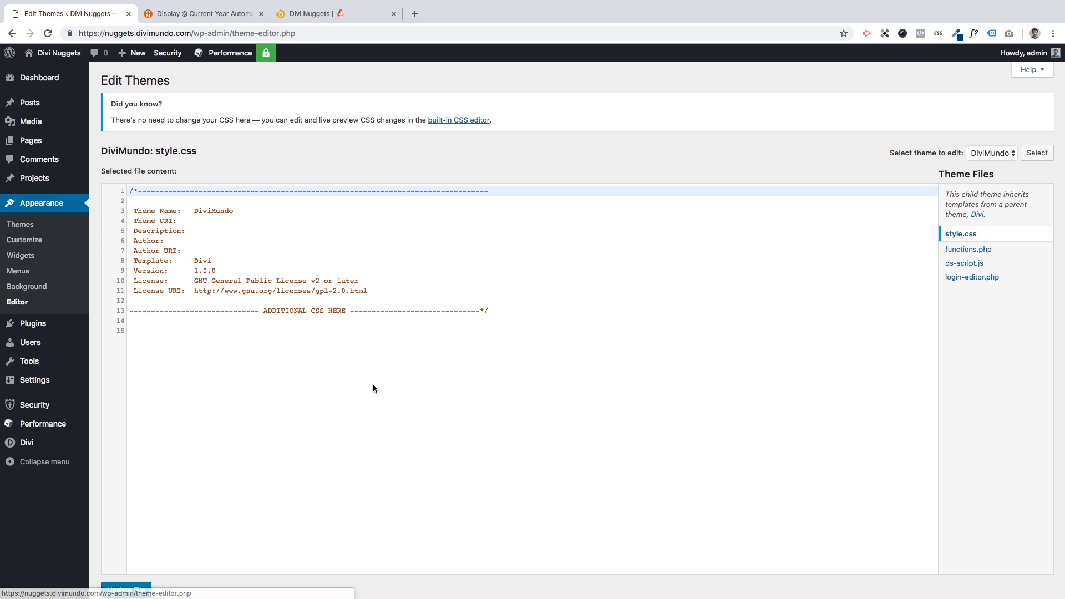
scroll(down, 3)
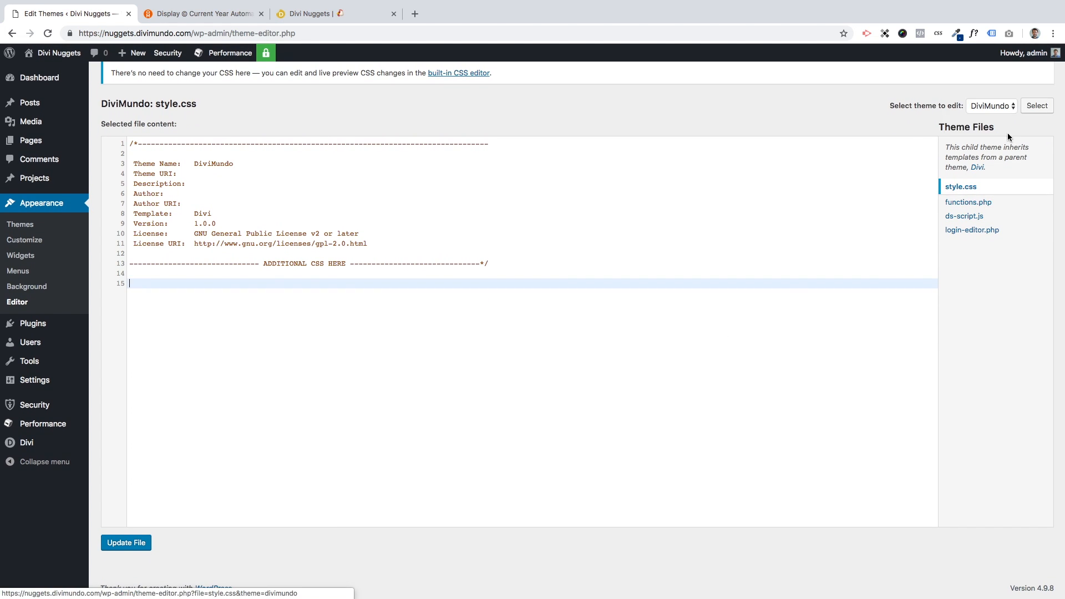
click(991, 105)
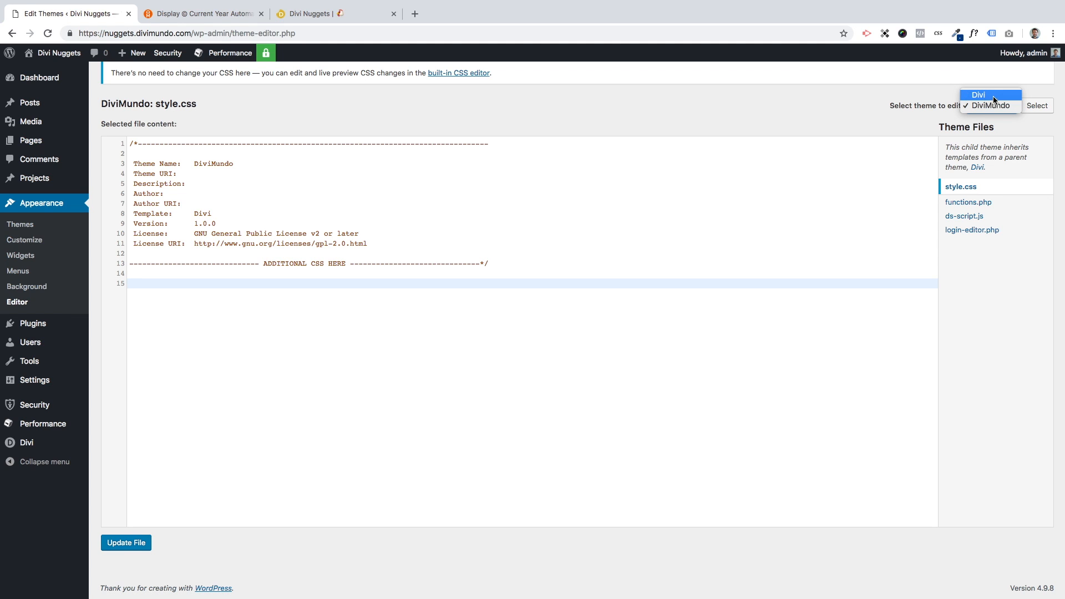
mouse_move(992, 109)
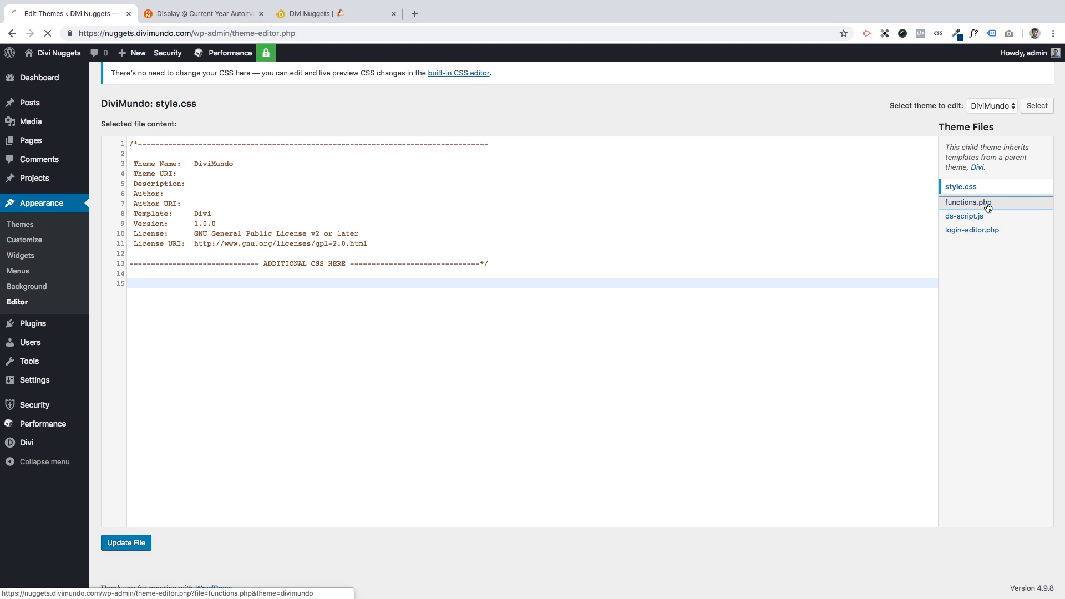
- Add the year shortcode snippet to the end of functions.php and save the file
click(966, 202)
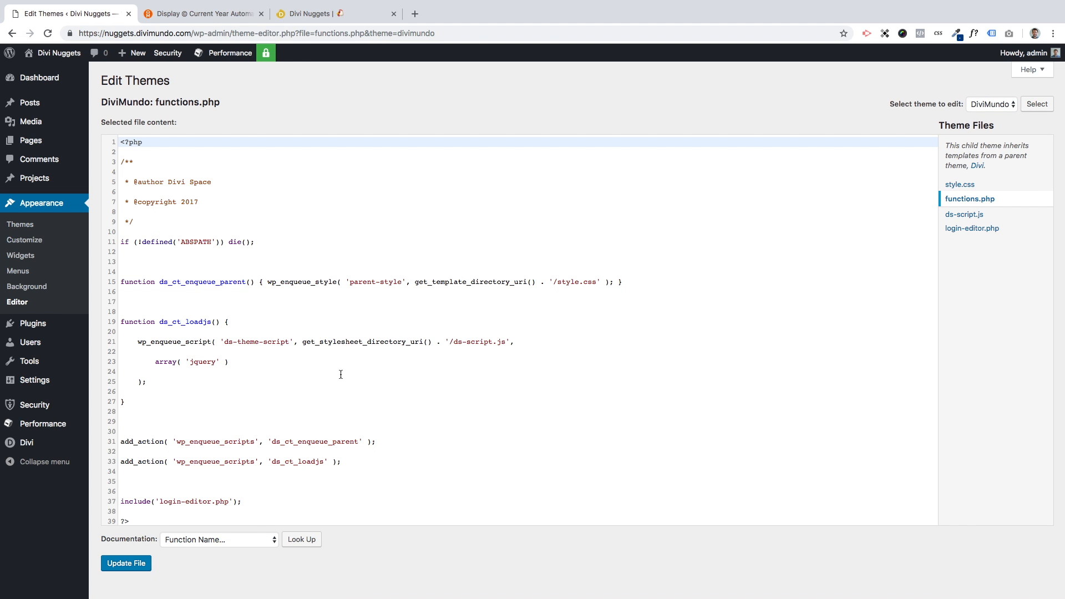
scroll(down, 3)
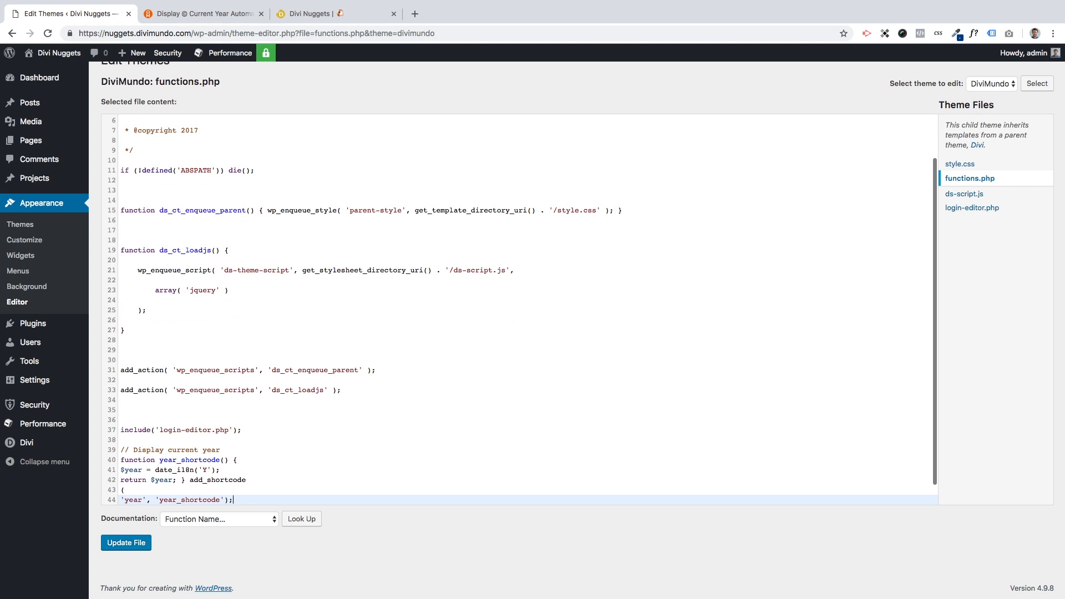
scroll(down, 3)
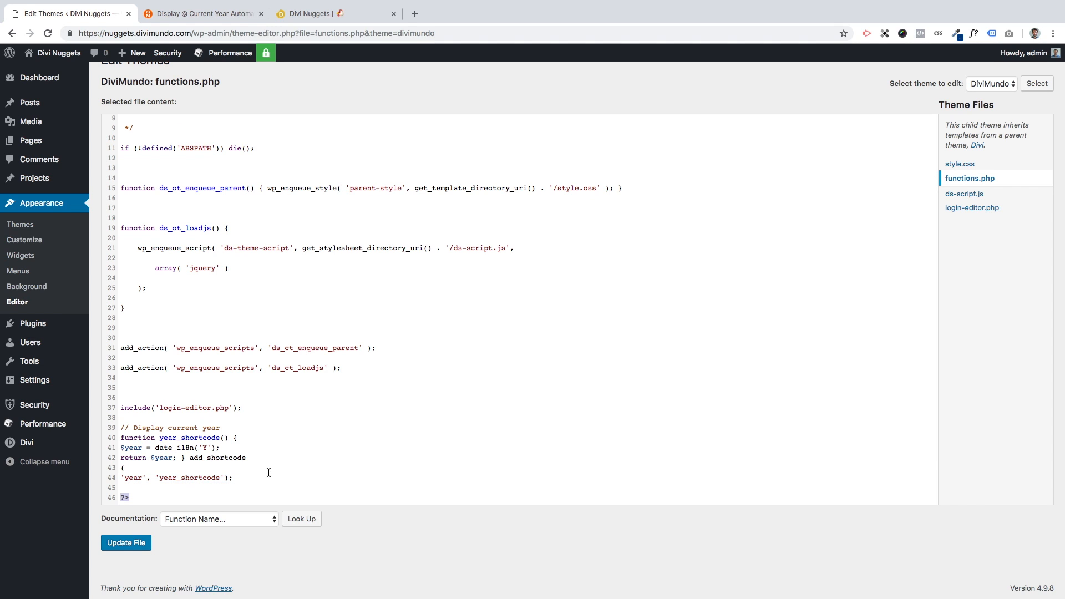
click(126, 542)
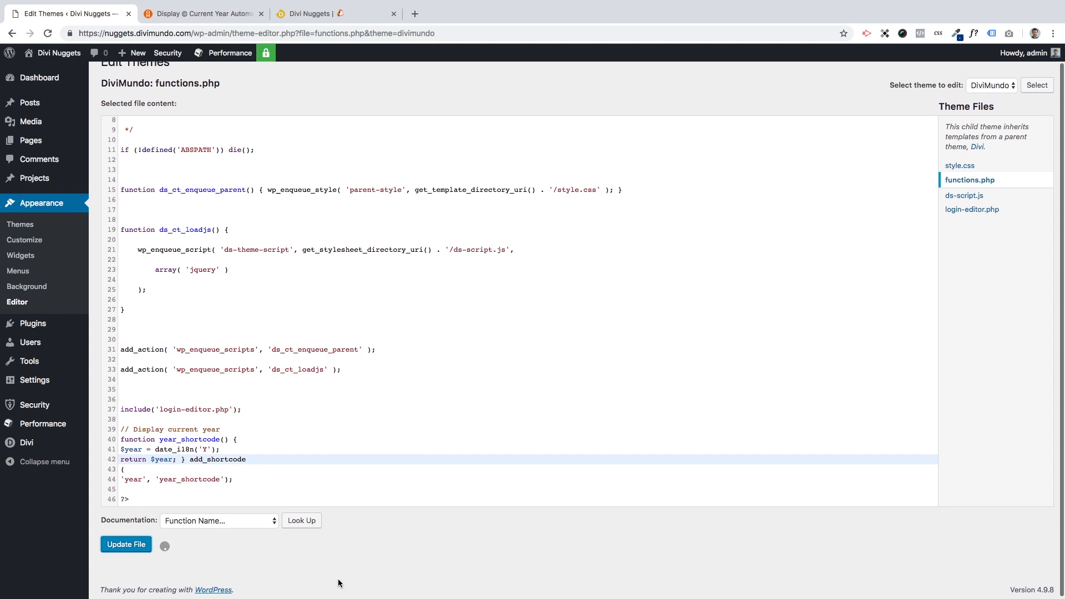
click(125, 544)
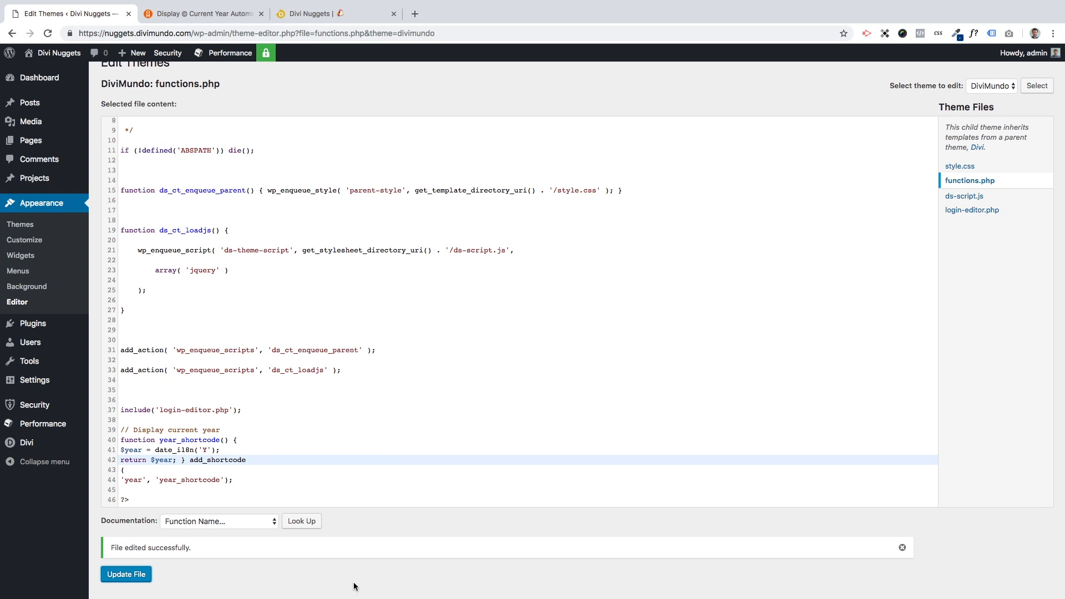
mouse_move(222, 499)
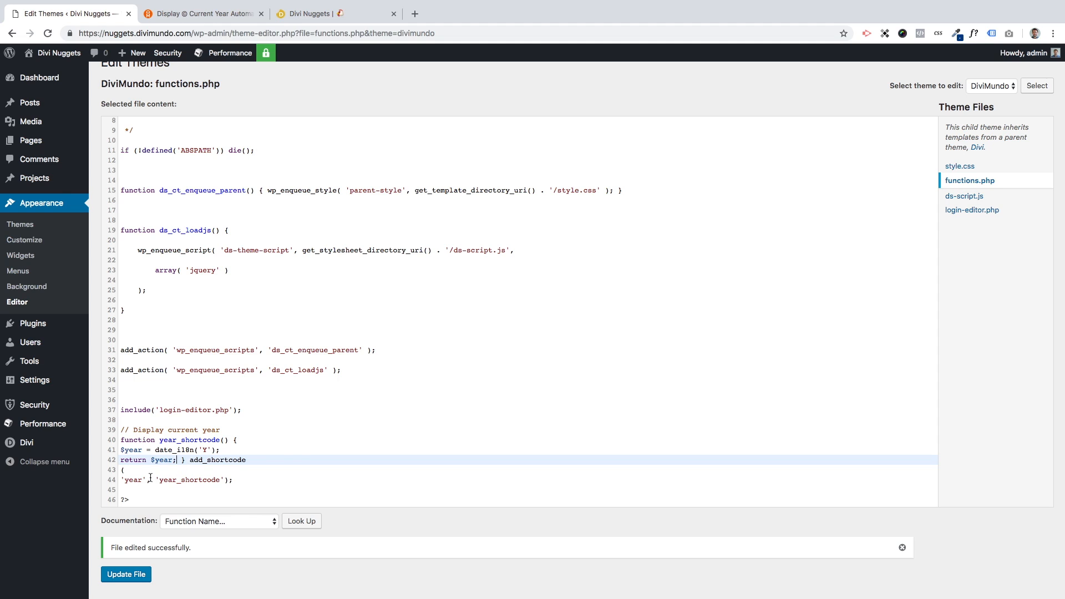
double_click(133, 479)
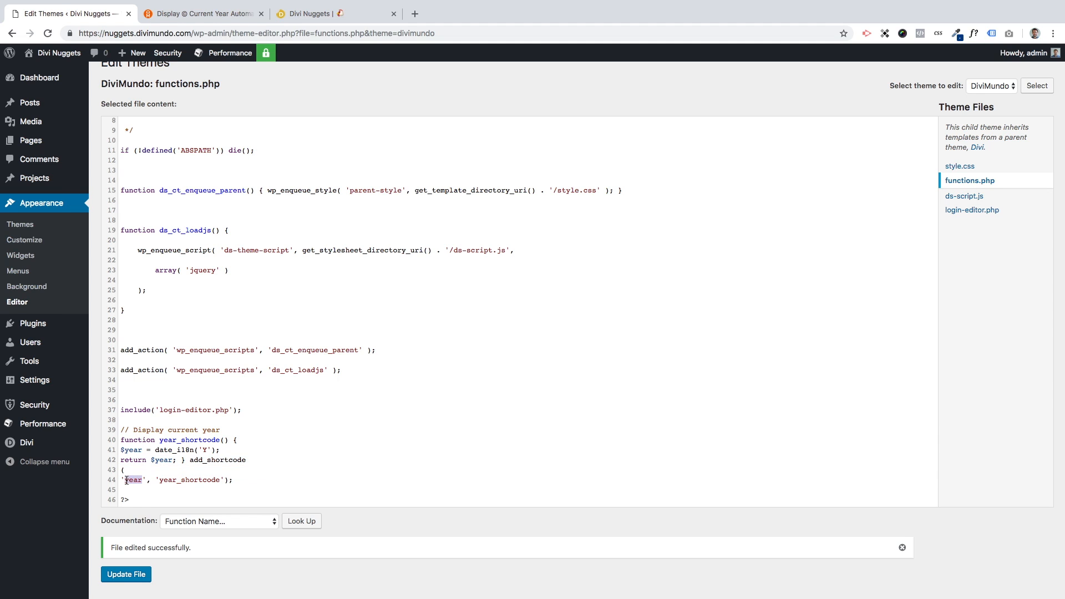
click(214, 460)
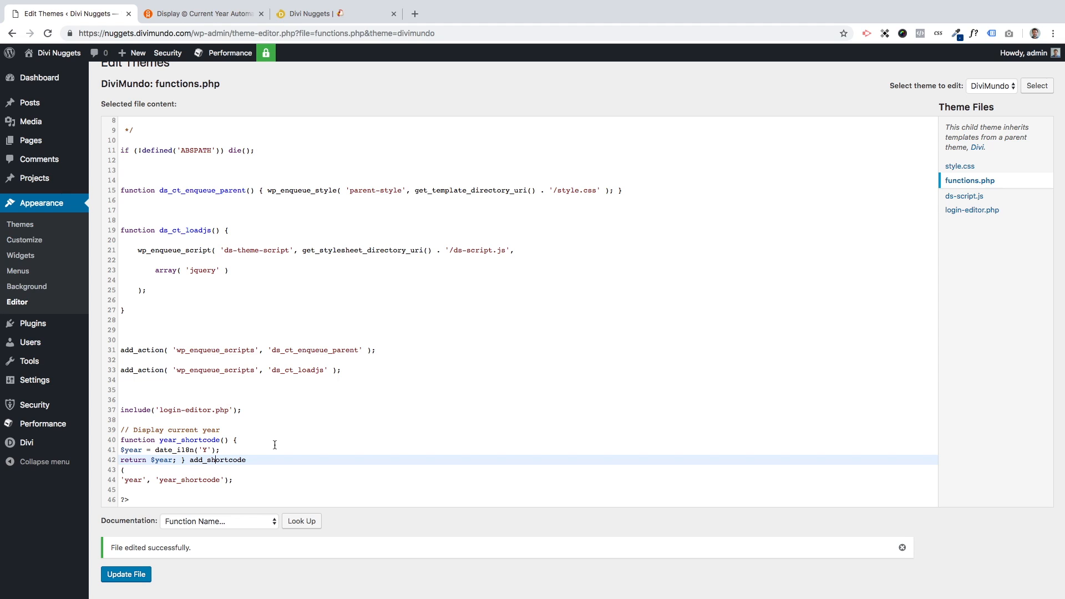
mouse_move(1052, 520)
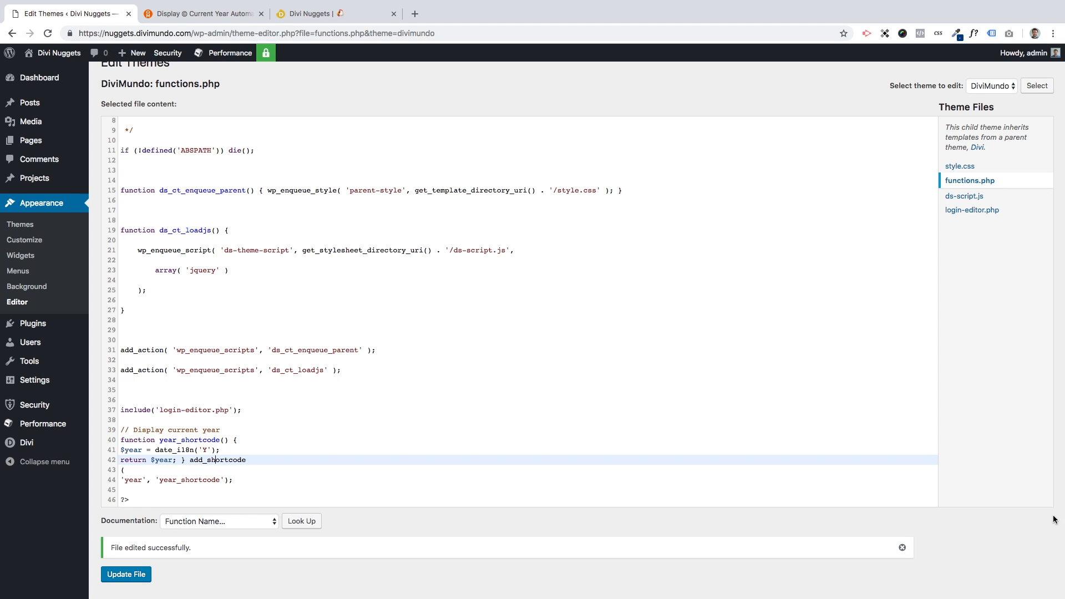
mouse_move(972, 210)
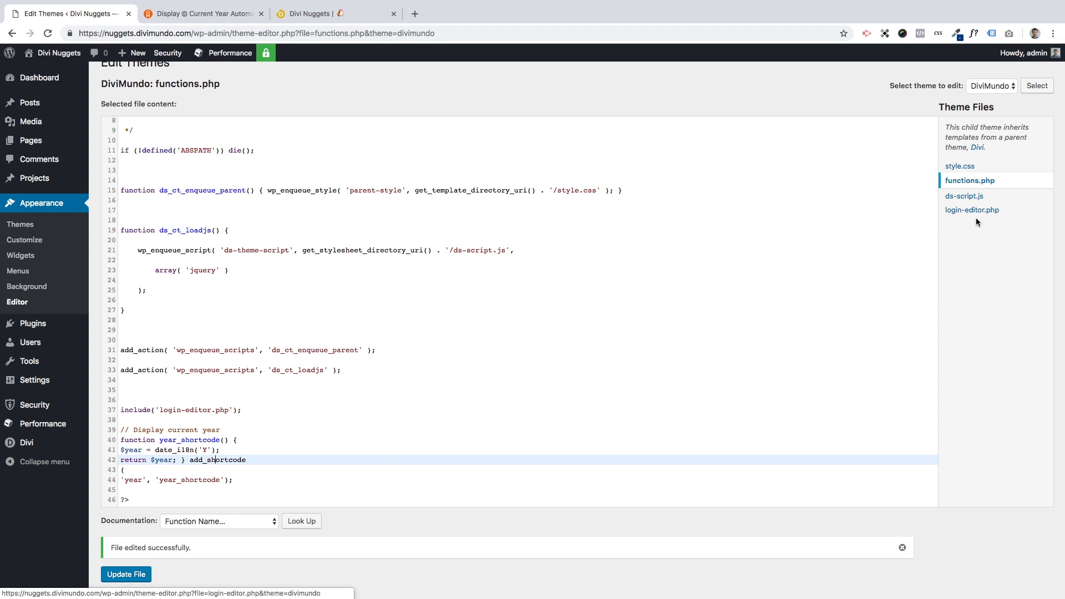
mouse_move(993, 253)
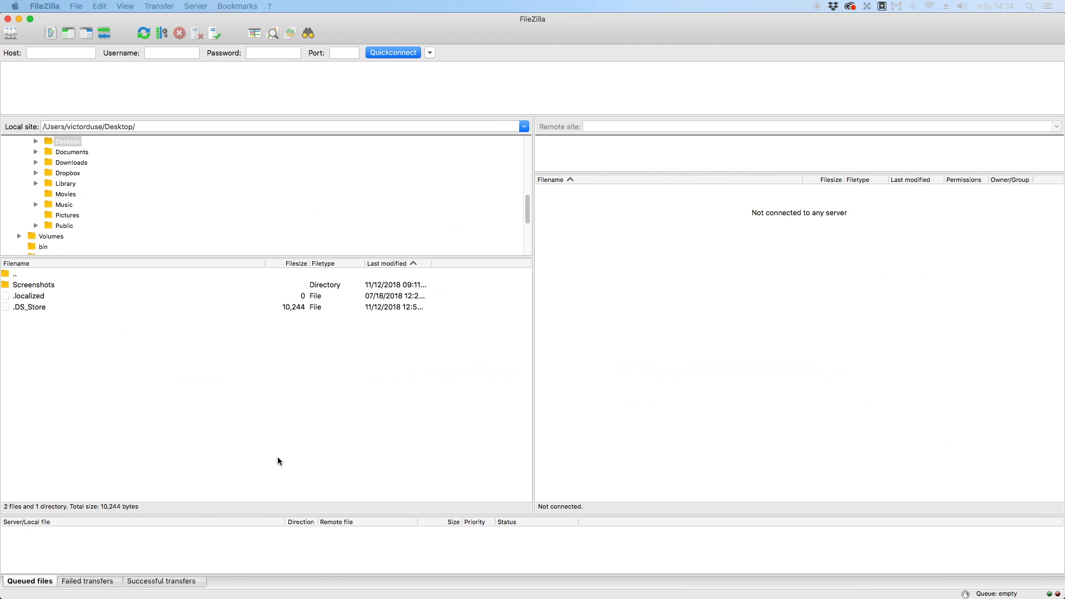
mouse_move(33, 46)
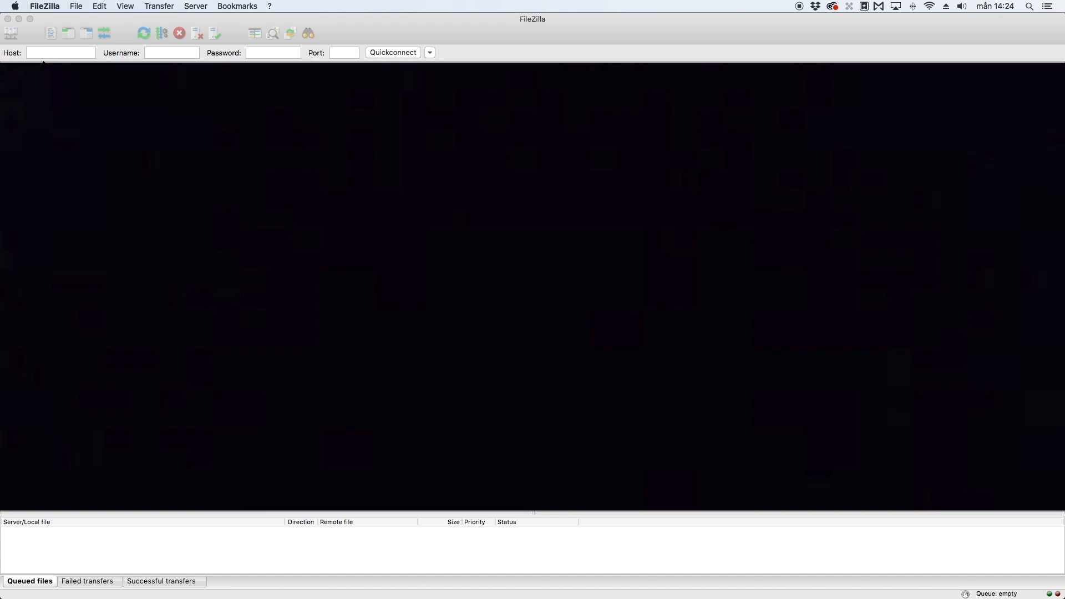
- Connect to the saved hosting server and browse into wp-content/themes
click(392, 52)
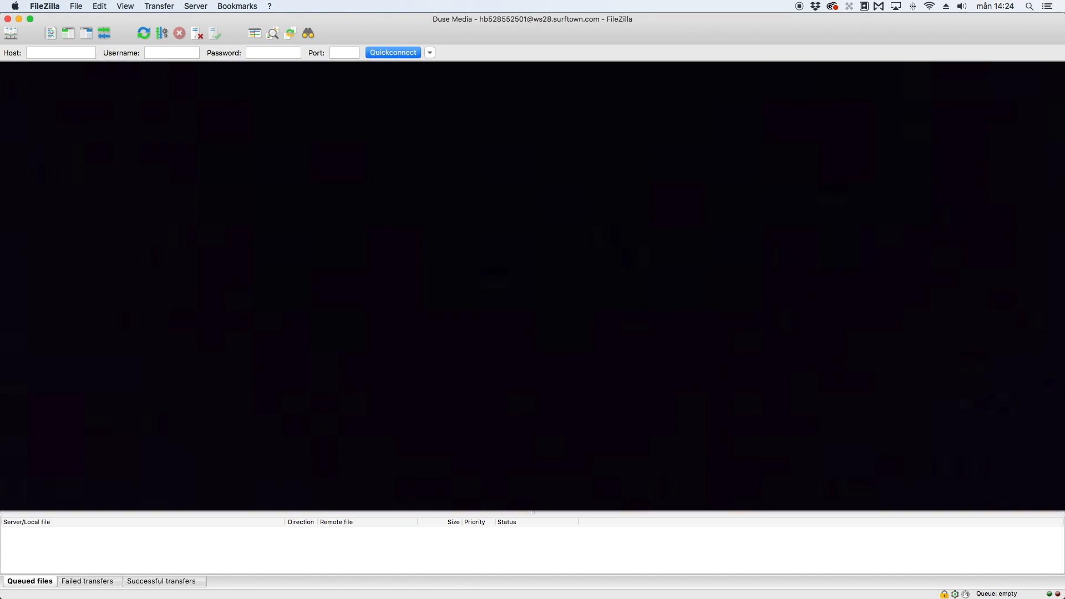
click(392, 52)
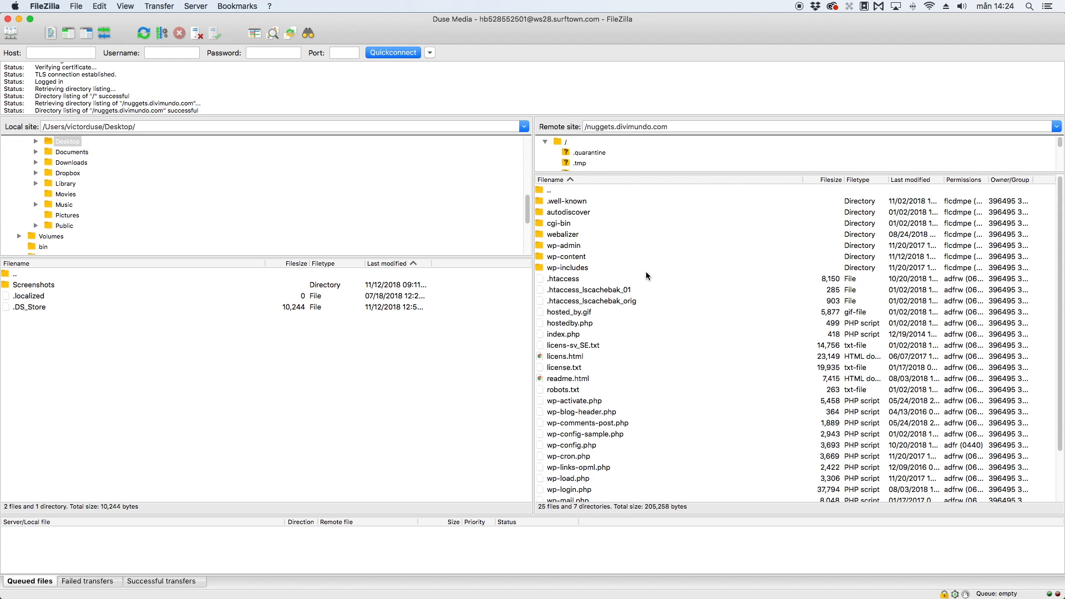
mouse_move(592, 269)
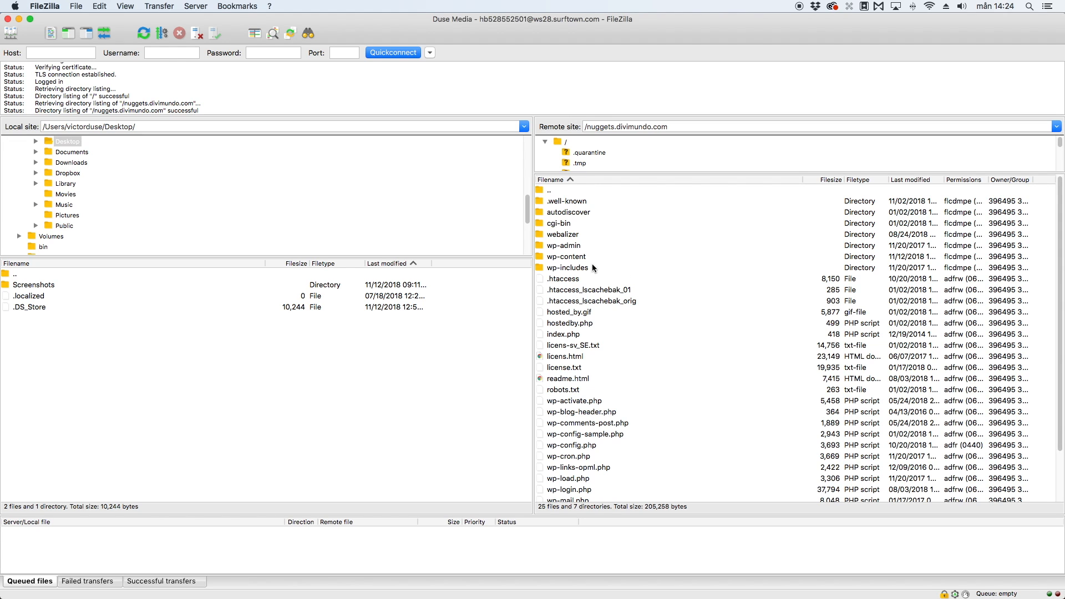
click(566, 256)
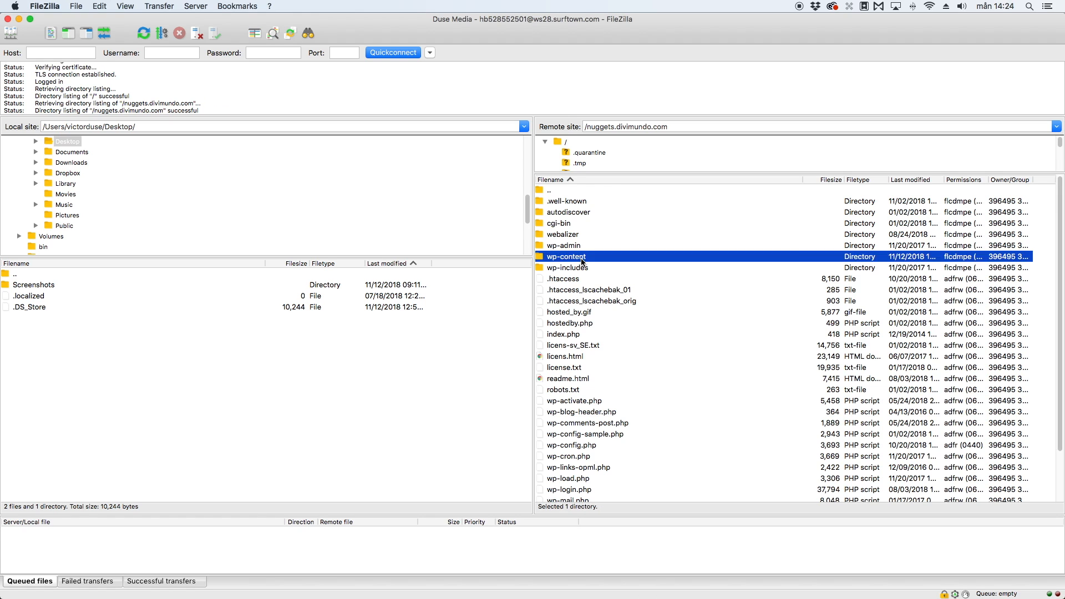
double_click(566, 256)
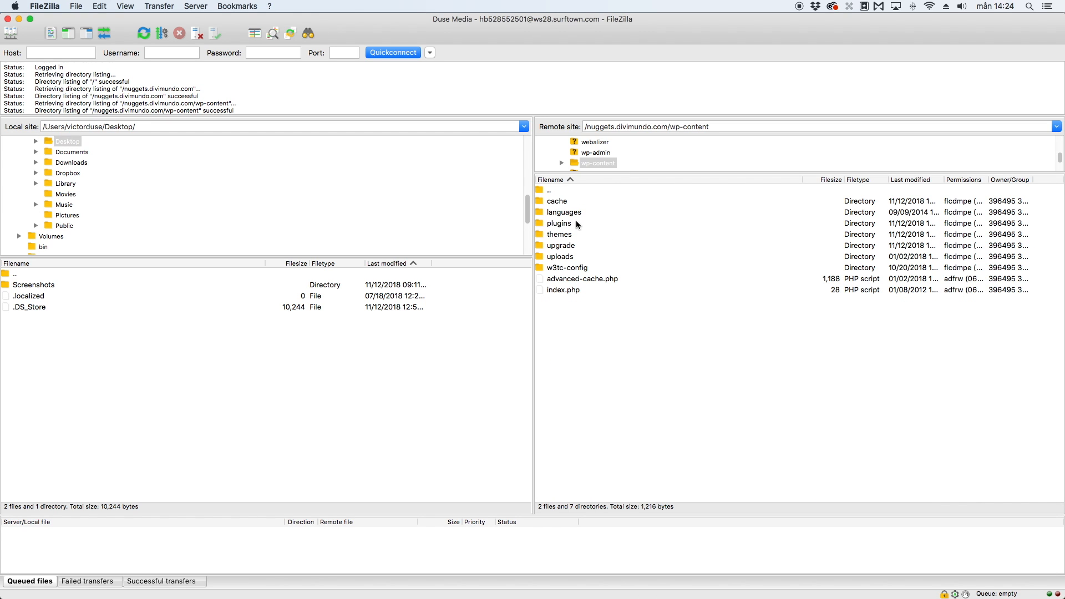
double_click(560, 234)
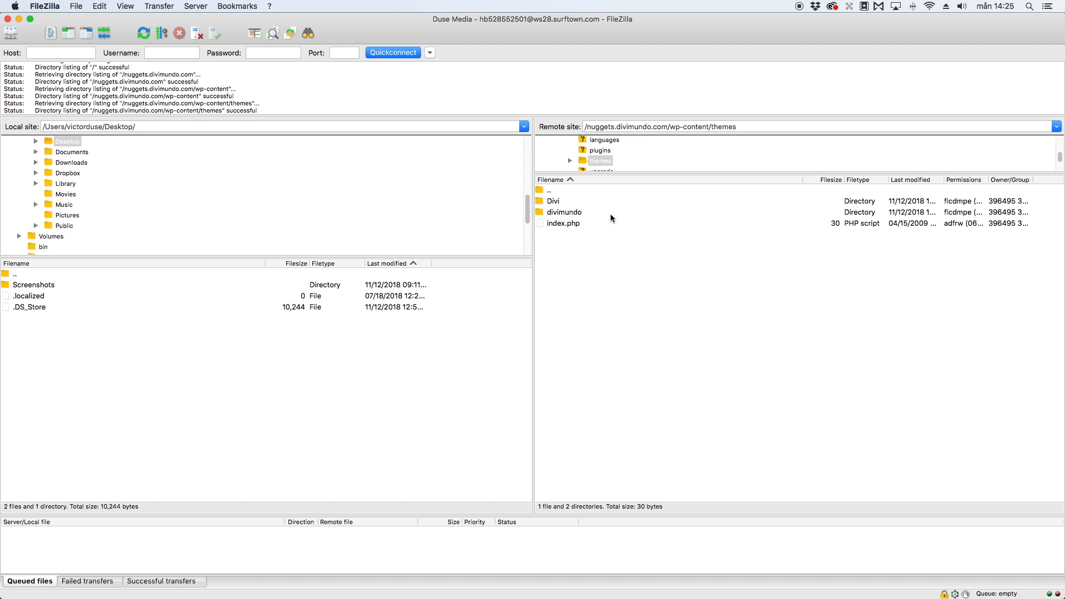
- Open the Divi parent theme folder and download footer.php to the Desktop
click(564, 212)
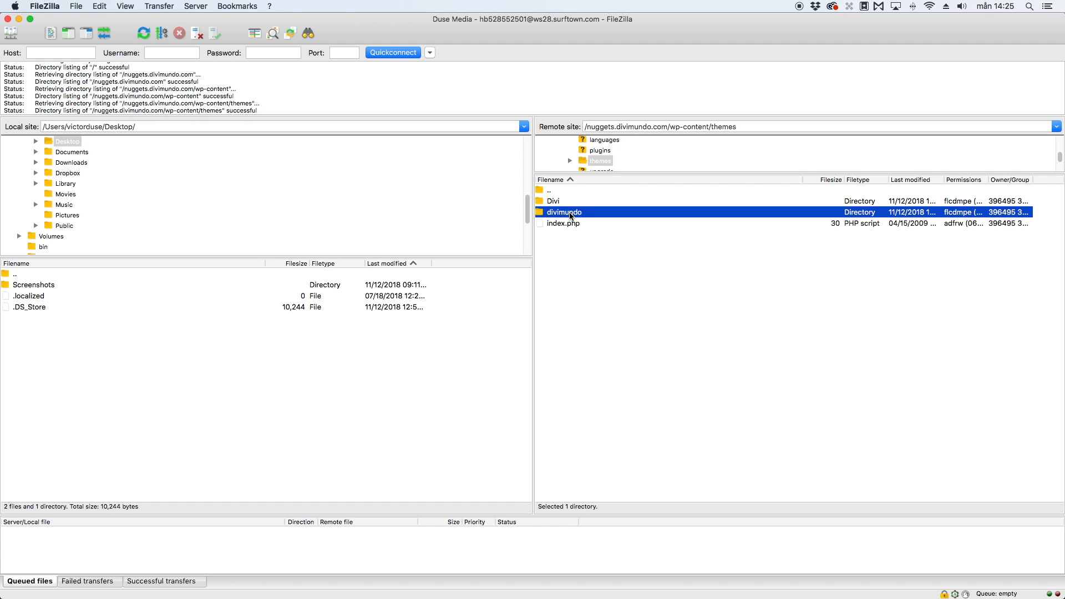
click(552, 200)
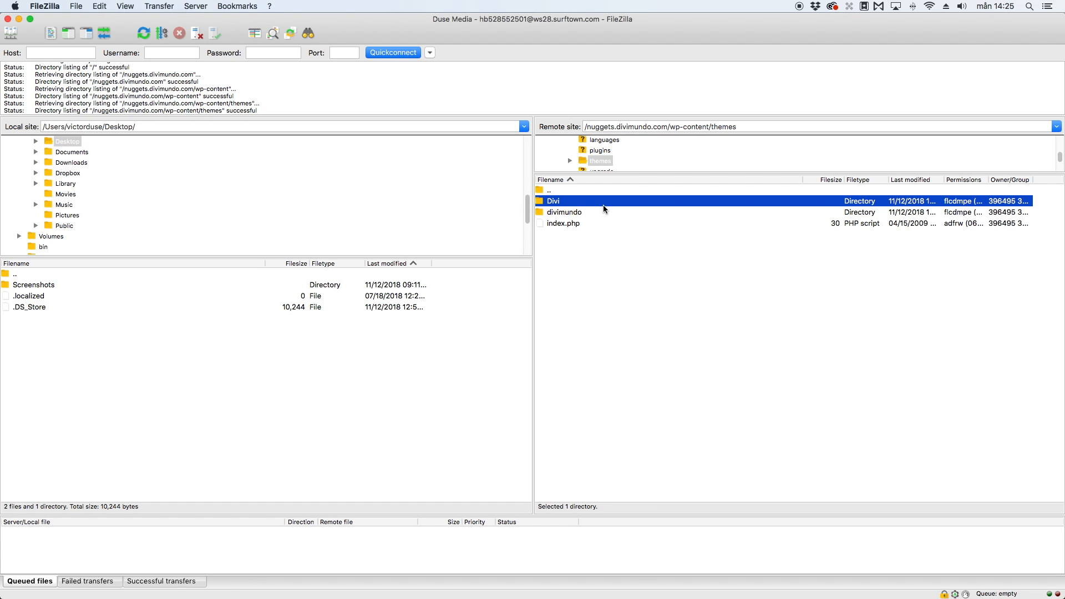
double_click(553, 200)
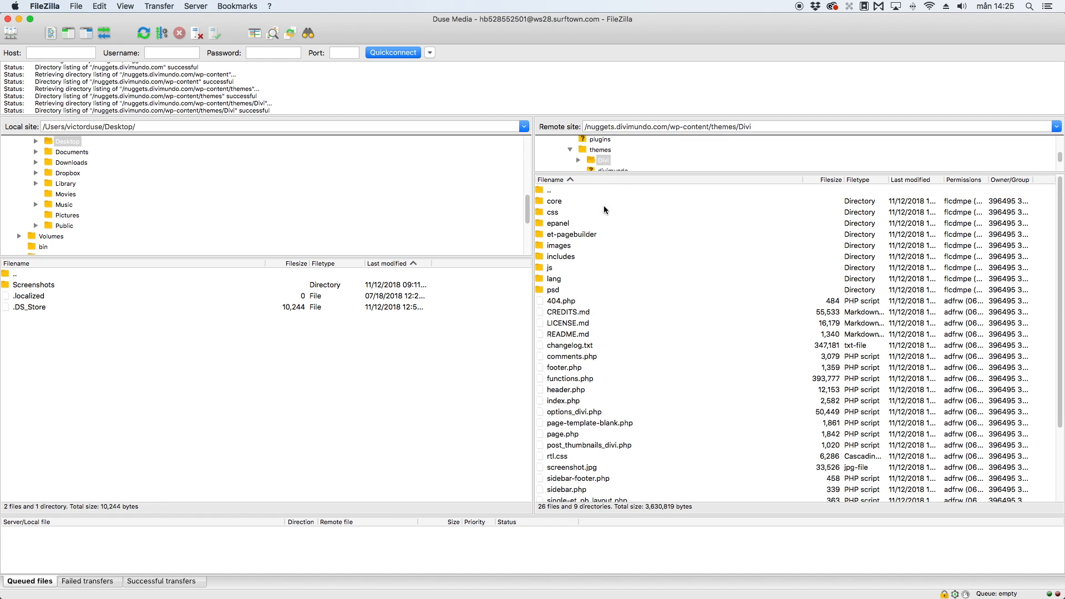
mouse_move(559, 376)
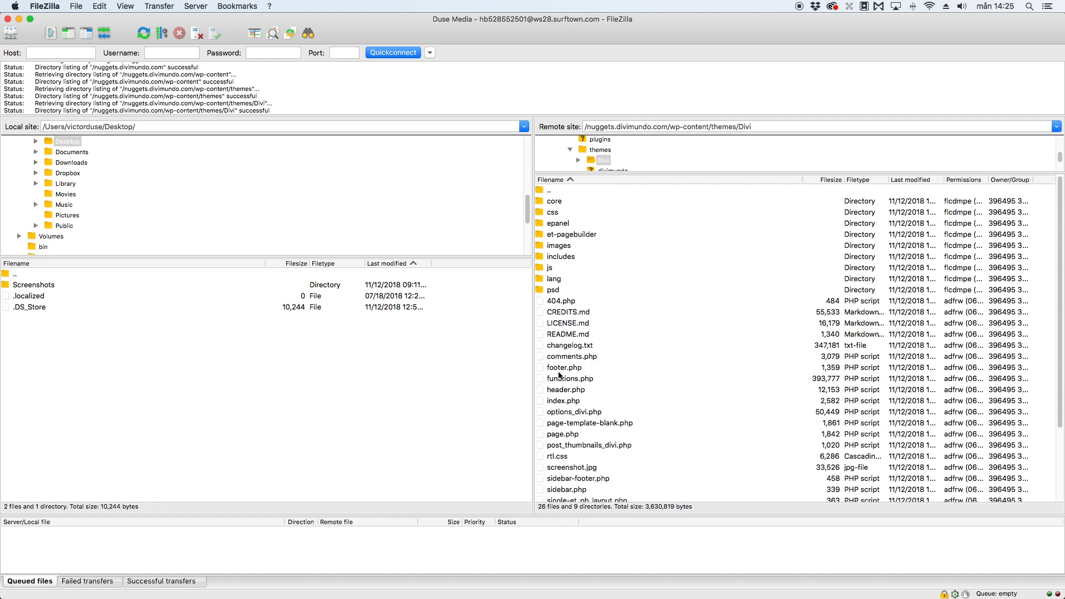
click(563, 367)
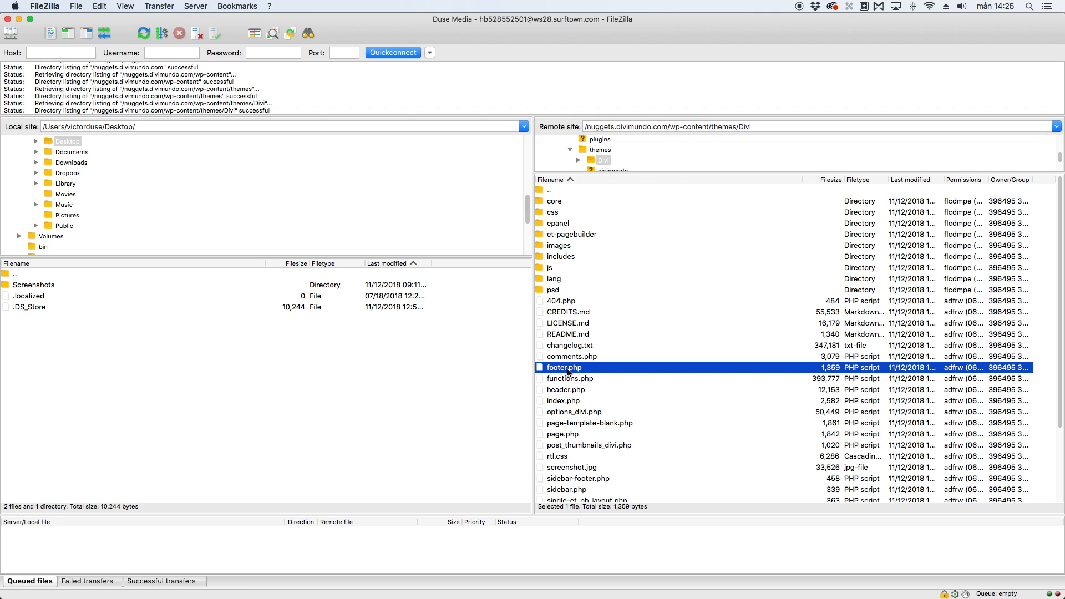
double_click(563, 367)
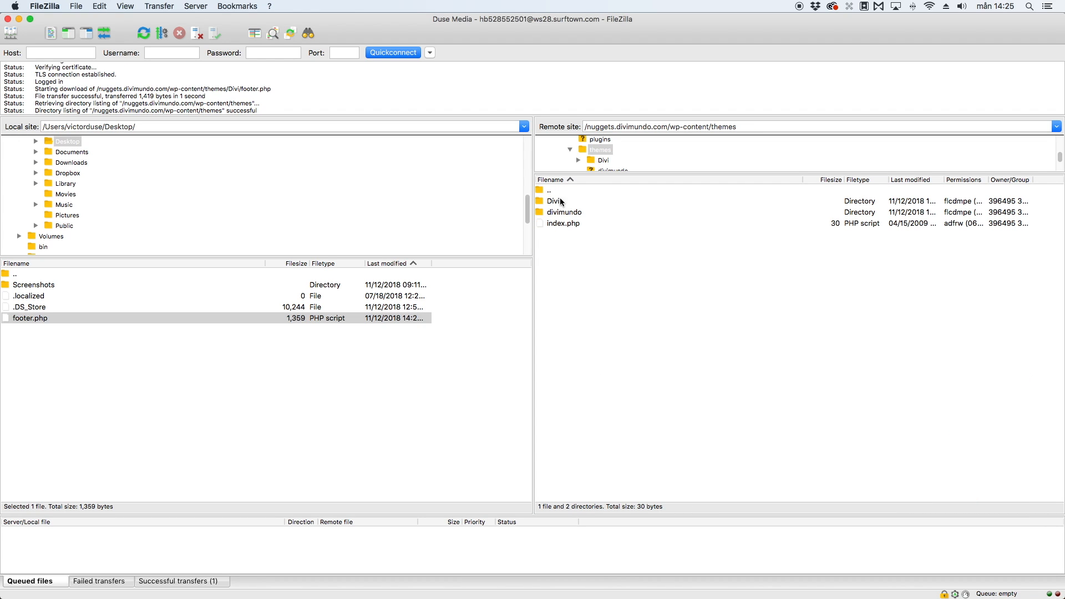
- Upload footer.php into the divimundo folder and check the file on the server
double_click(563, 212)
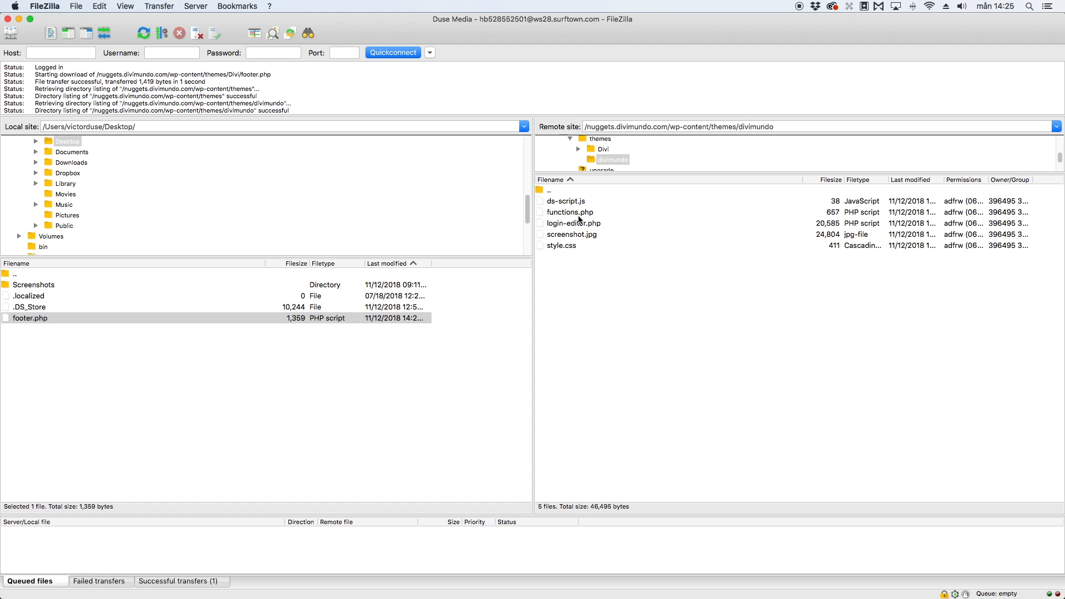
mouse_move(32, 323)
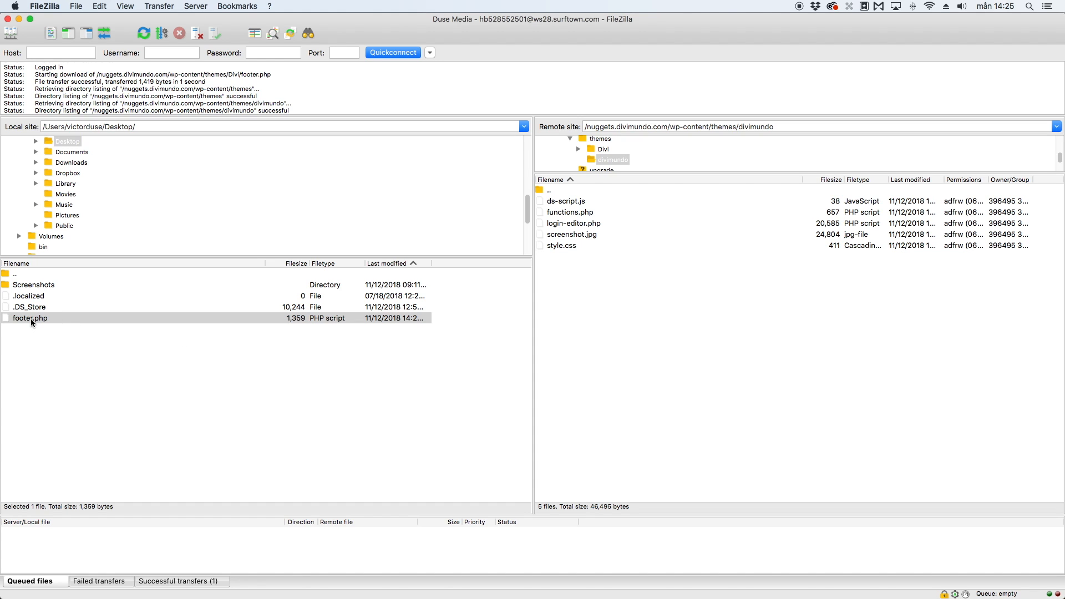
double_click(30, 318)
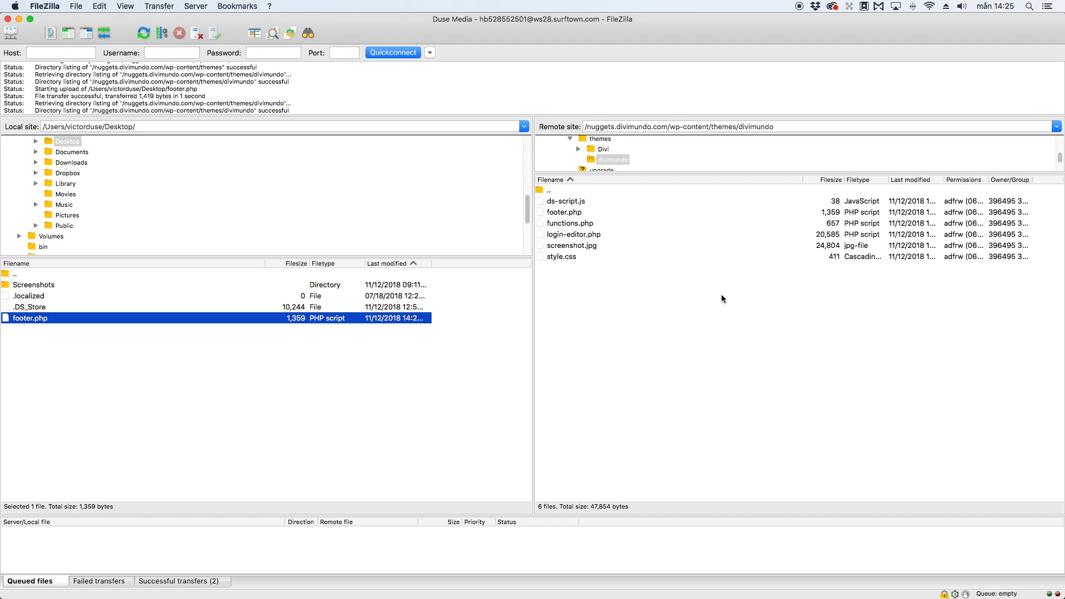
mouse_move(692, 303)
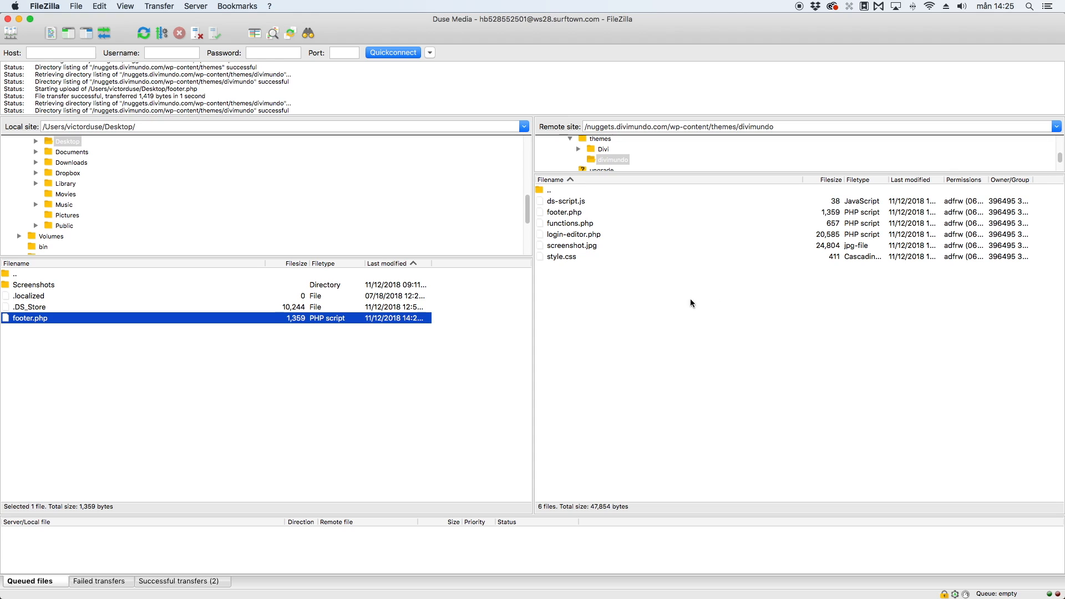
click(564, 212)
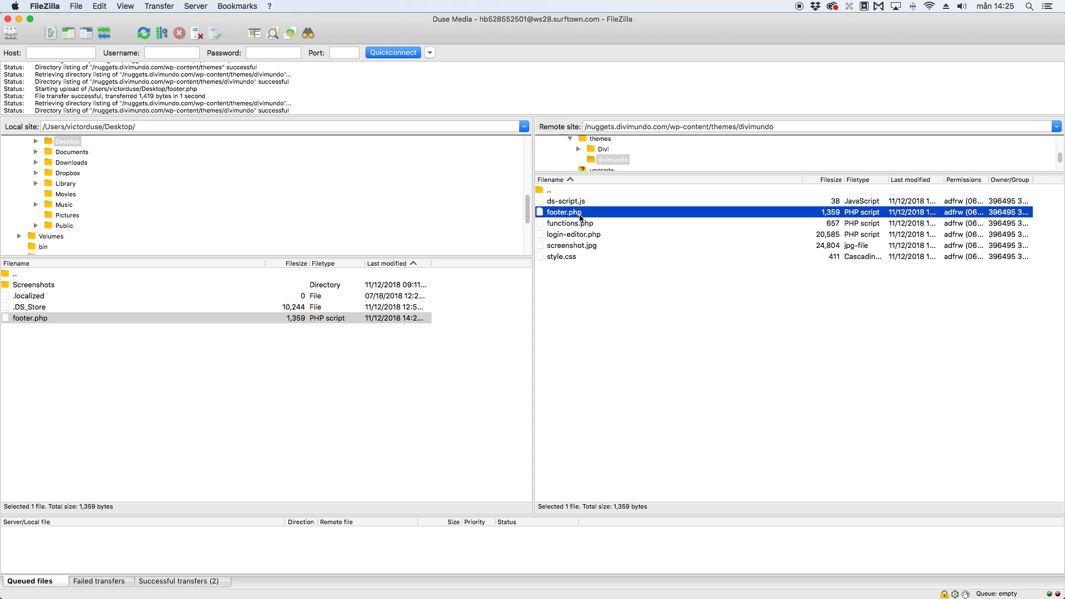
right_click(563, 212)
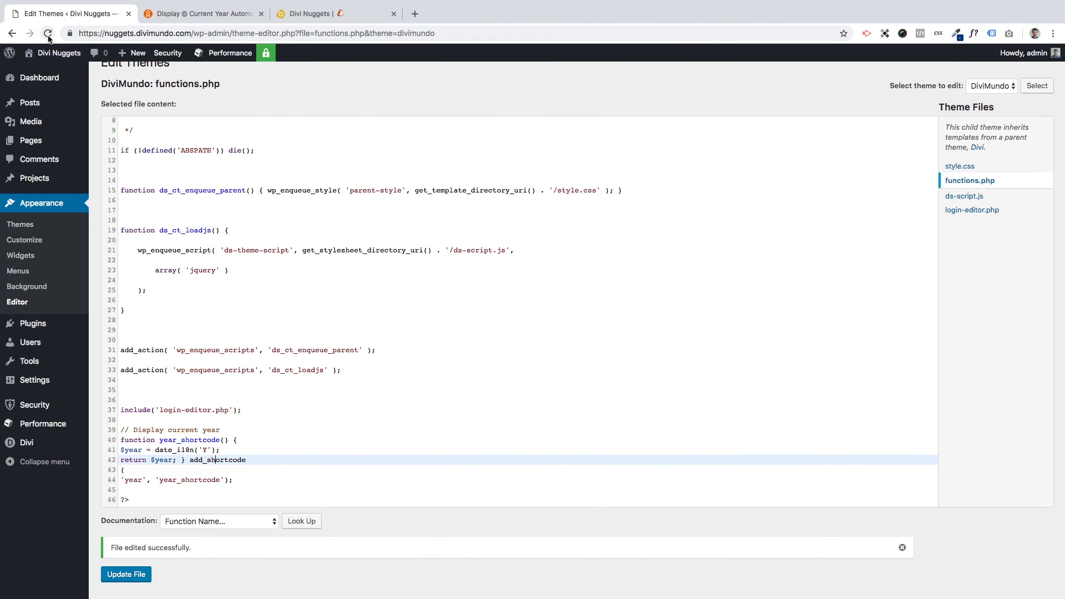
- Reload the theme editor and open the child theme's footer.php
click(48, 33)
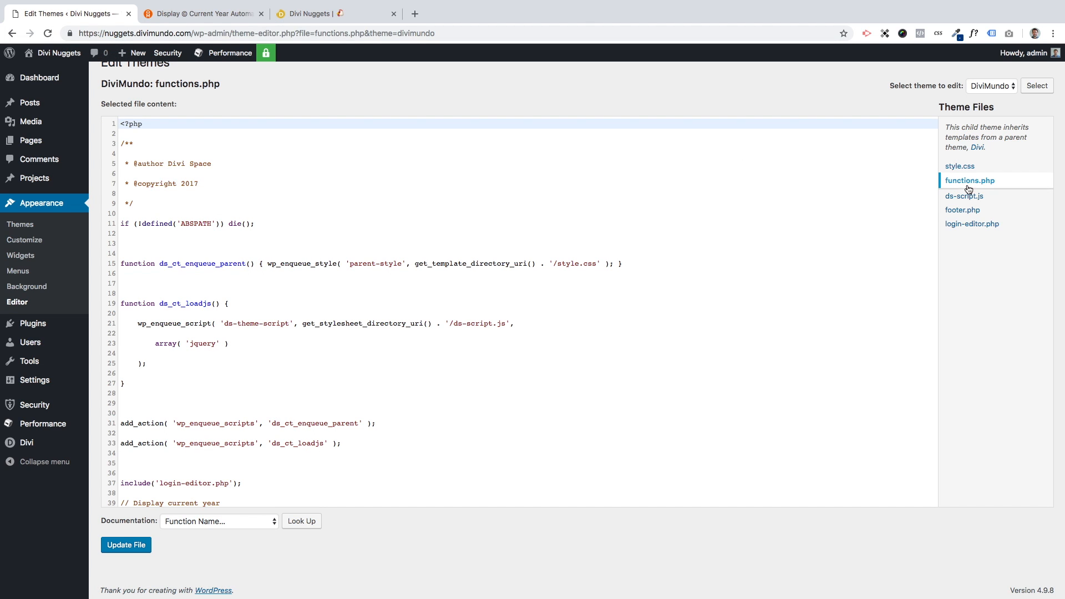
mouse_move(962, 209)
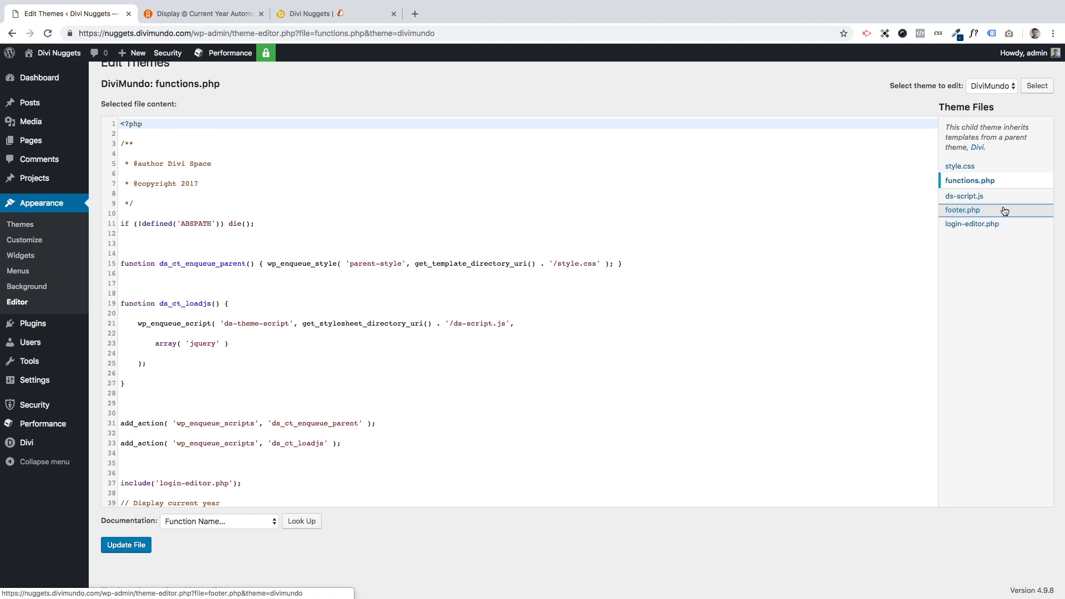
click(962, 209)
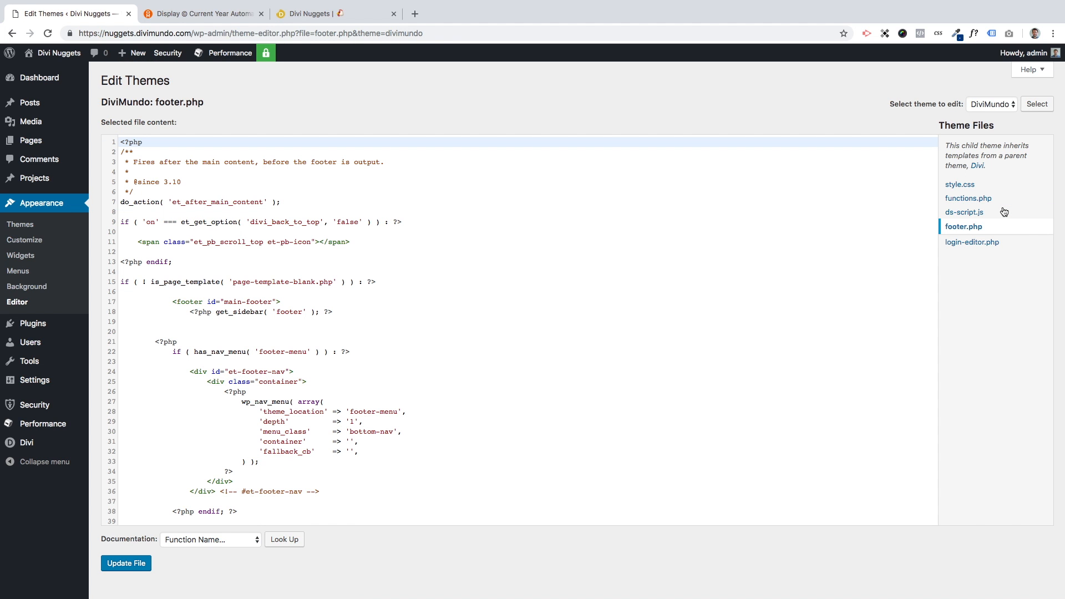
mouse_move(545, 306)
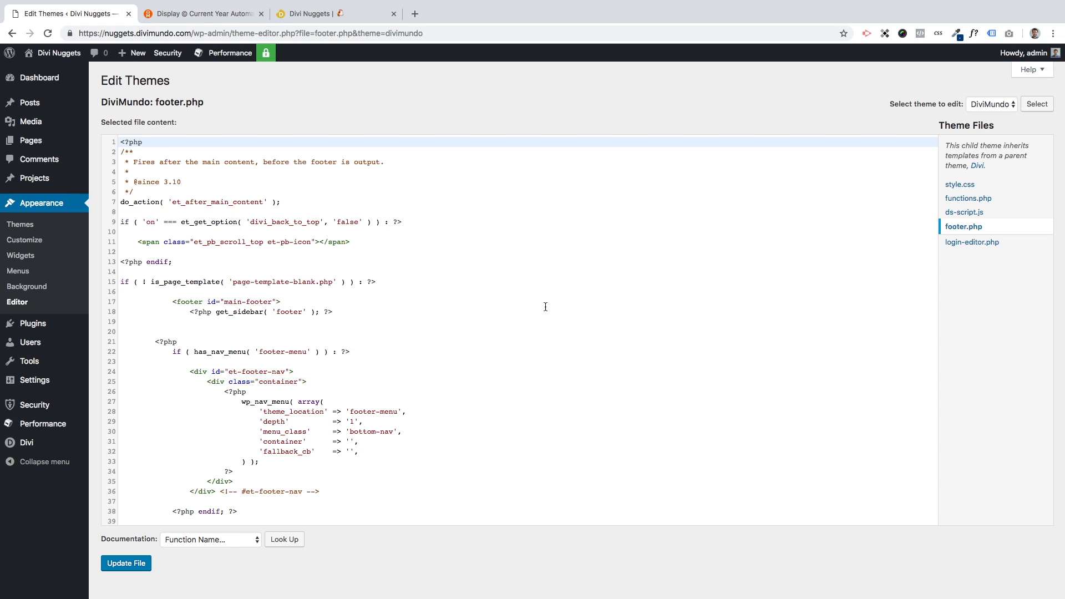
mouse_move(306, 51)
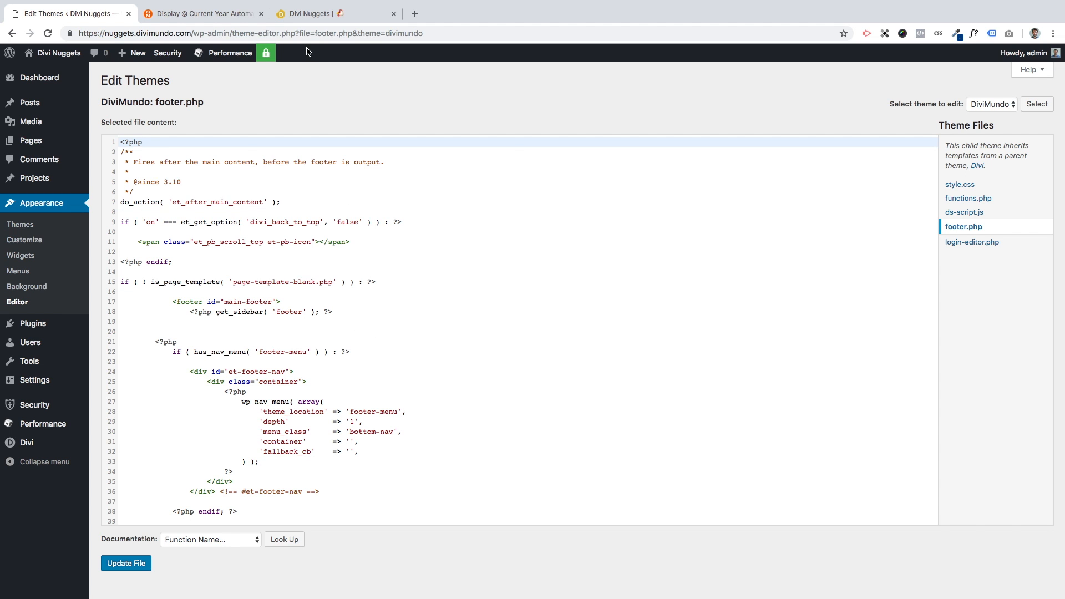
- Return to the tutorial's Step 2 and copy the container clearfix opening line
click(197, 12)
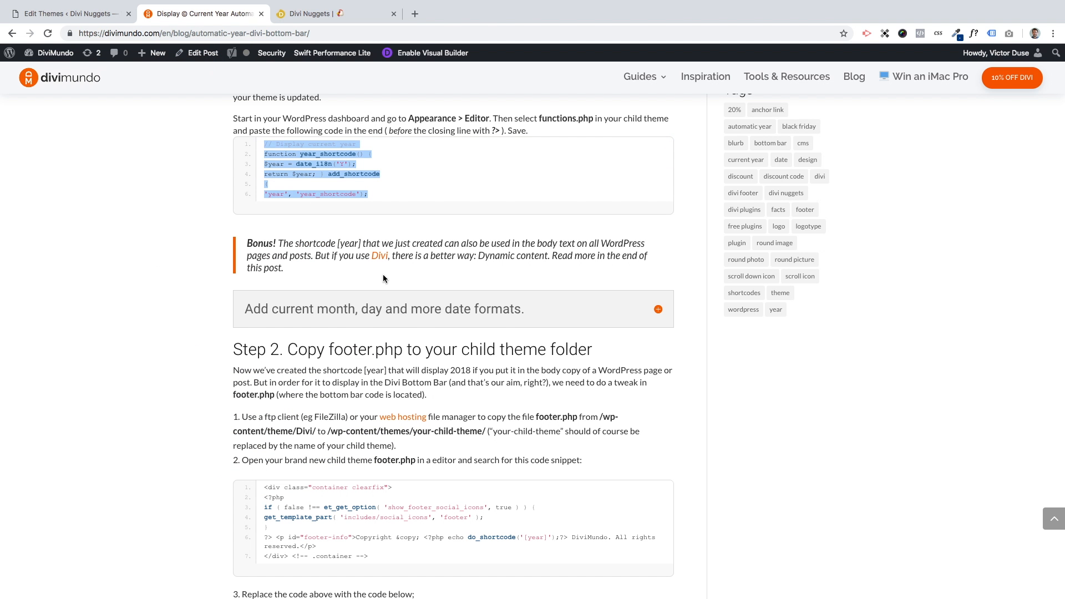
scroll(down, 3)
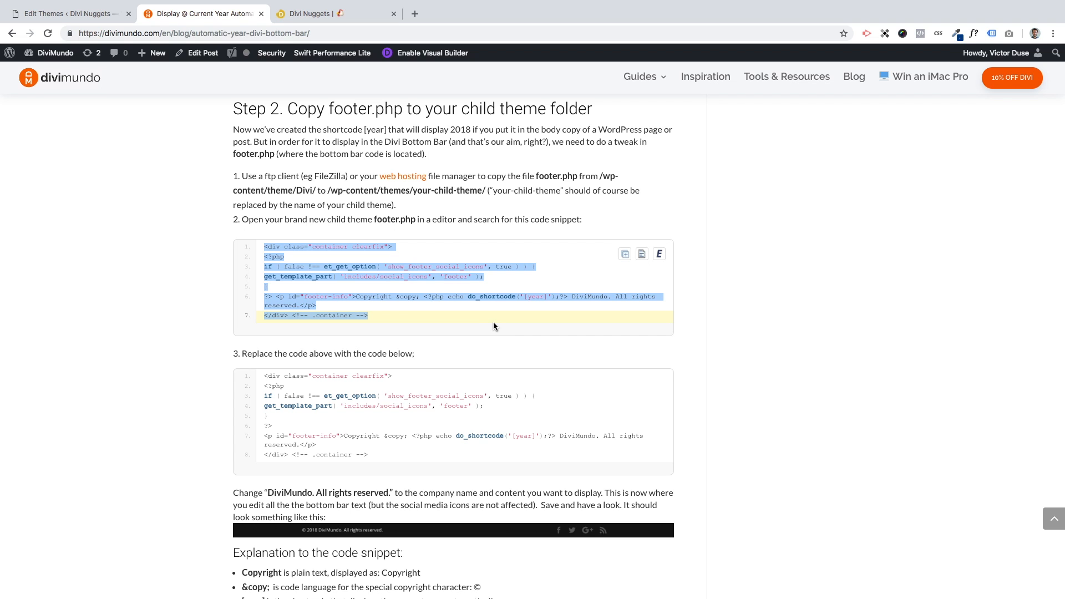
mouse_move(260, 349)
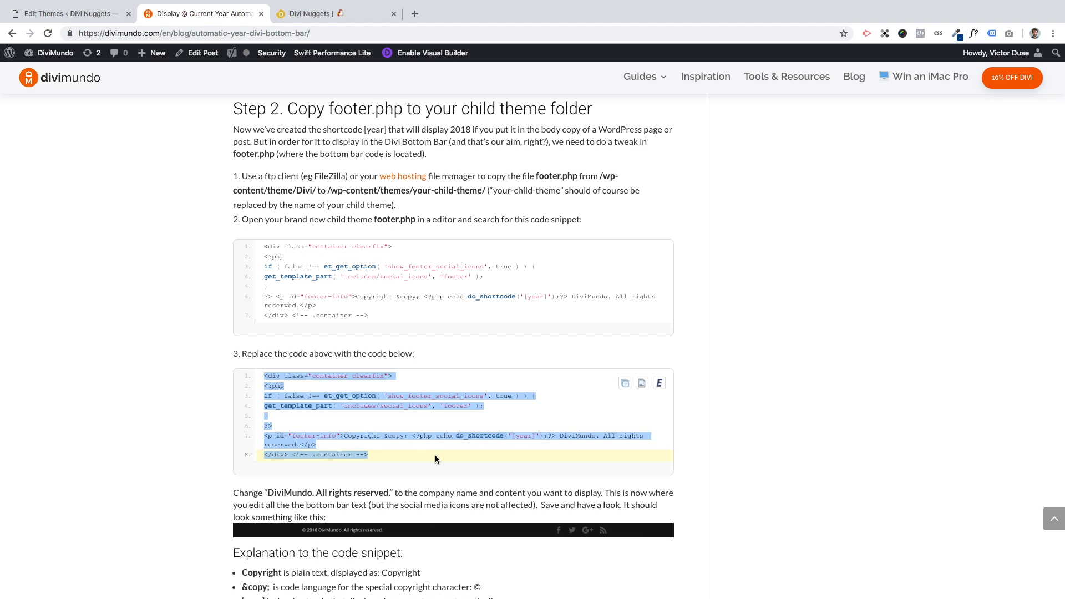
mouse_move(316, 337)
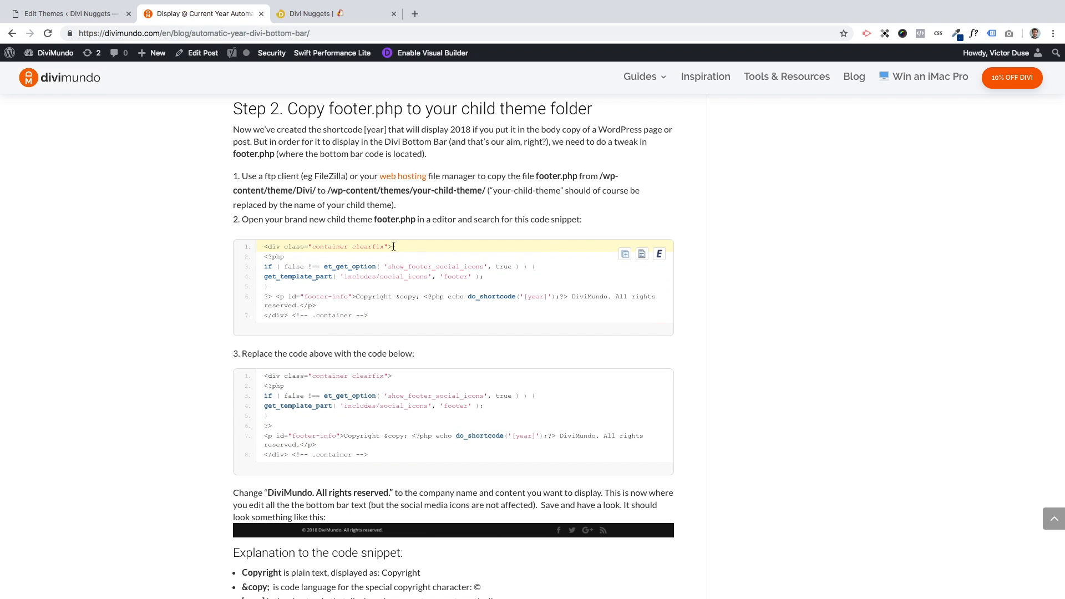
double_click(326, 246)
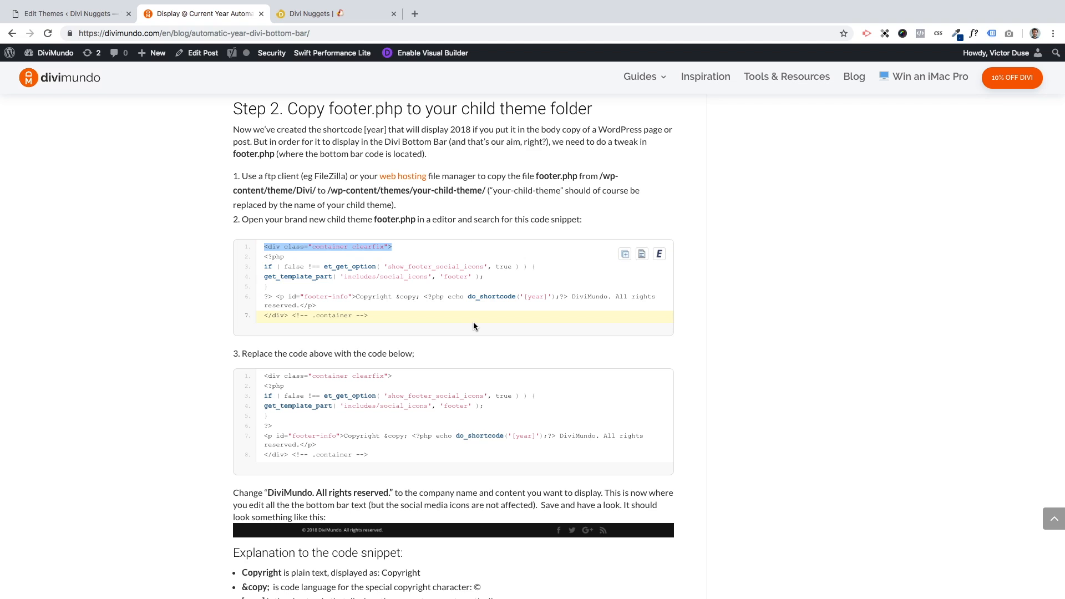
click(272, 53)
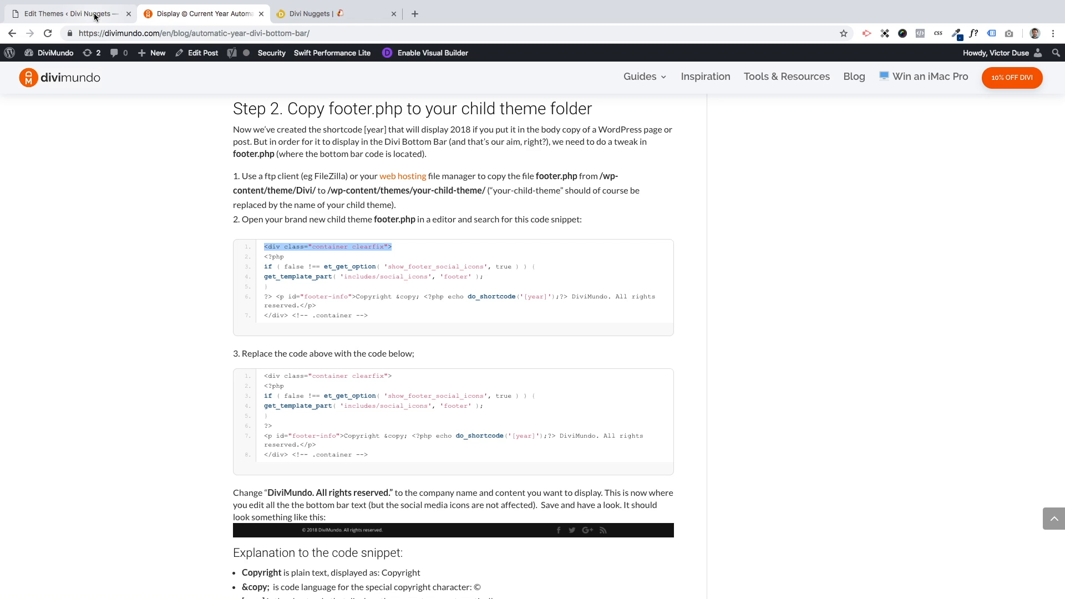
- Search footer.php for the container clearfix line to locate the bottom-bar block
click(68, 13)
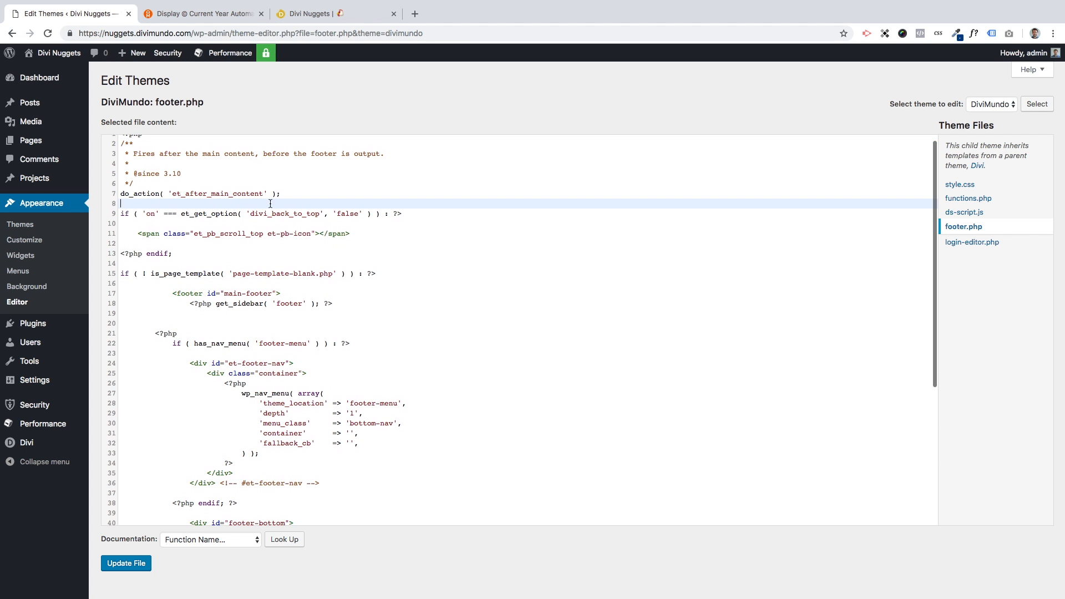
key(ctrl+f)
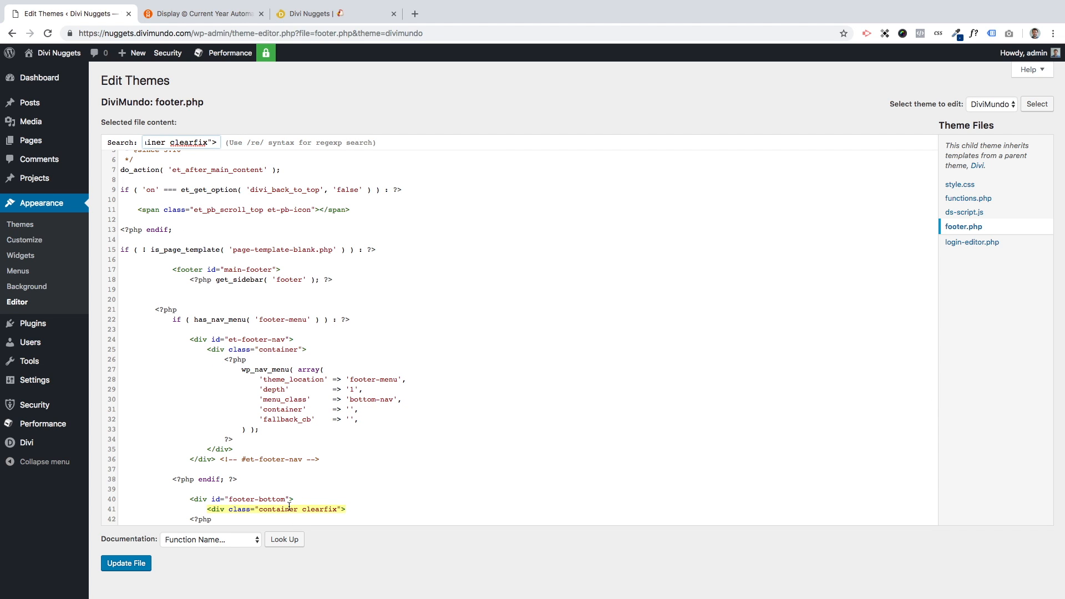
scroll(down, 3)
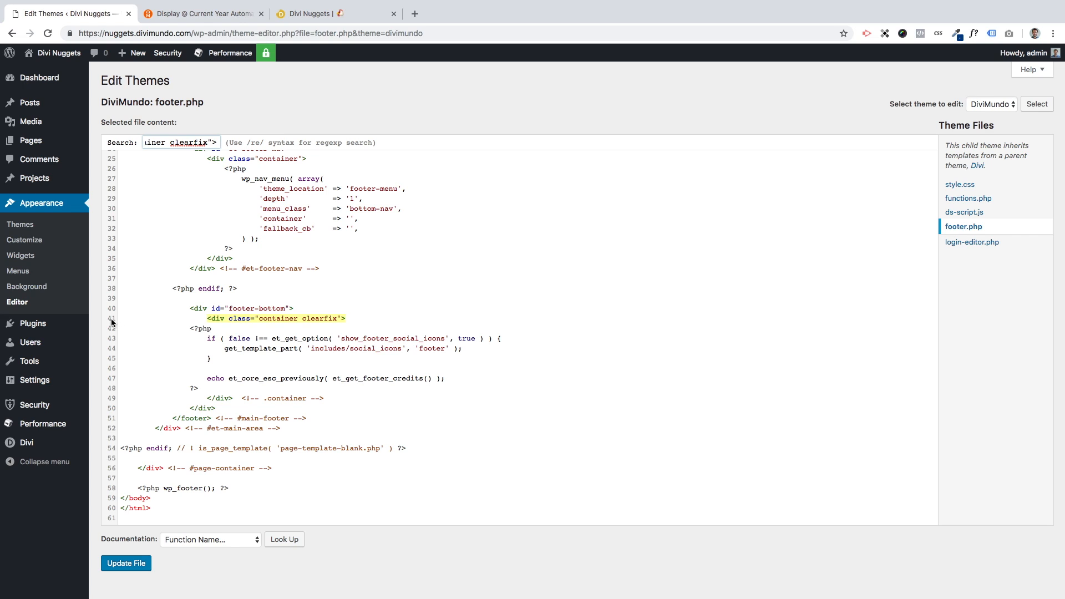
mouse_move(164, 319)
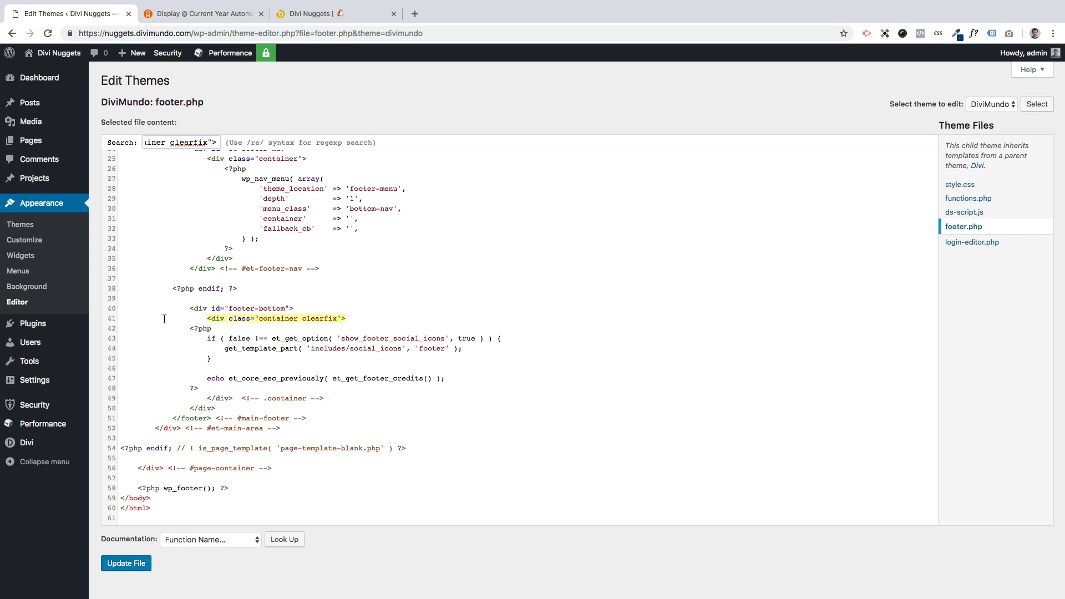
mouse_move(255, 320)
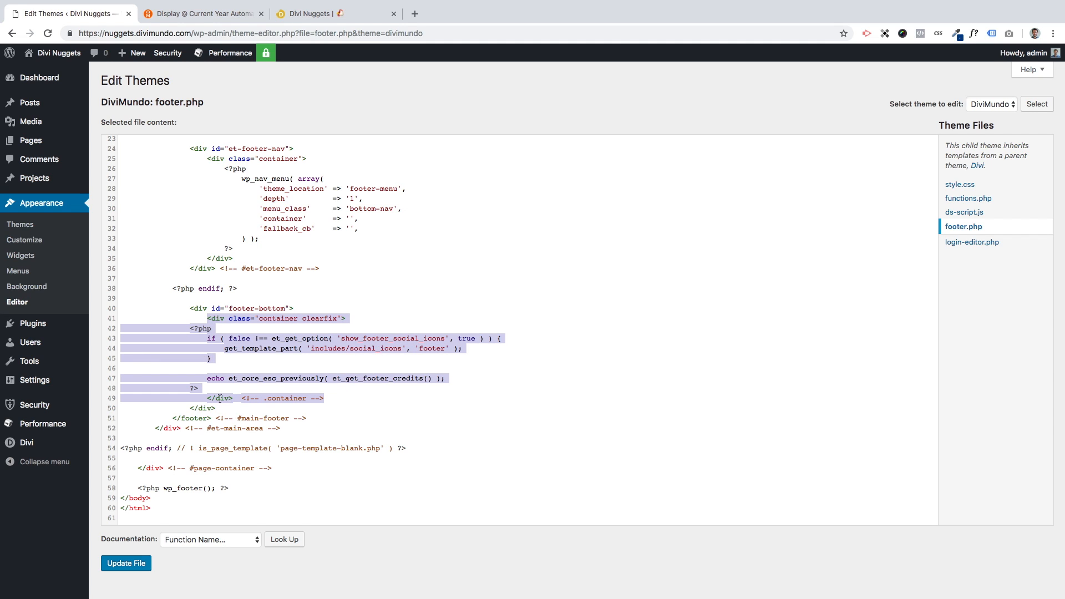
mouse_move(348, 402)
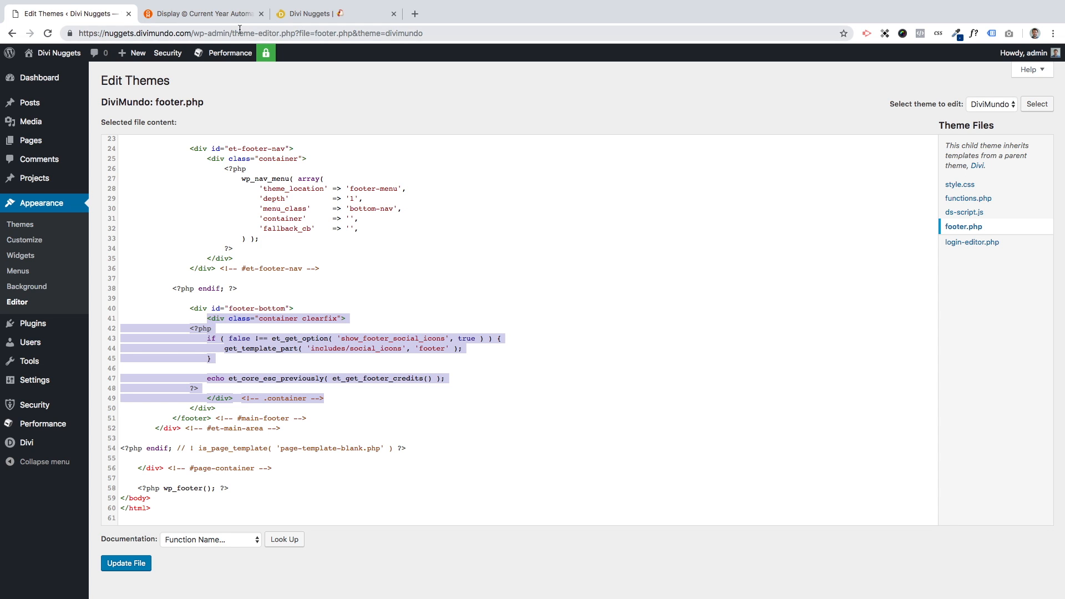
click(197, 12)
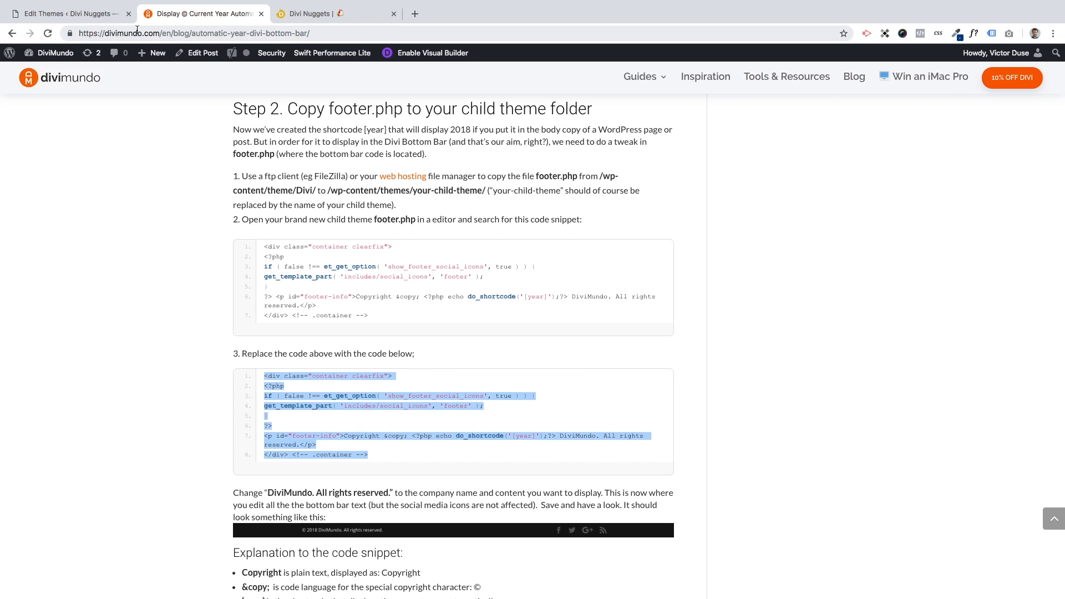
- Paste the tutorial's copyright-year code over the bottom-bar block and save footer.php
click(68, 13)
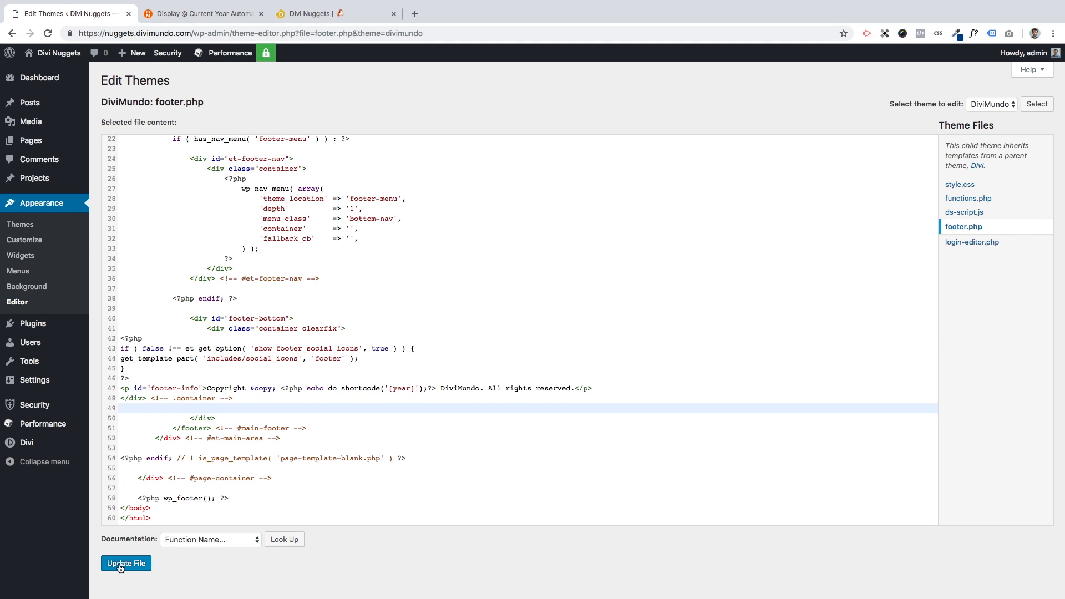
click(126, 563)
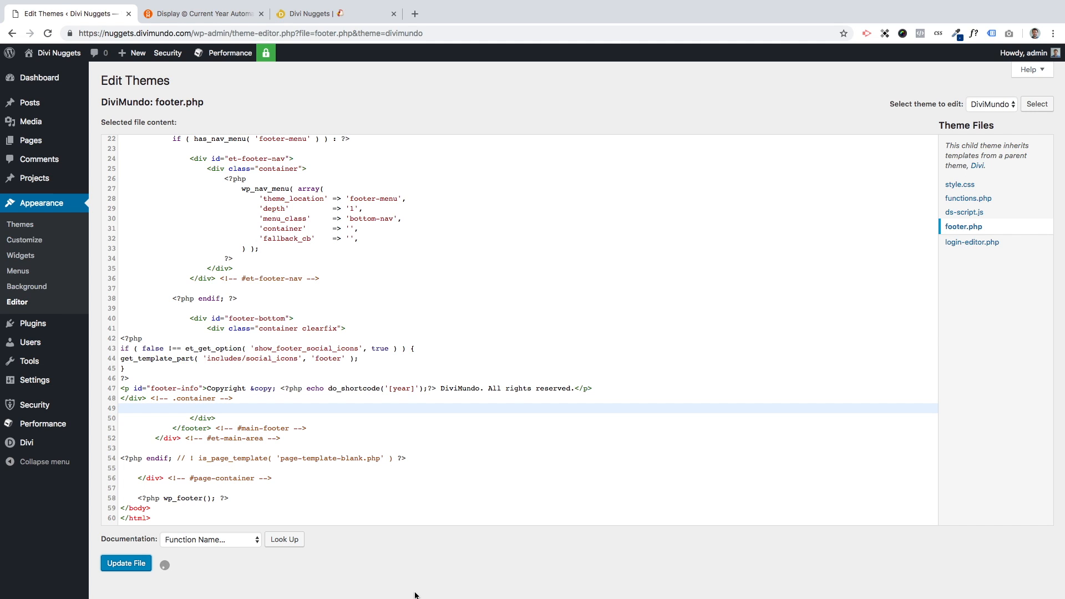
click(126, 562)
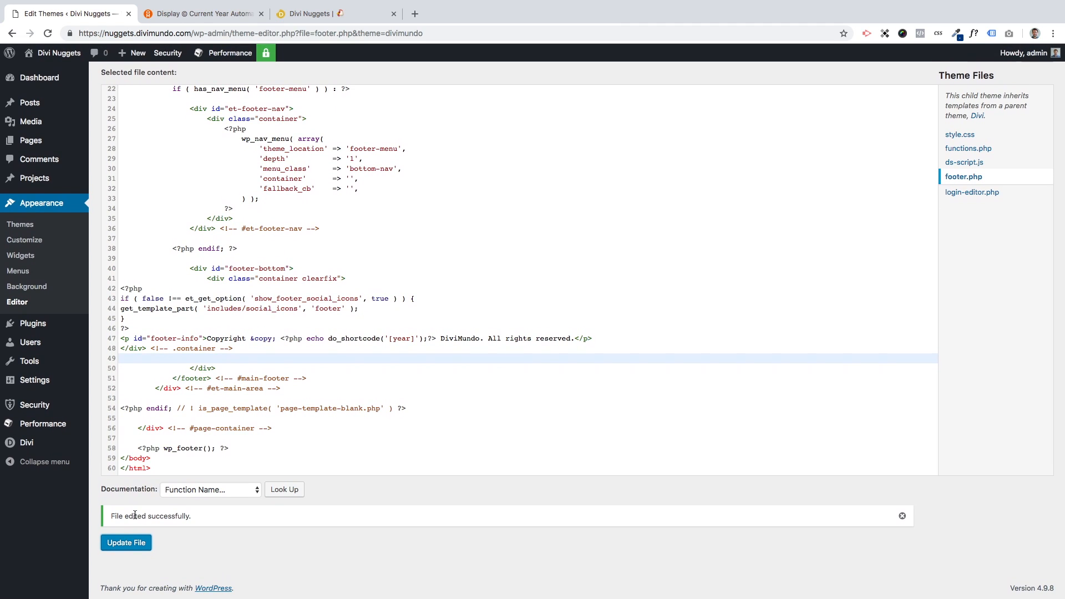
mouse_move(174, 517)
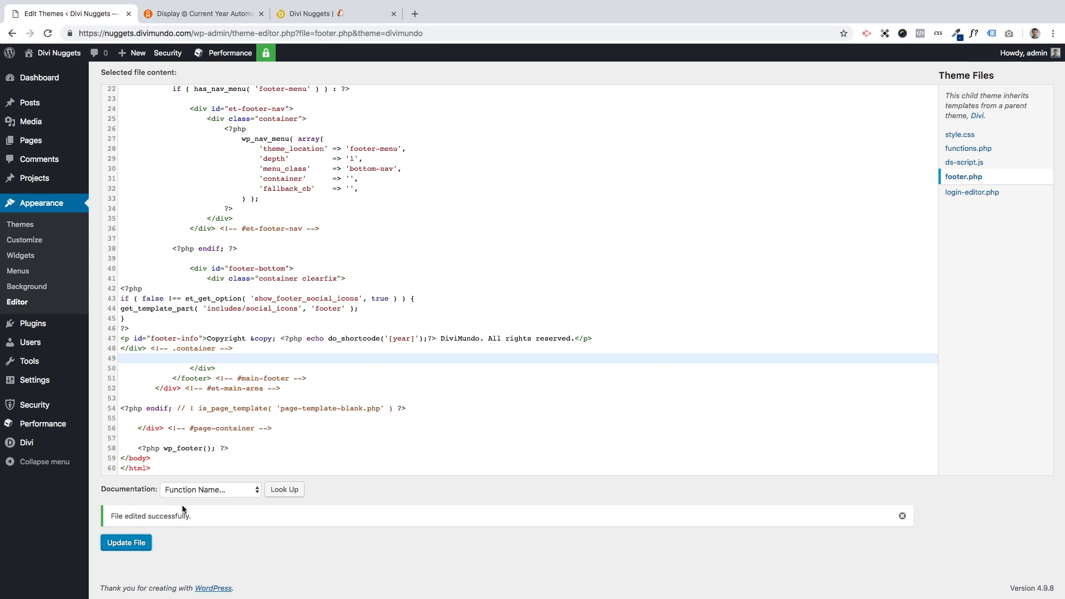
mouse_move(567, 4)
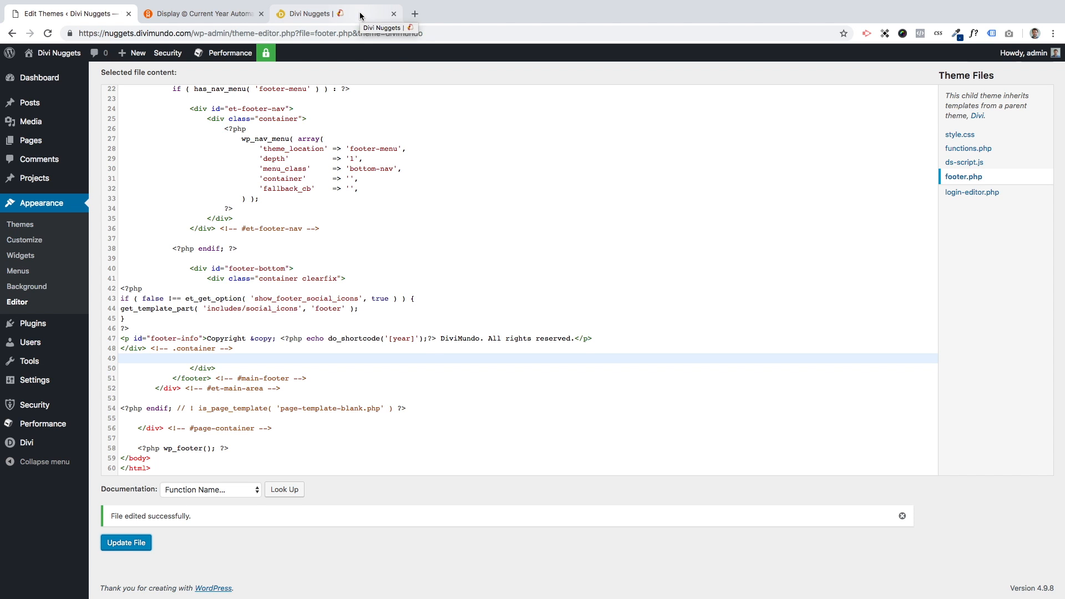
- Refresh the live Divi Nuggets site and scroll down to the footer copyright line
click(309, 14)
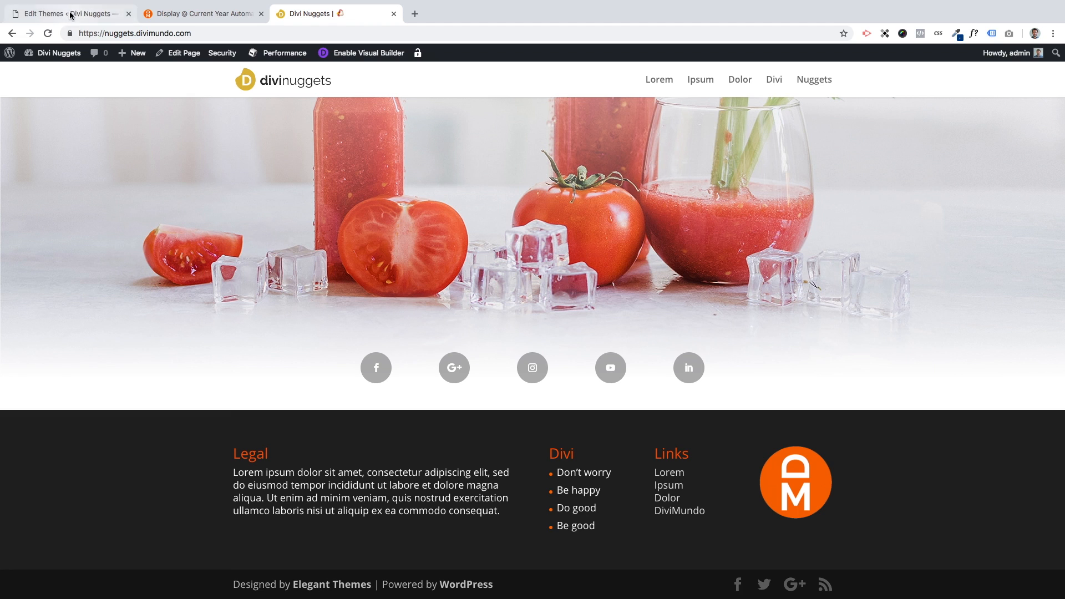
click(47, 32)
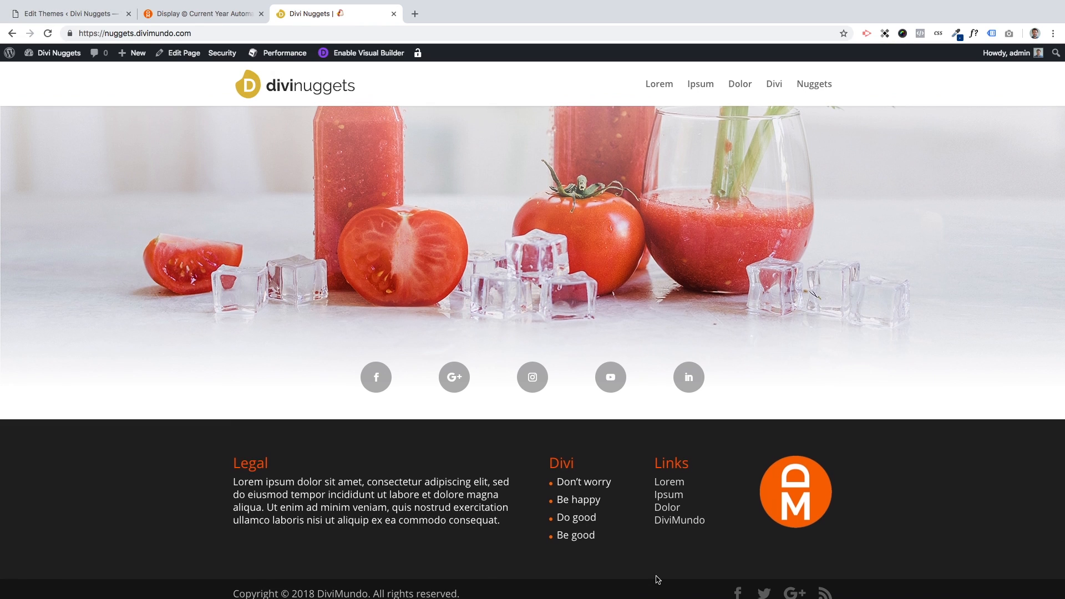
scroll(down, 3)
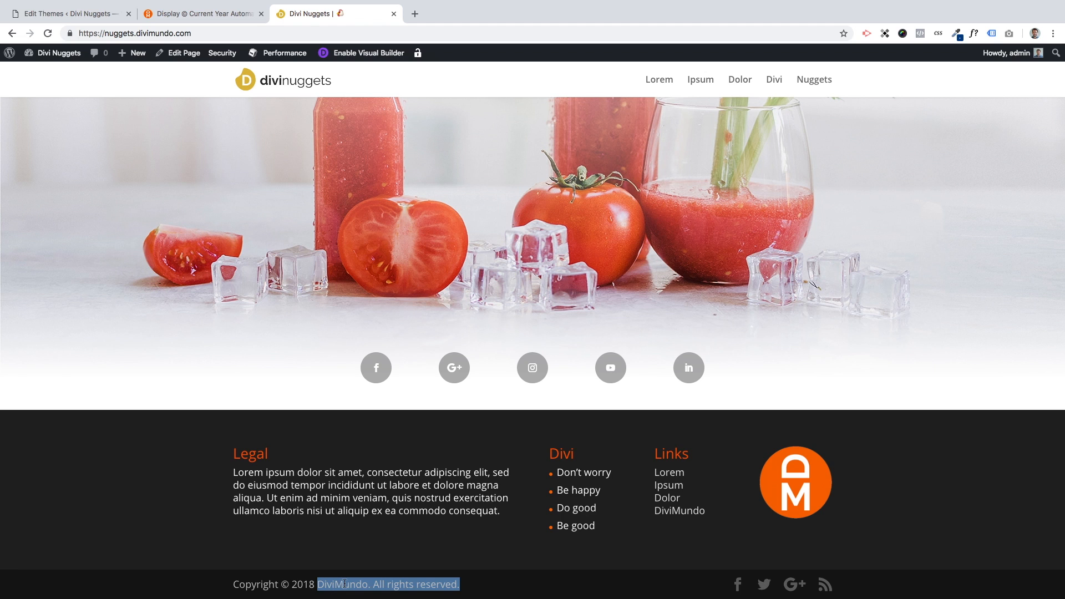
mouse_move(390, 584)
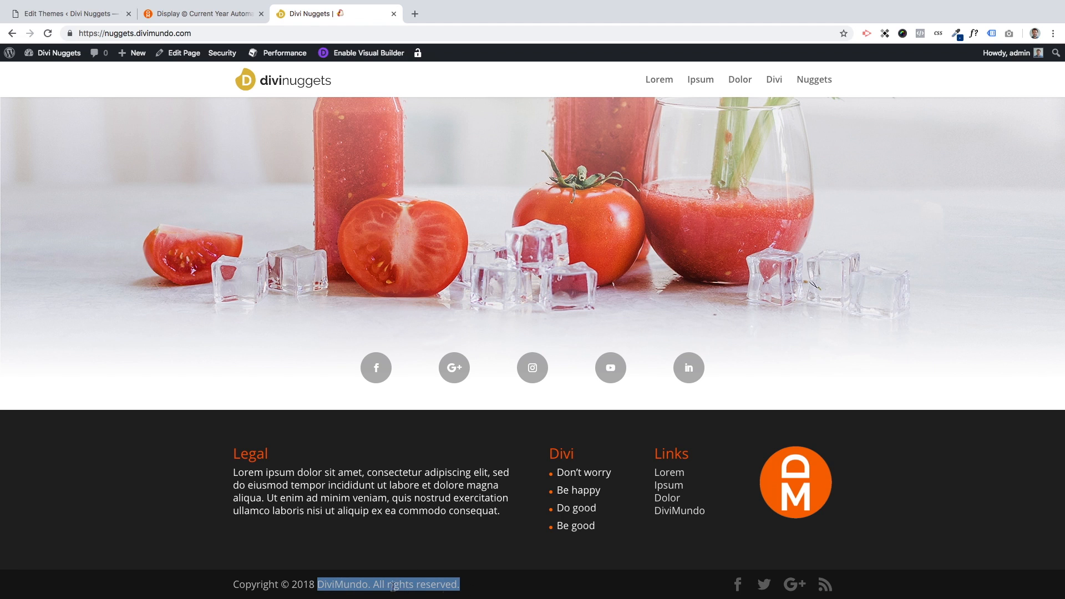
mouse_move(114, 78)
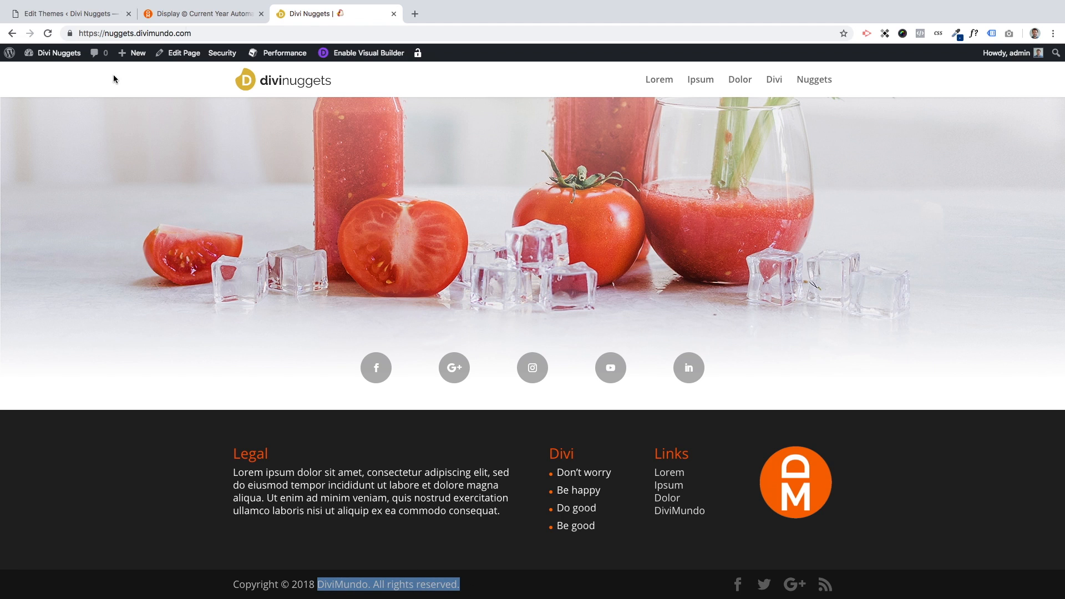
mouse_move(68, 13)
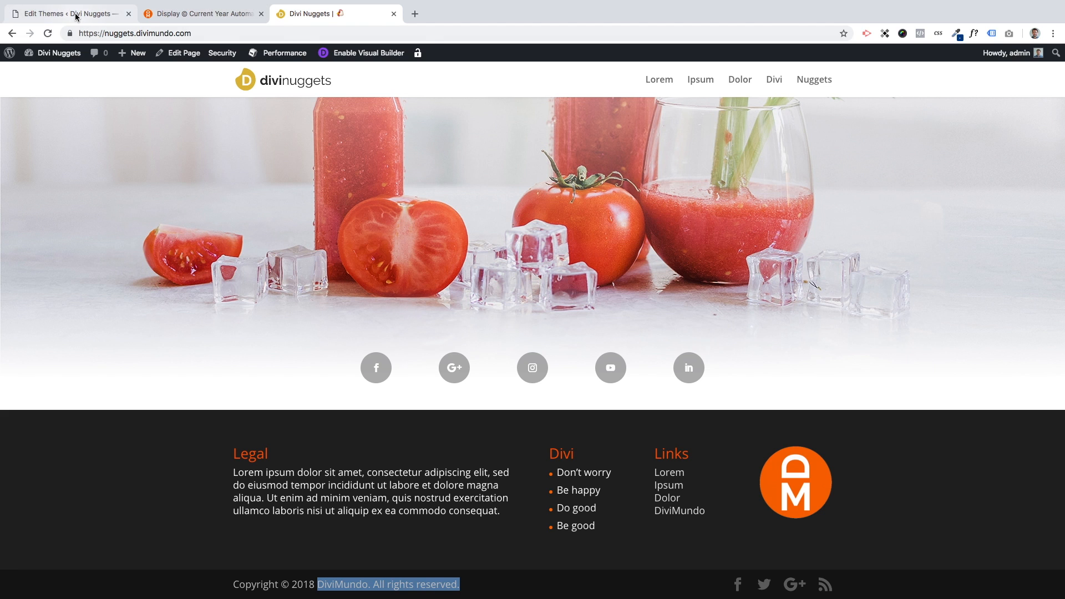
- Return to footer.php in the theme editor and select line 47's do_shortcode year code
click(65, 13)
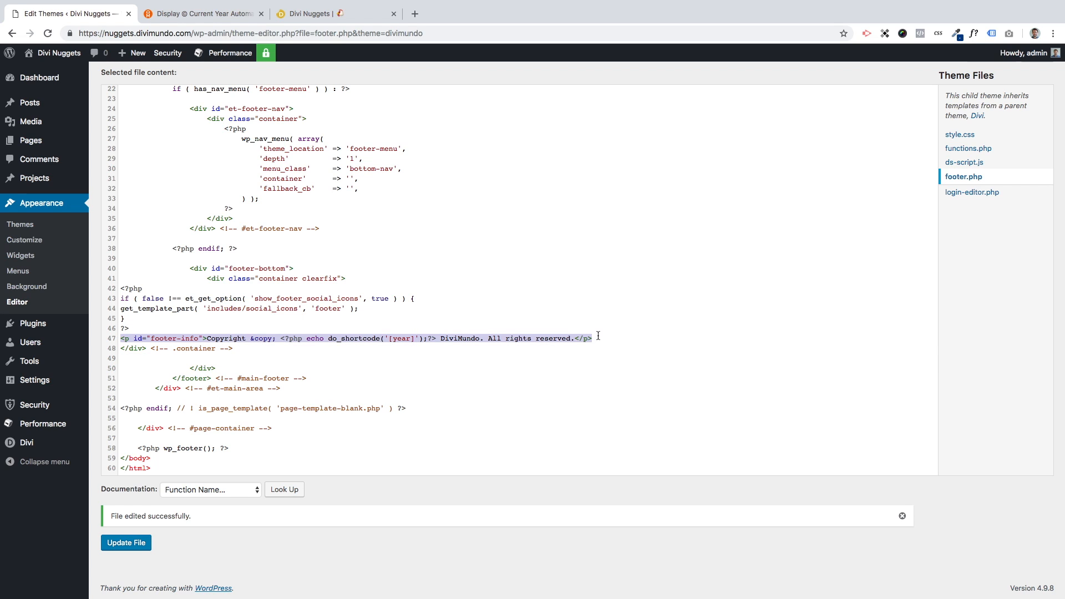
mouse_move(556, 510)
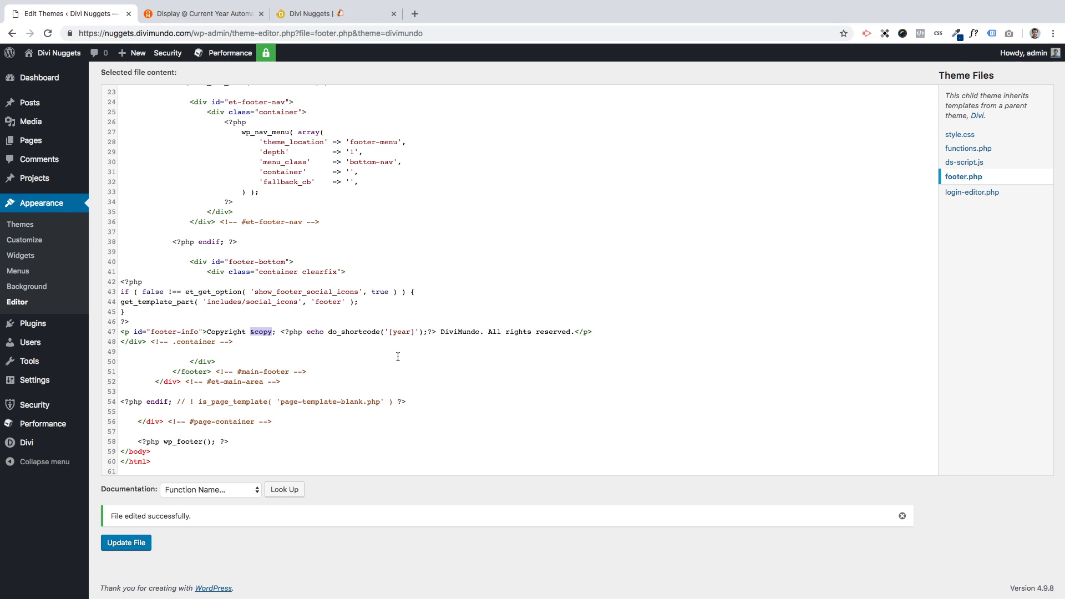
mouse_move(273, 337)
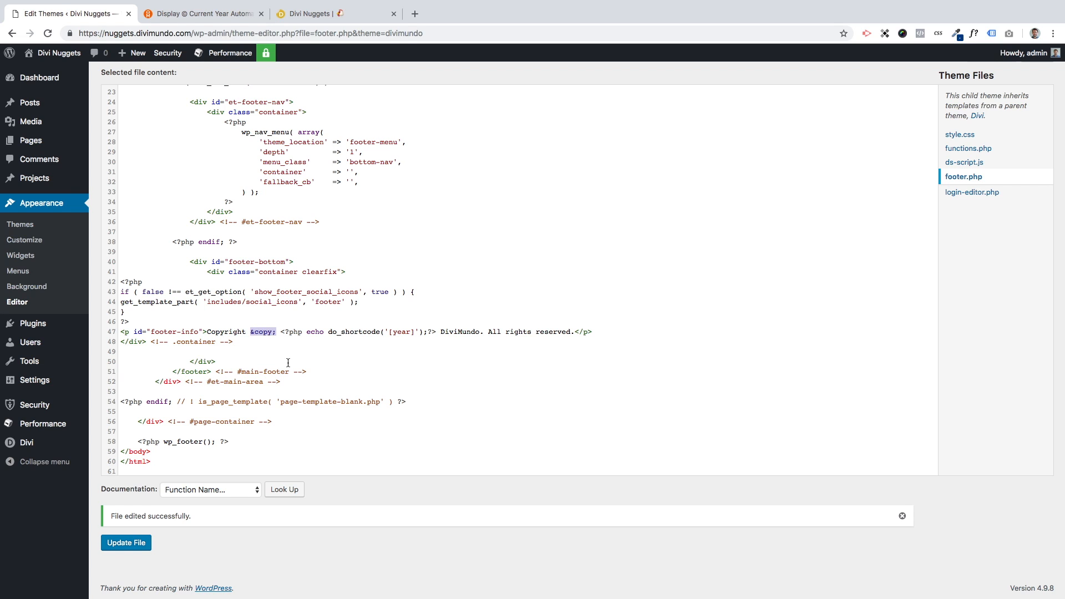
double_click(227, 332)
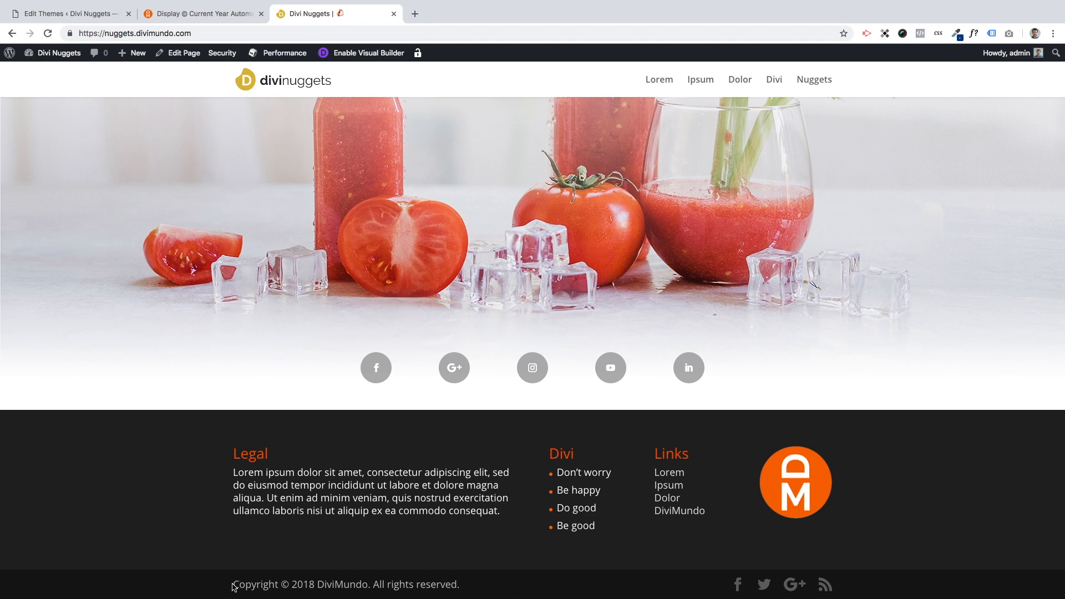
mouse_move(428, 439)
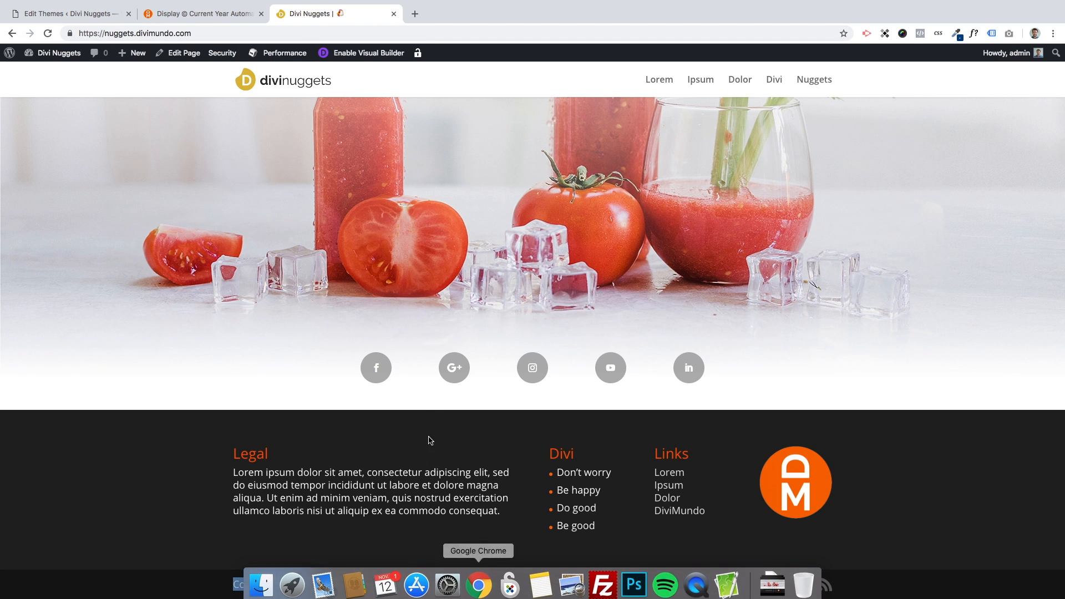
scroll(down, 3)
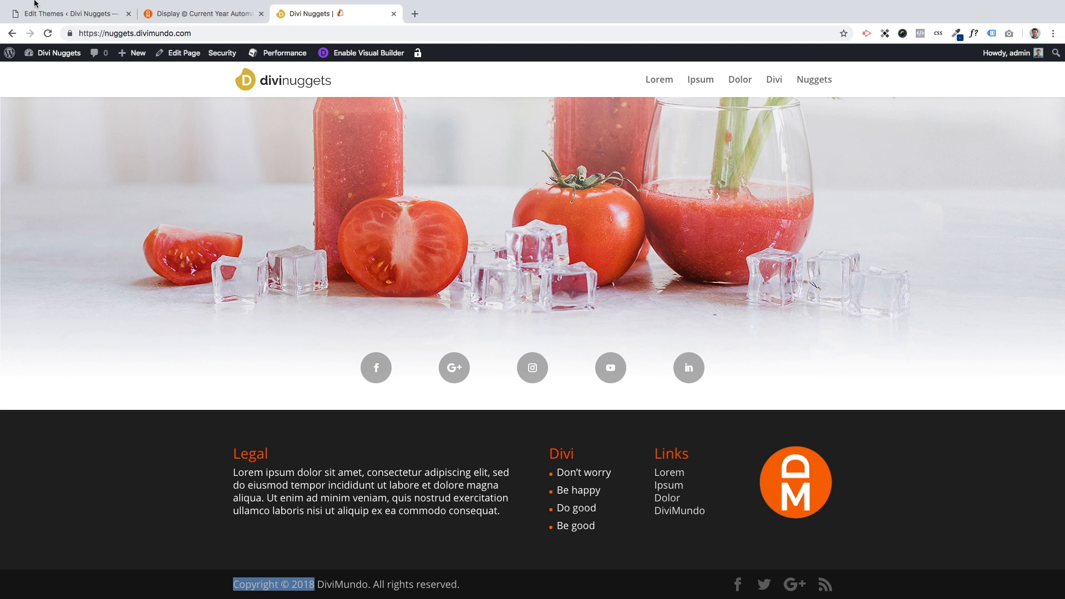
click(68, 13)
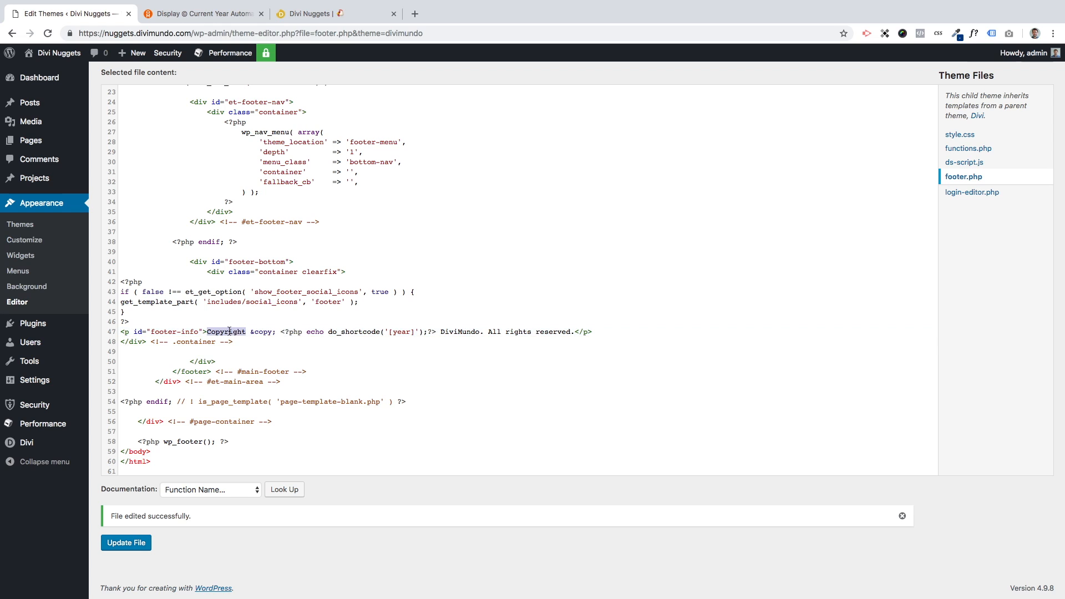
- Select the [year] shortcode and the DiviMundo text in footer.php's copyright line
click(297, 332)
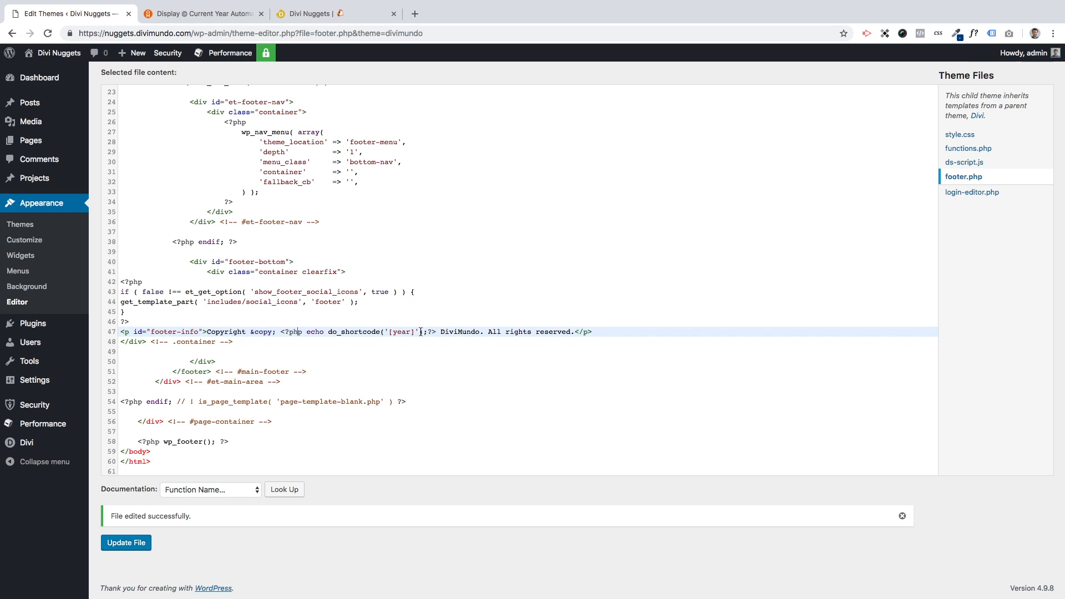
double_click(402, 332)
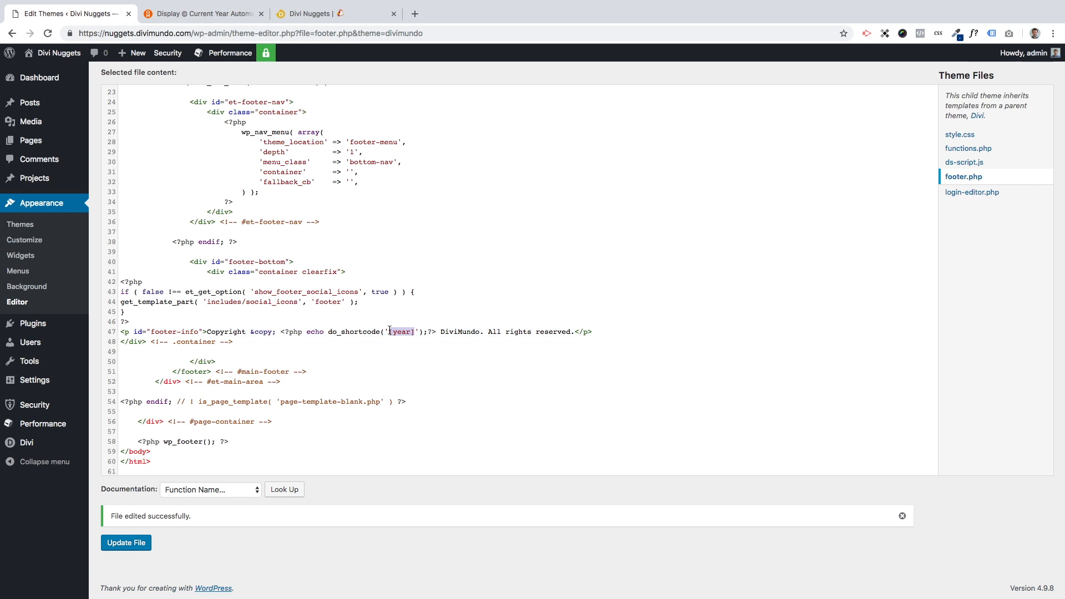
mouse_move(419, 341)
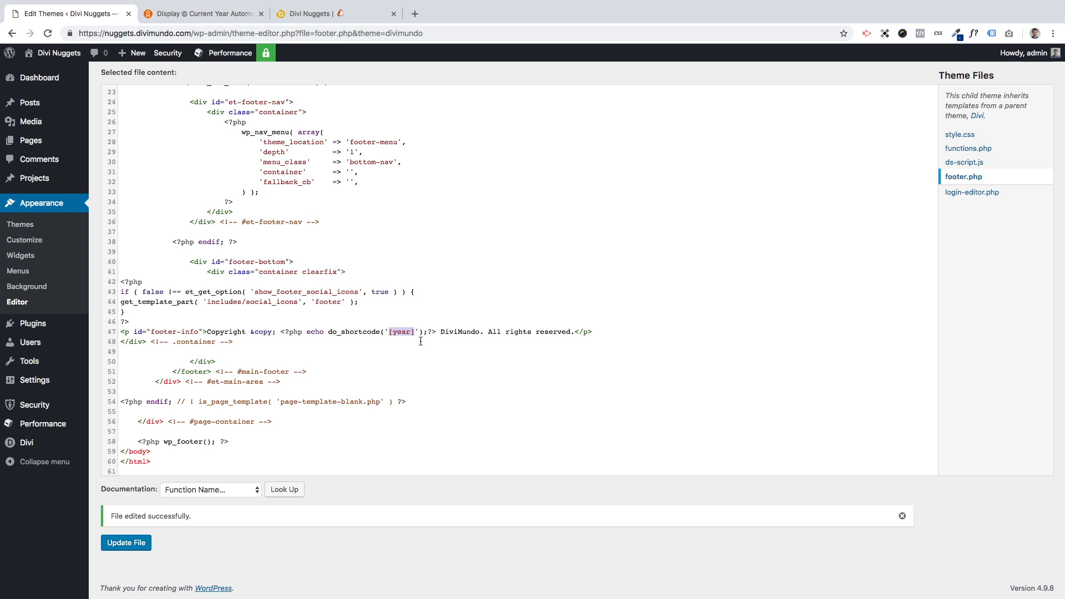
mouse_move(442, 331)
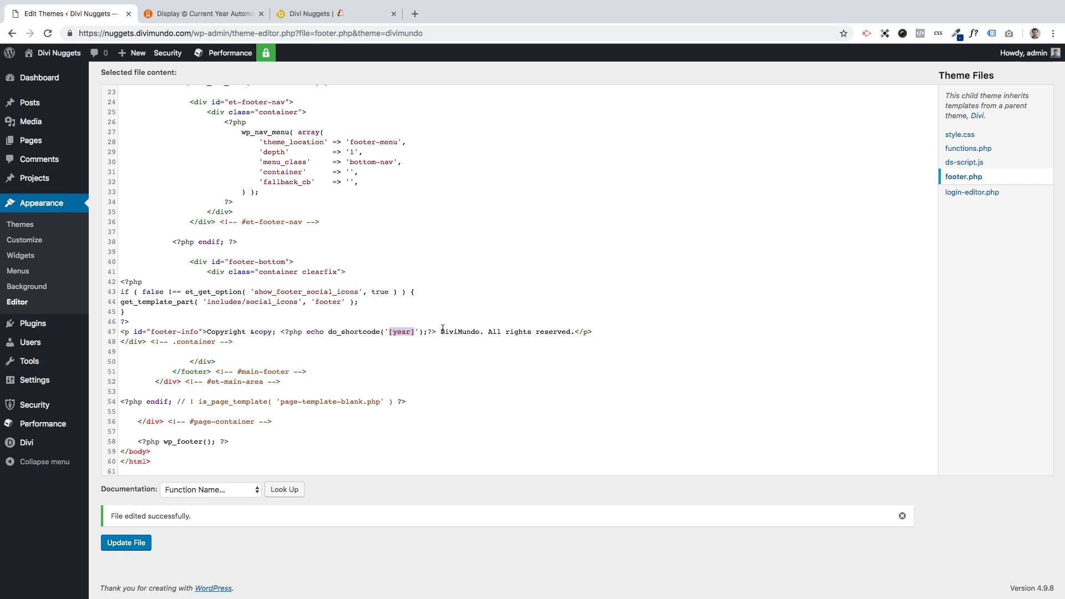
click(438, 332)
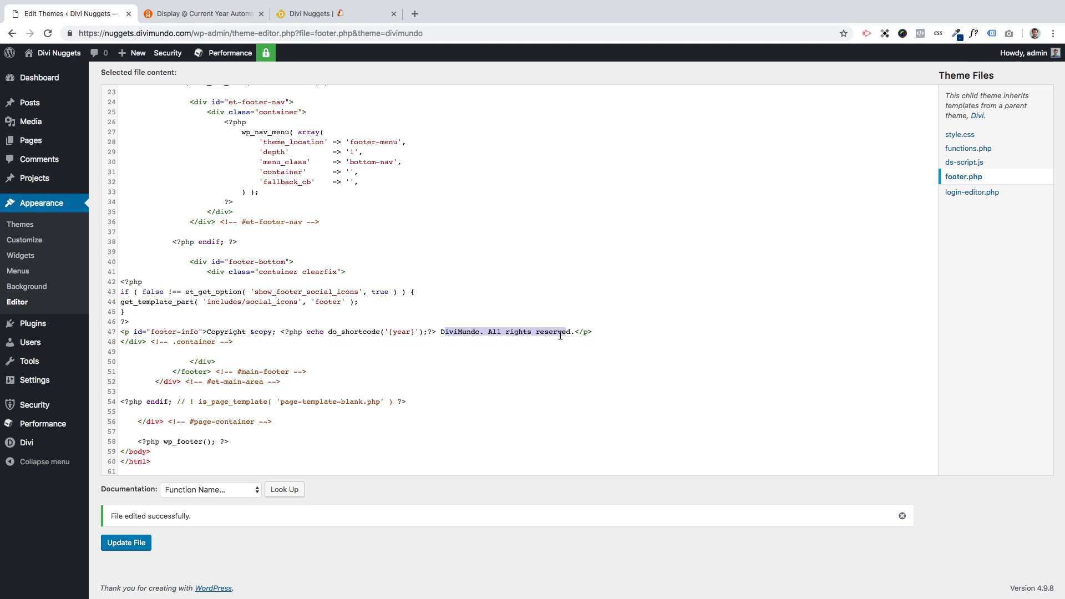
- Check the tutorial's replacement instructions and compare with the live site's footer
click(196, 13)
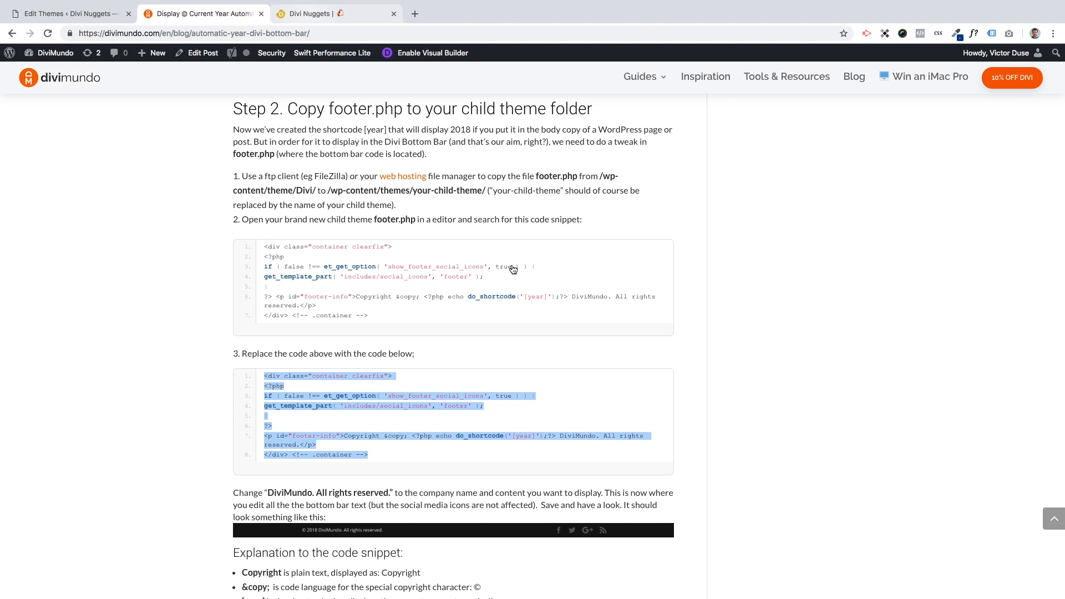
click(319, 13)
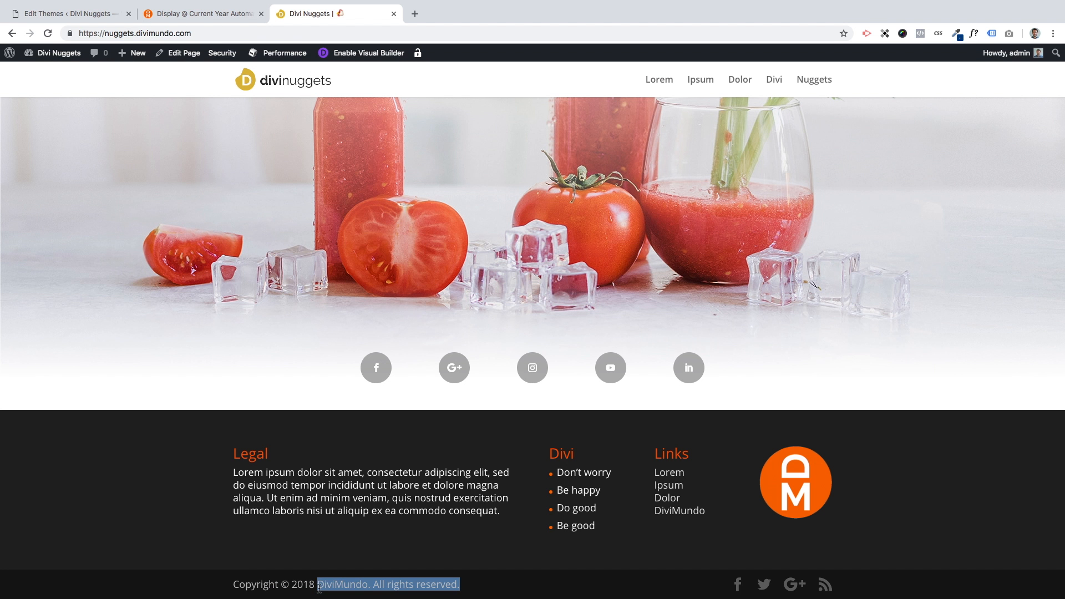
click(68, 13)
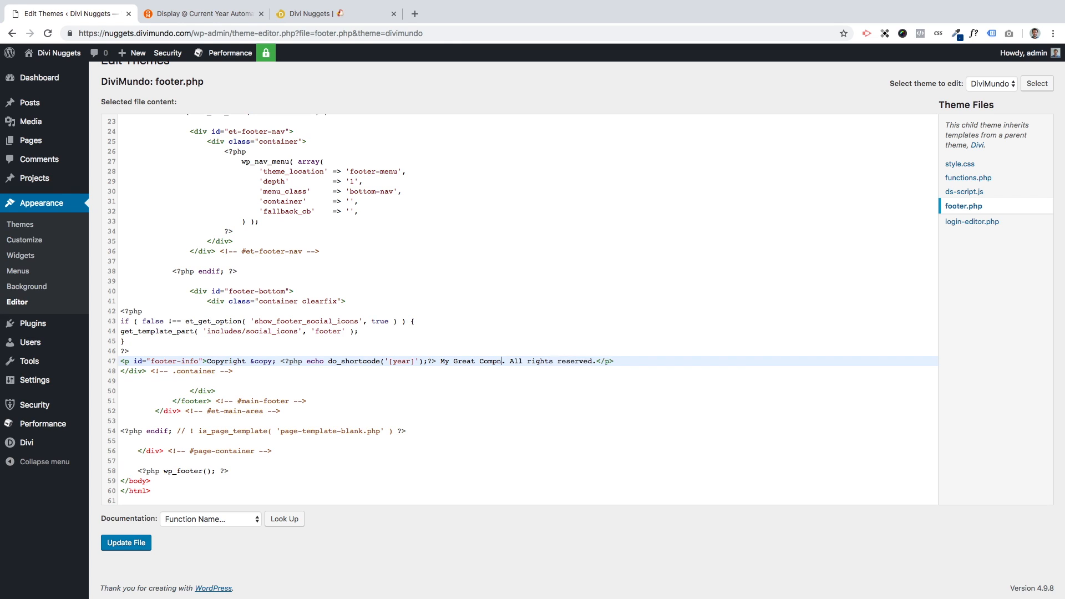
- Type 'My Great Company. We love our customers. Hey Divi!' into line 47
text(any)
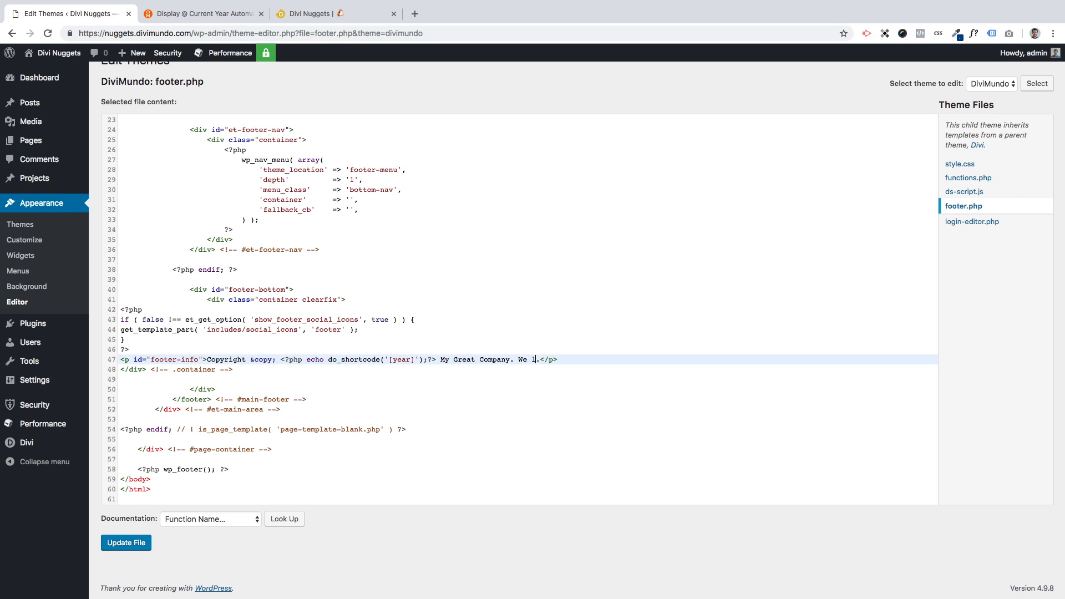
text(ove our customers.)
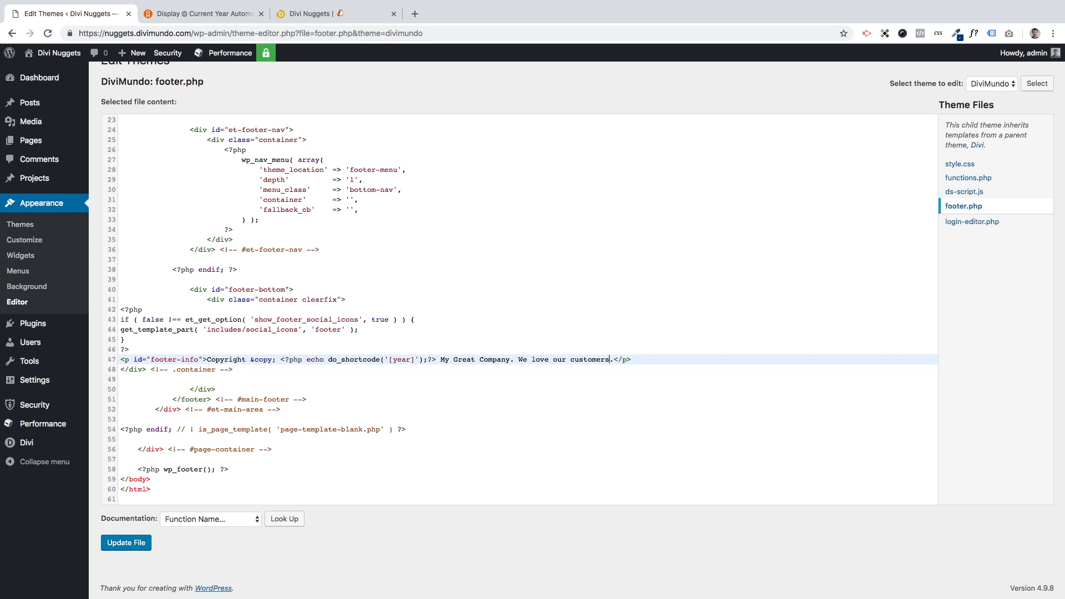
text(Hey Divi!)
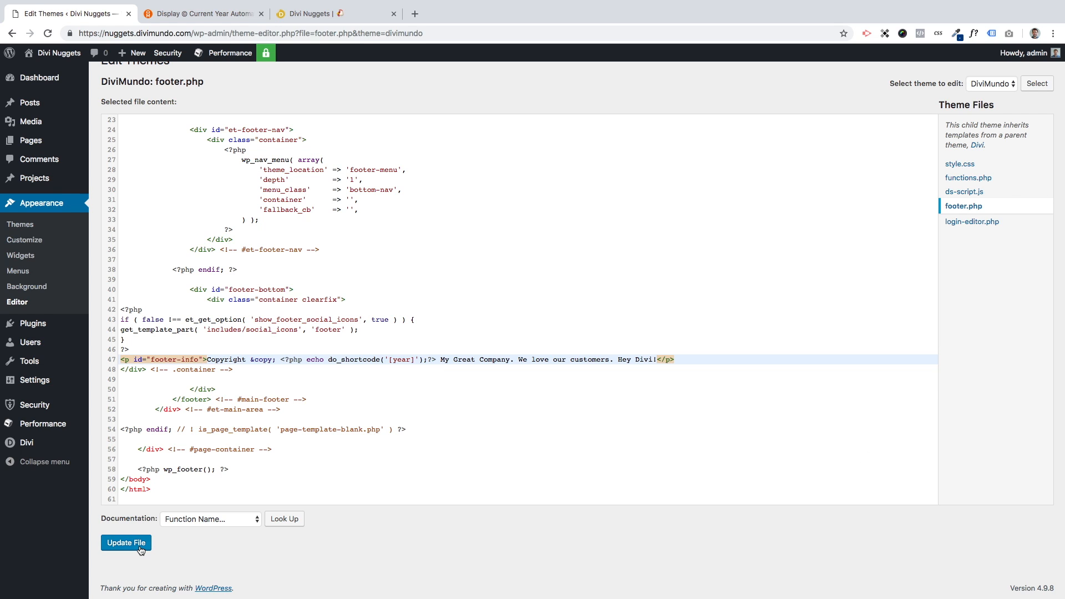
- Save footer.php, then glance at the tutorial and the live site tabs
click(126, 542)
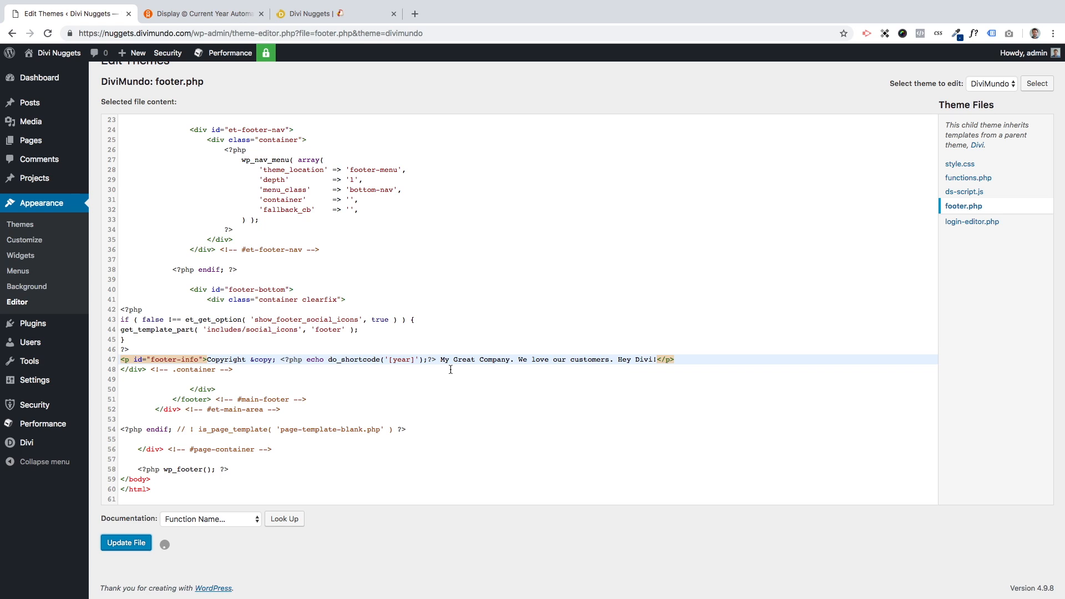
click(126, 542)
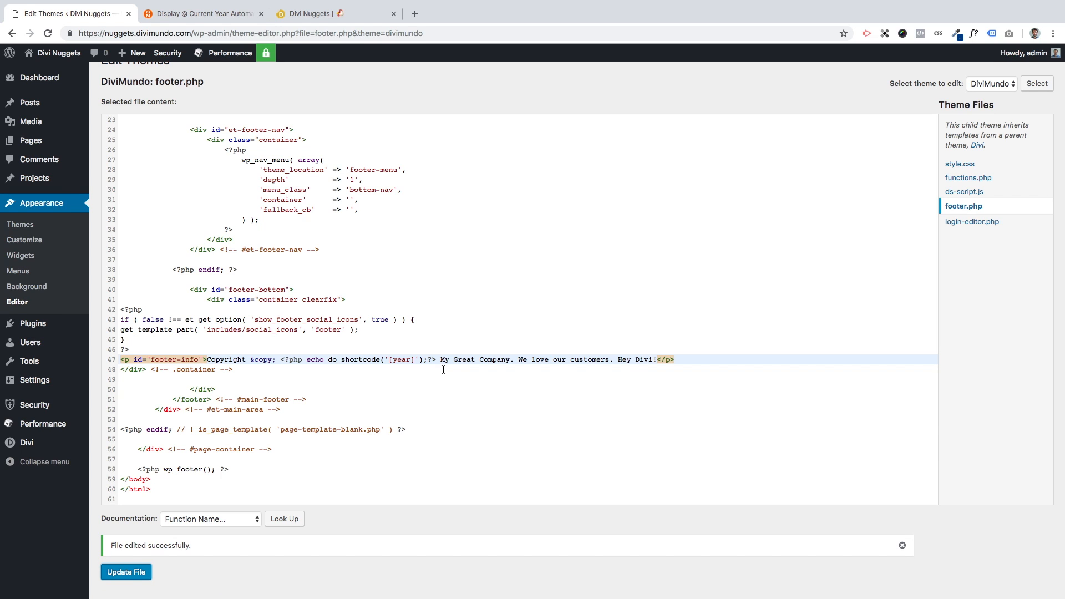
mouse_move(248, 115)
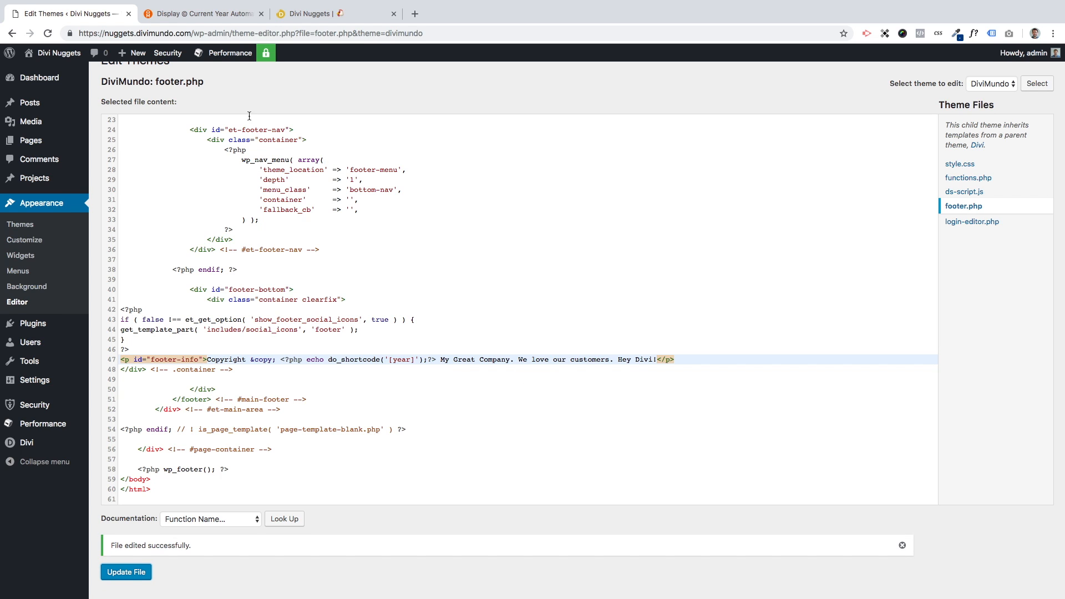
click(200, 13)
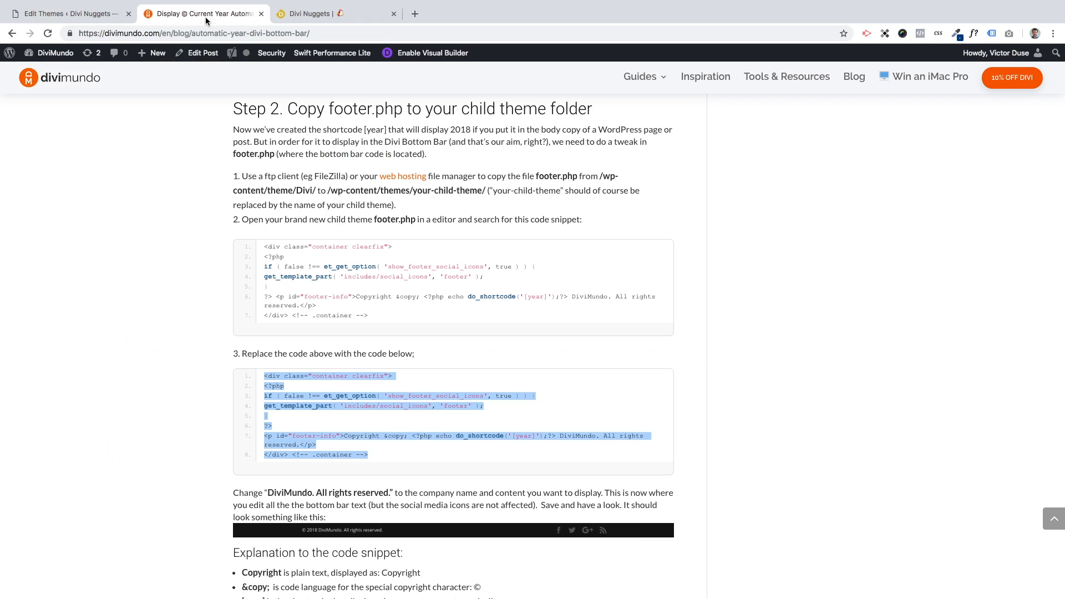
click(333, 12)
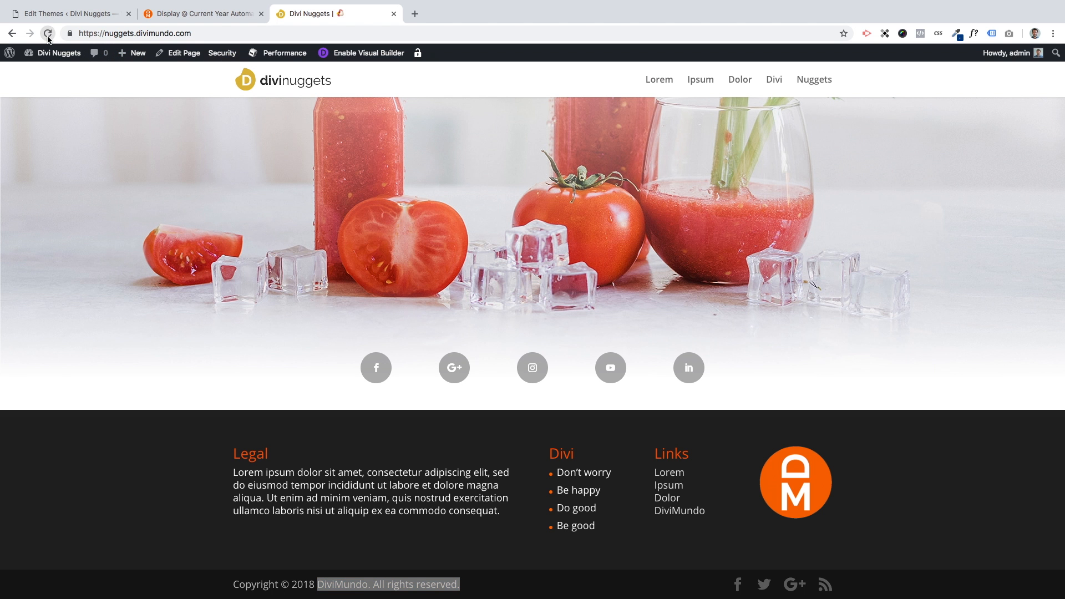
- Reload the live site to see the new footer, select its year, then return to the tutorial
click(47, 34)
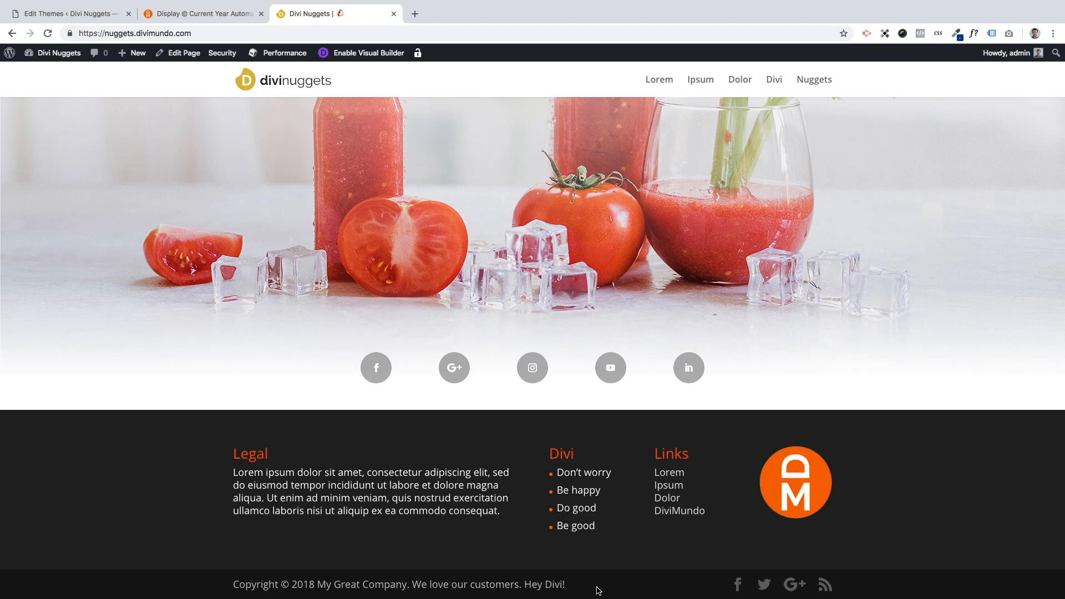
mouse_move(363, 589)
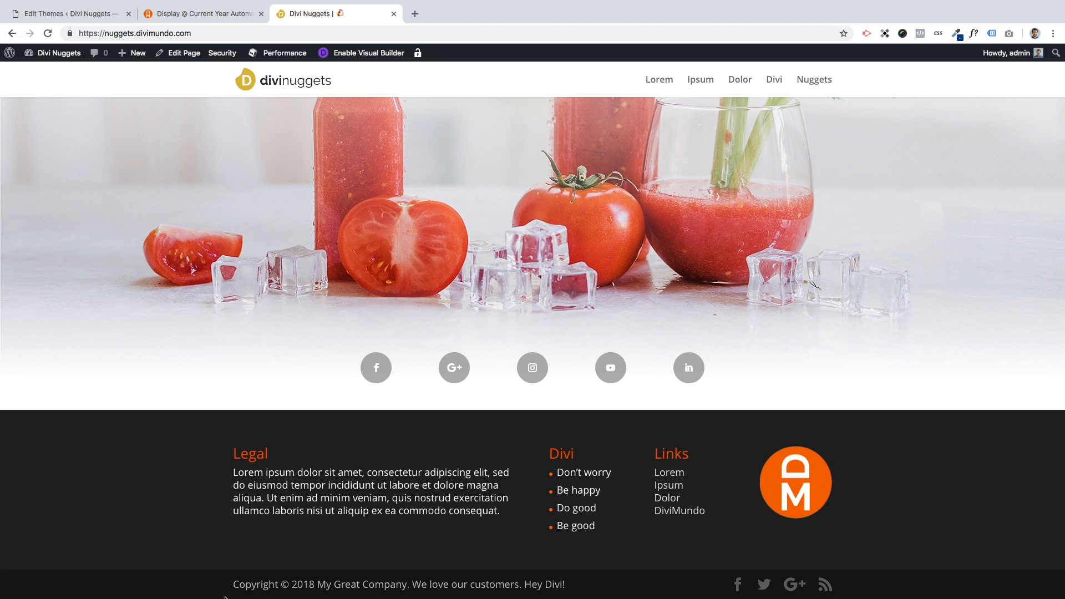
double_click(302, 584)
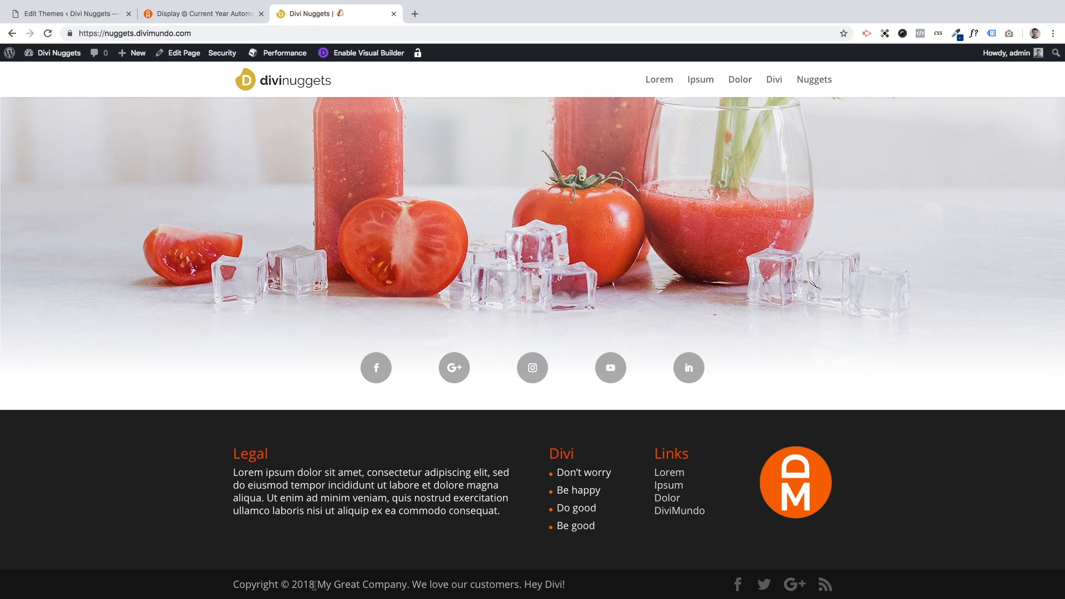
mouse_move(316, 593)
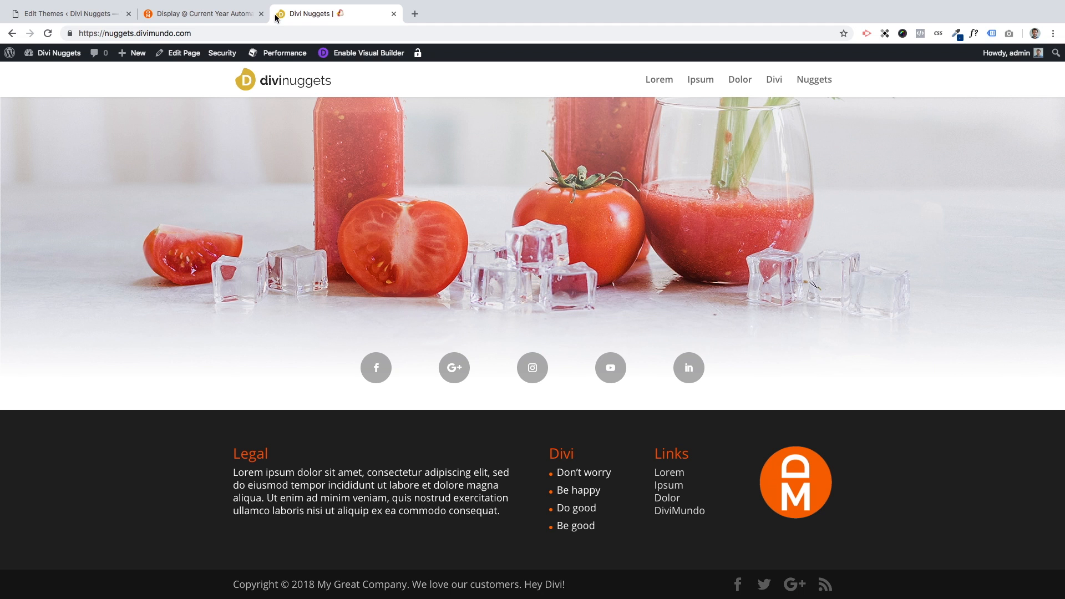
click(200, 13)
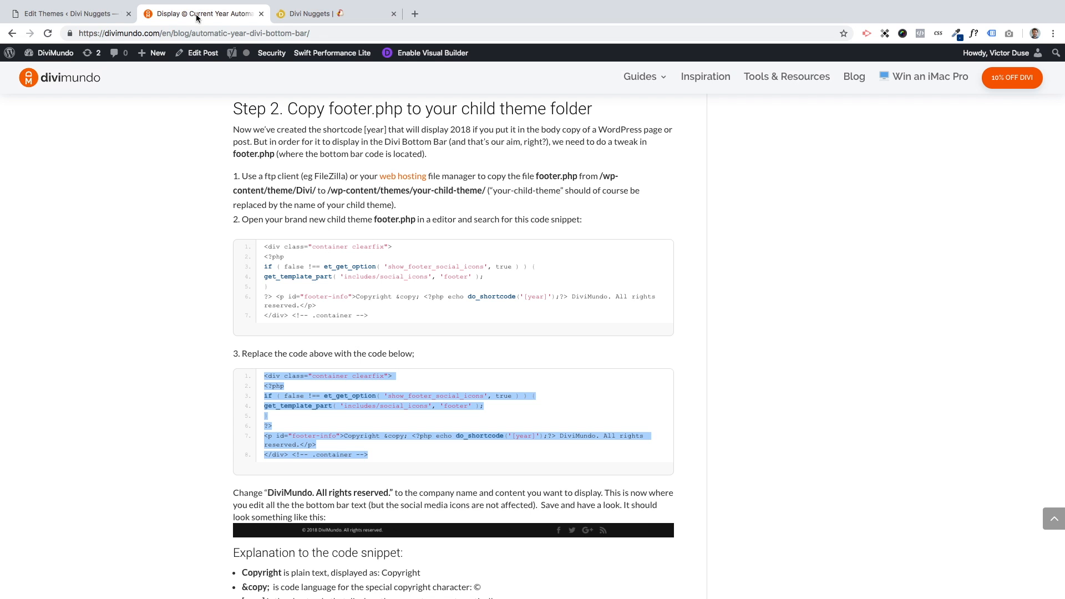
- Expand 'Add current month, day and more date formats' and select the [year] shortcode code
scroll(up, 3)
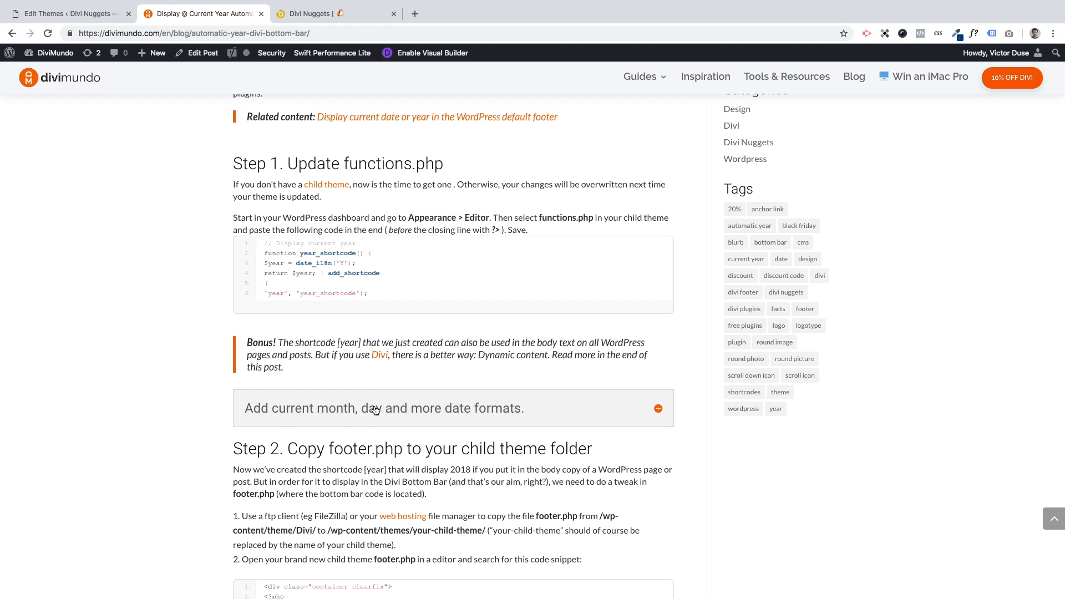
click(656, 408)
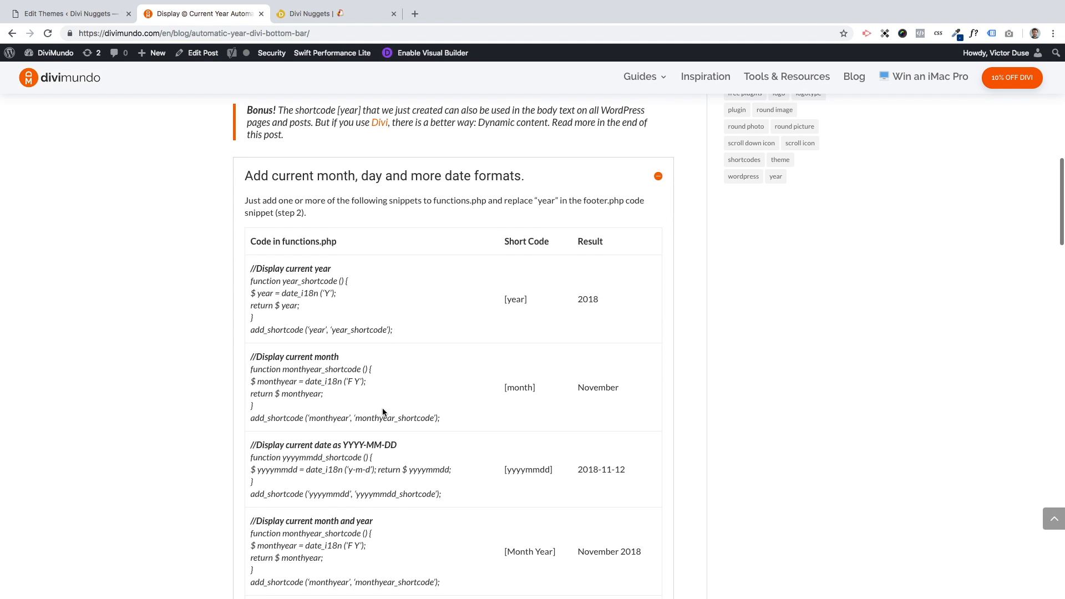
scroll(down, 3)
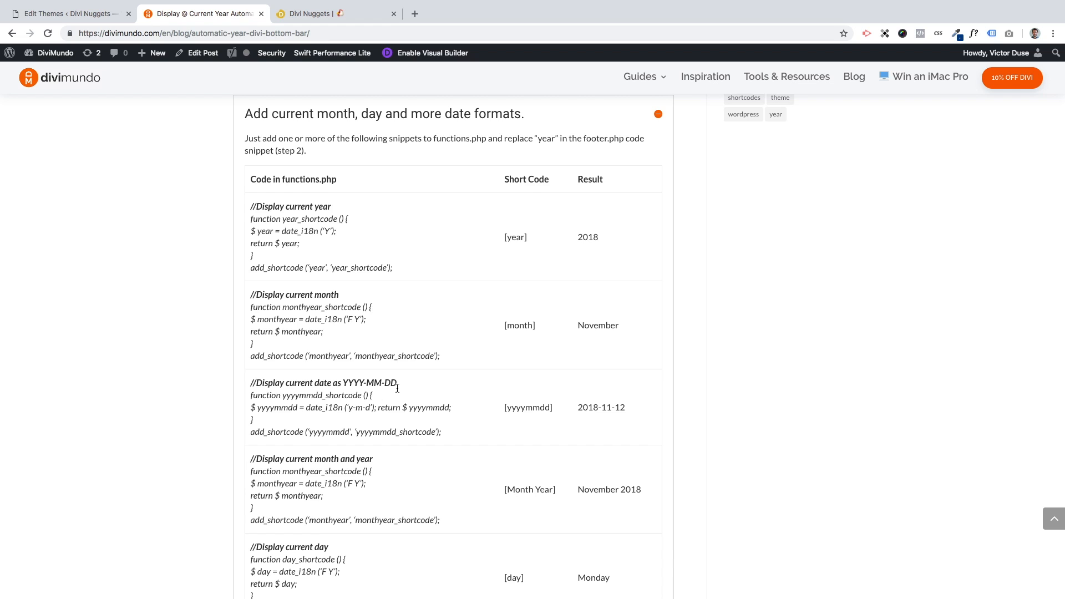
scroll(down, 3)
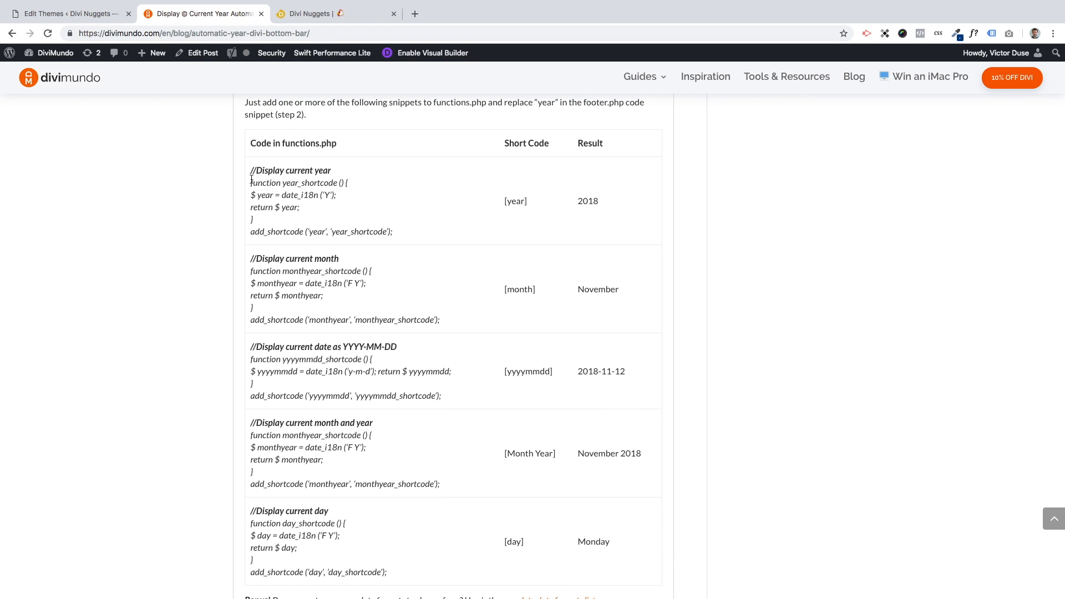
drag(250, 169, 392, 230)
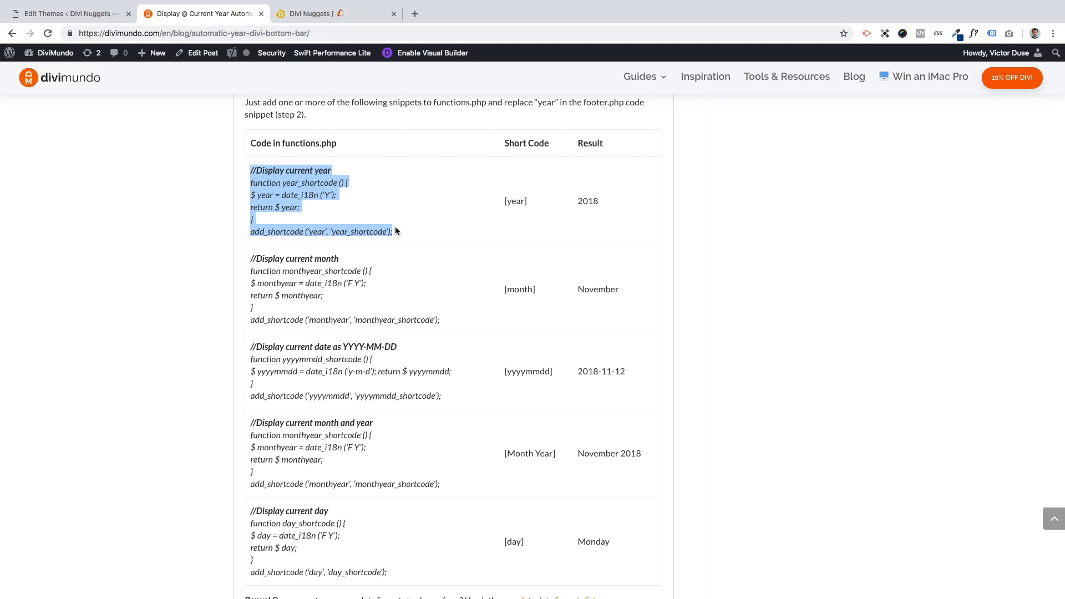
mouse_move(411, 243)
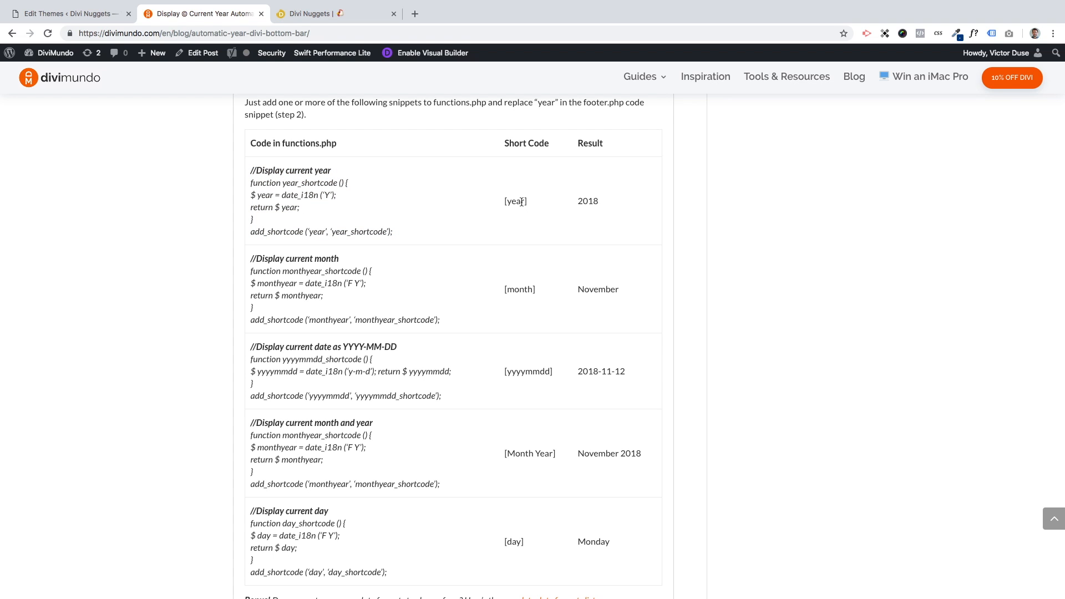
double_click(586, 200)
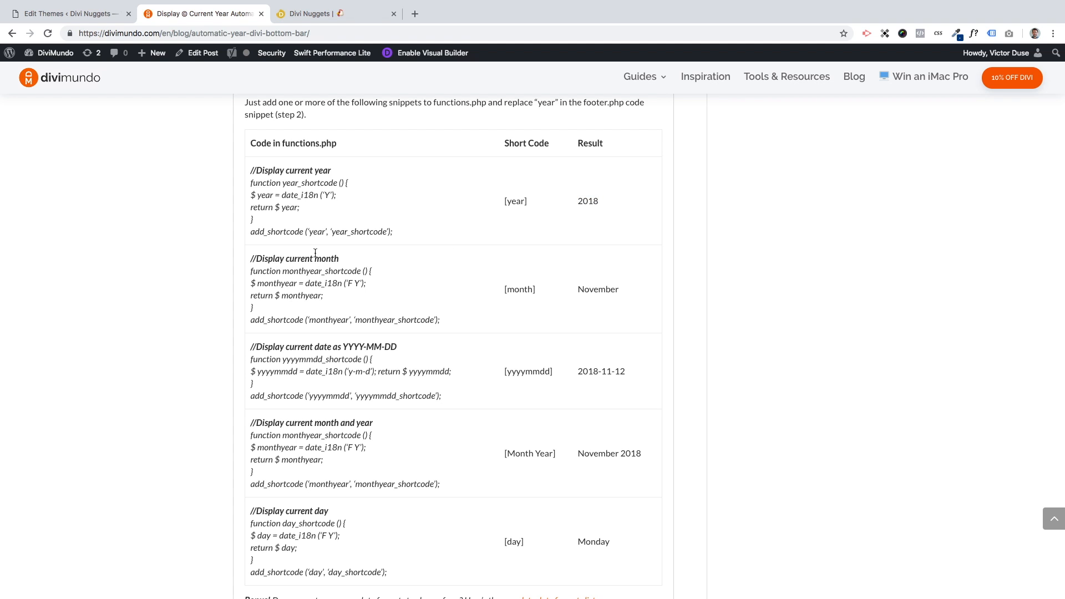
mouse_move(610, 287)
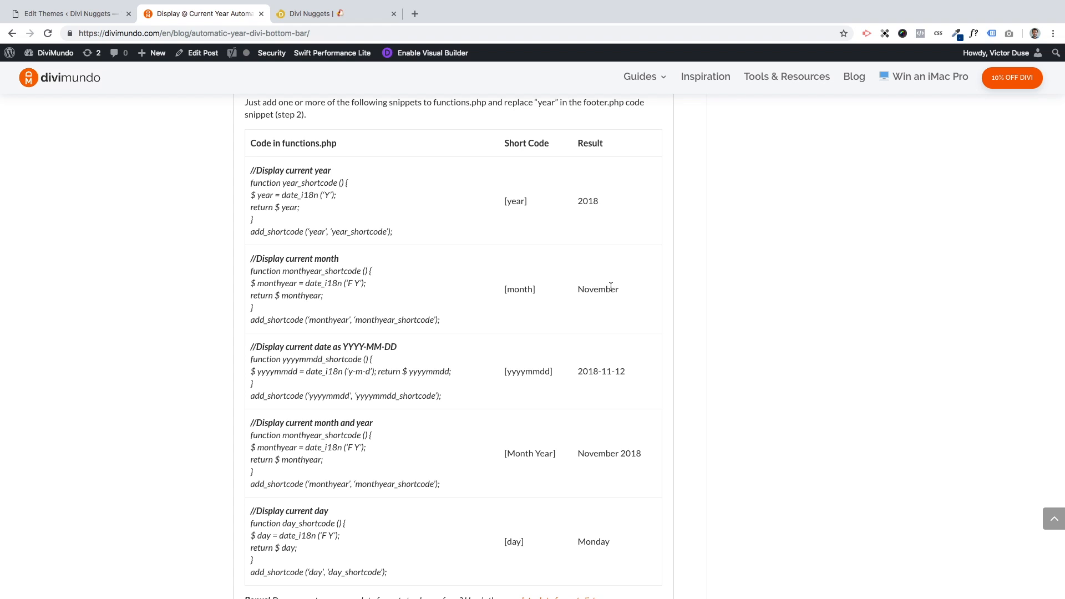
scroll(down, 3)
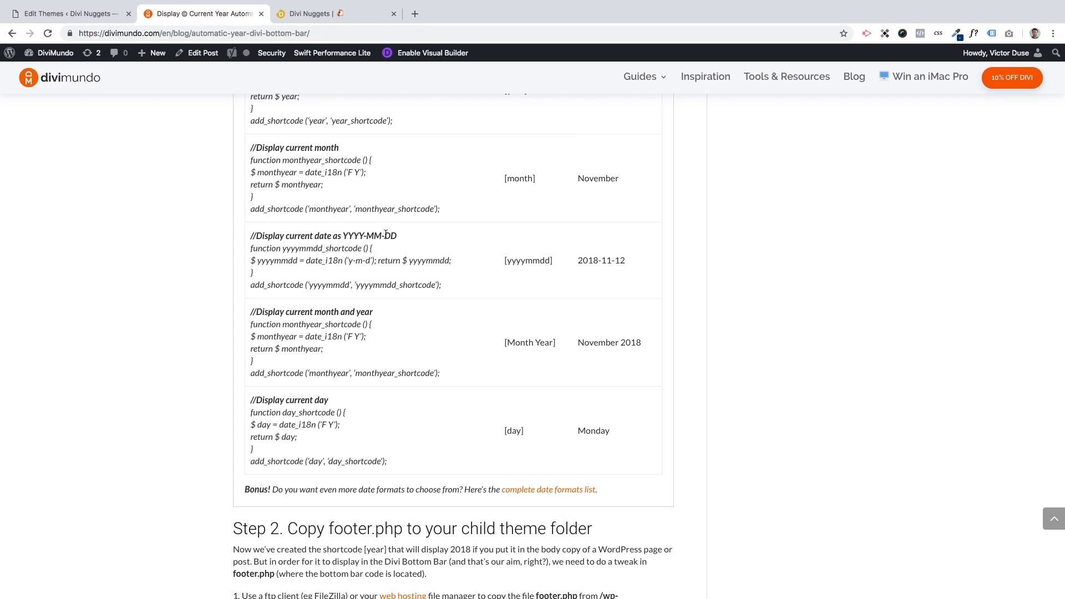
mouse_move(556, 353)
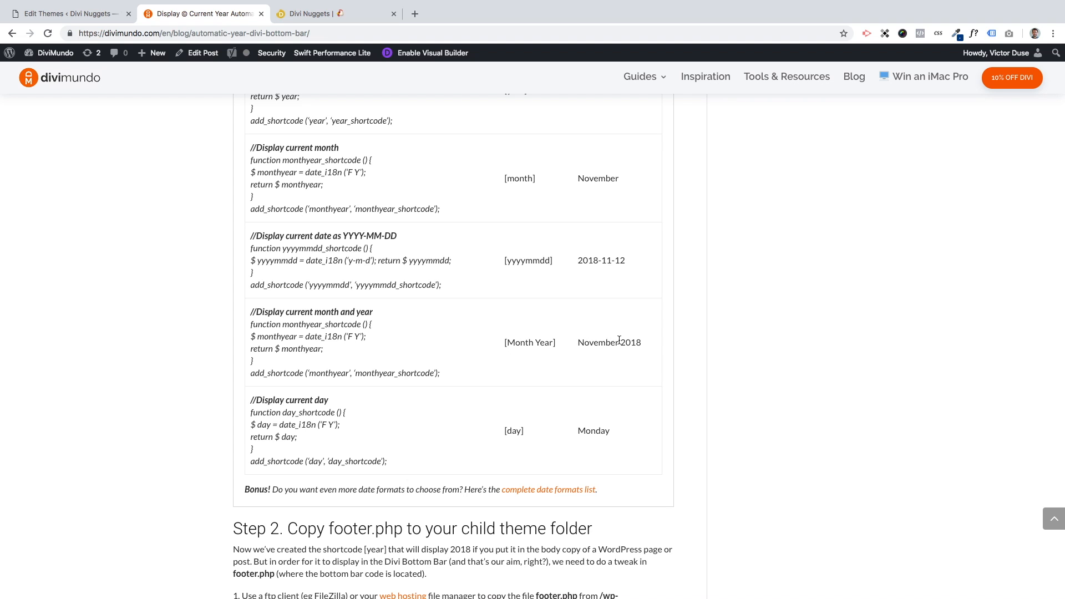
scroll(down, 3)
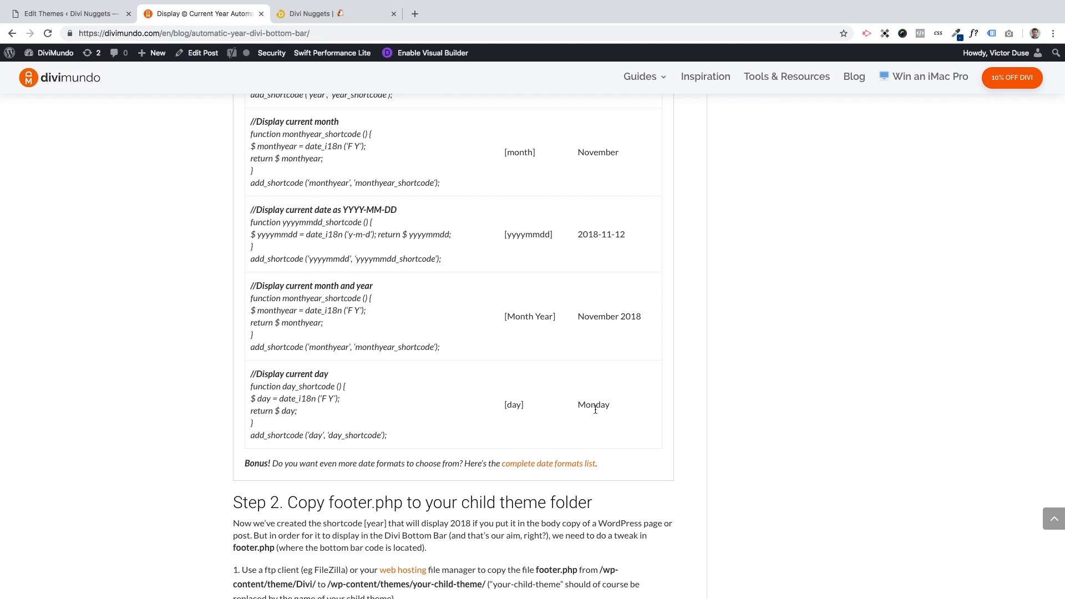
mouse_move(492, 415)
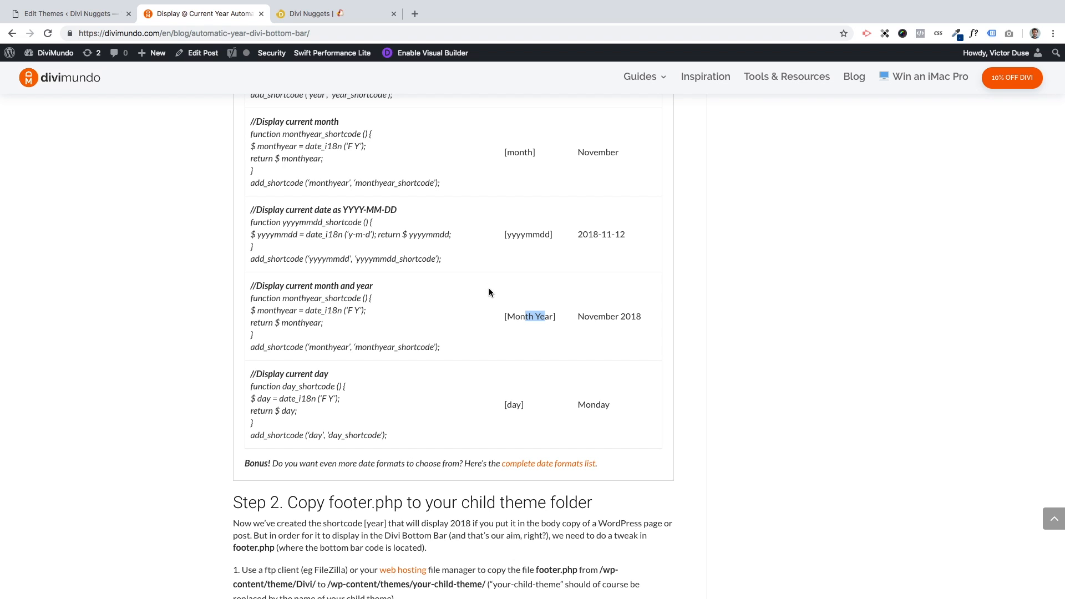
mouse_move(520, 316)
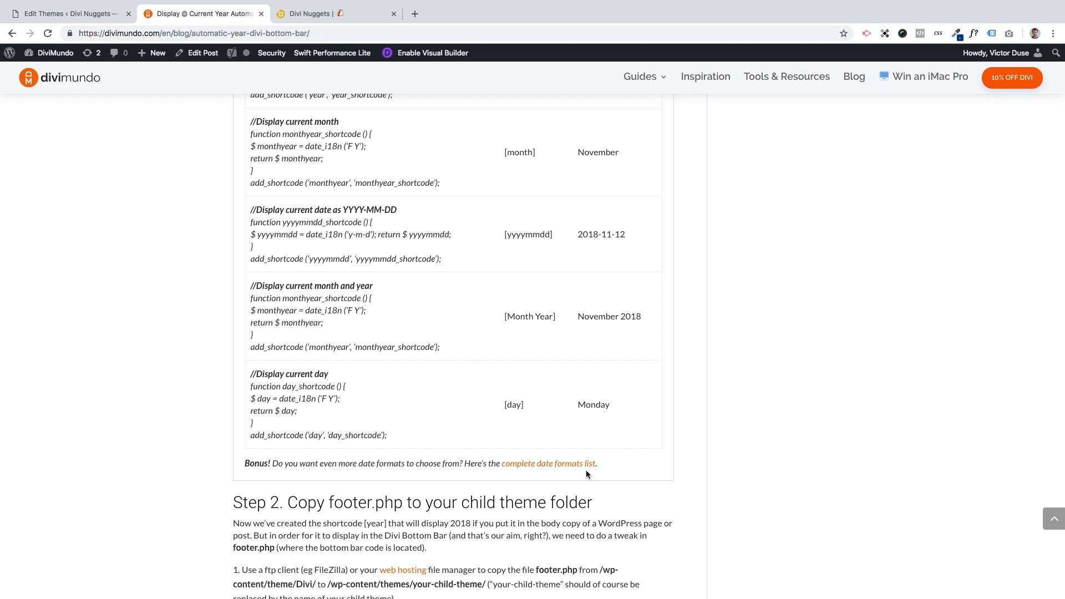
mouse_move(560, 317)
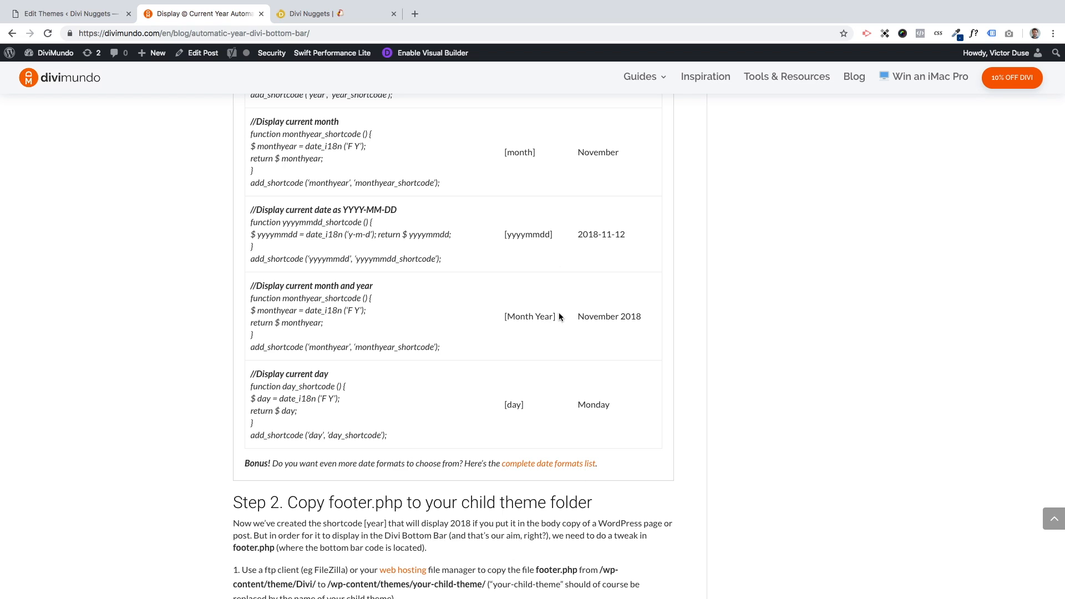
mouse_move(375, 290)
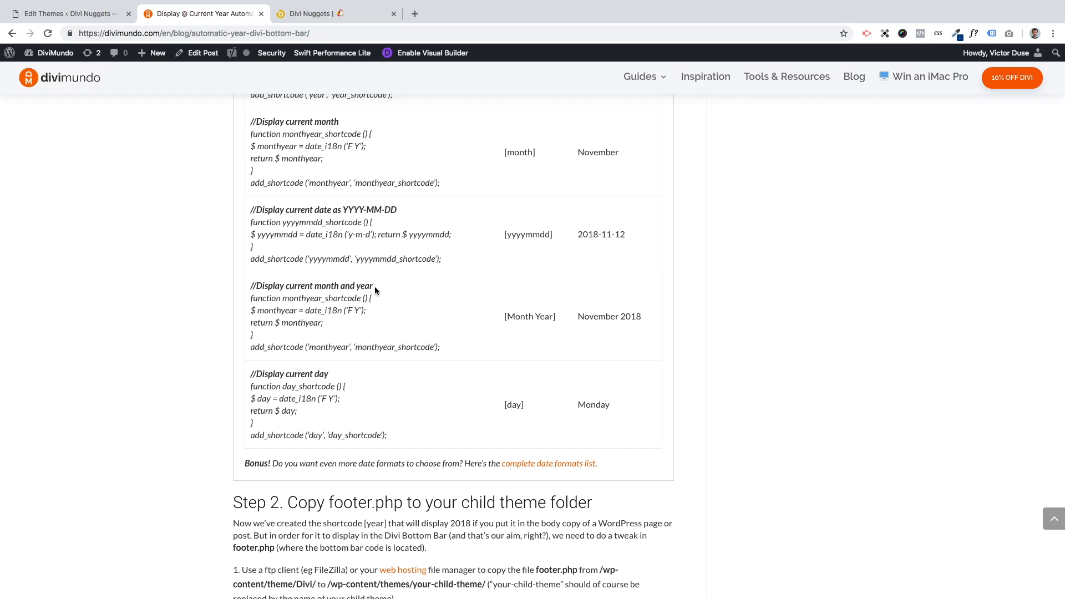
mouse_move(444, 375)
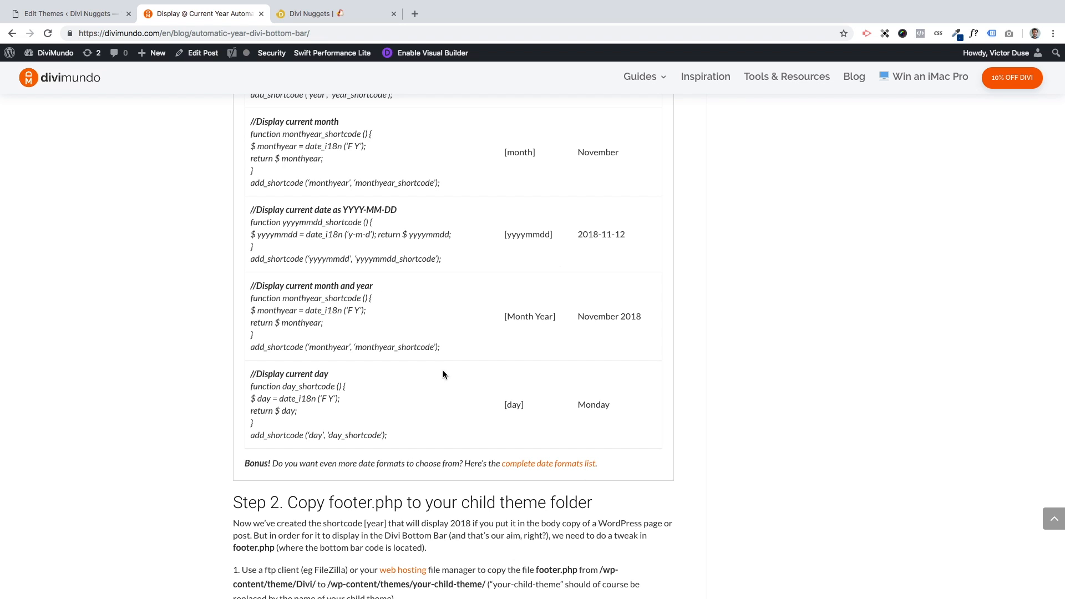
scroll(down, 3)
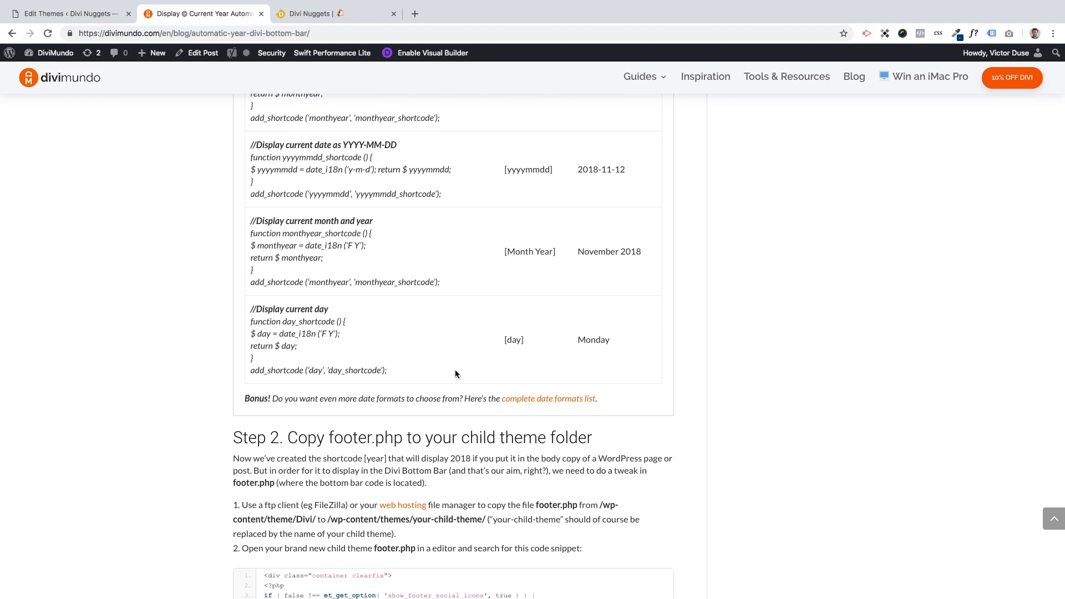
mouse_move(451, 373)
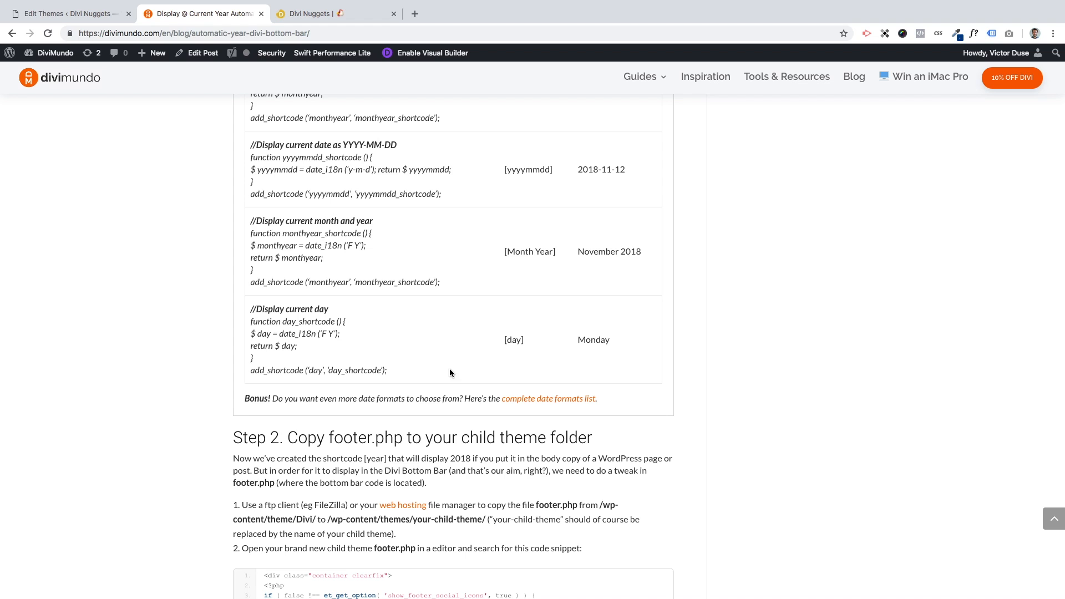
mouse_move(545, 408)
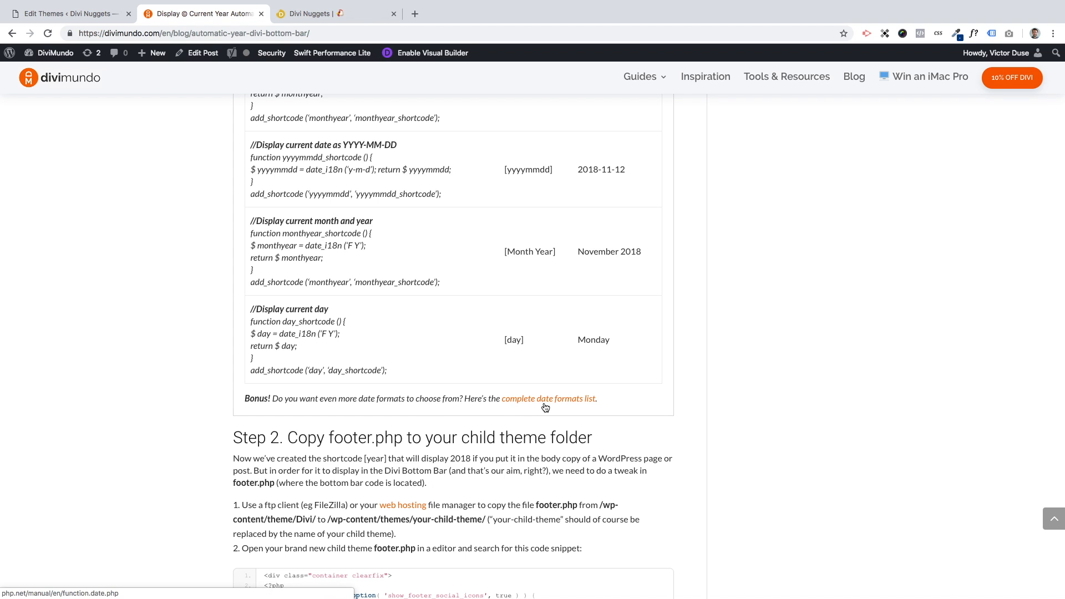
mouse_move(538, 406)
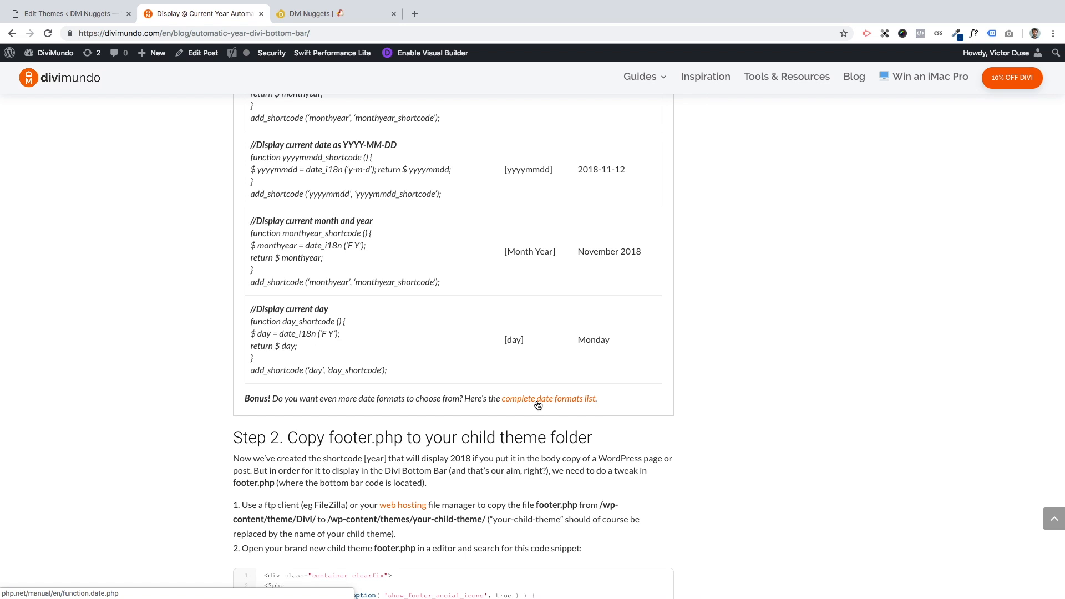
mouse_move(444, 352)
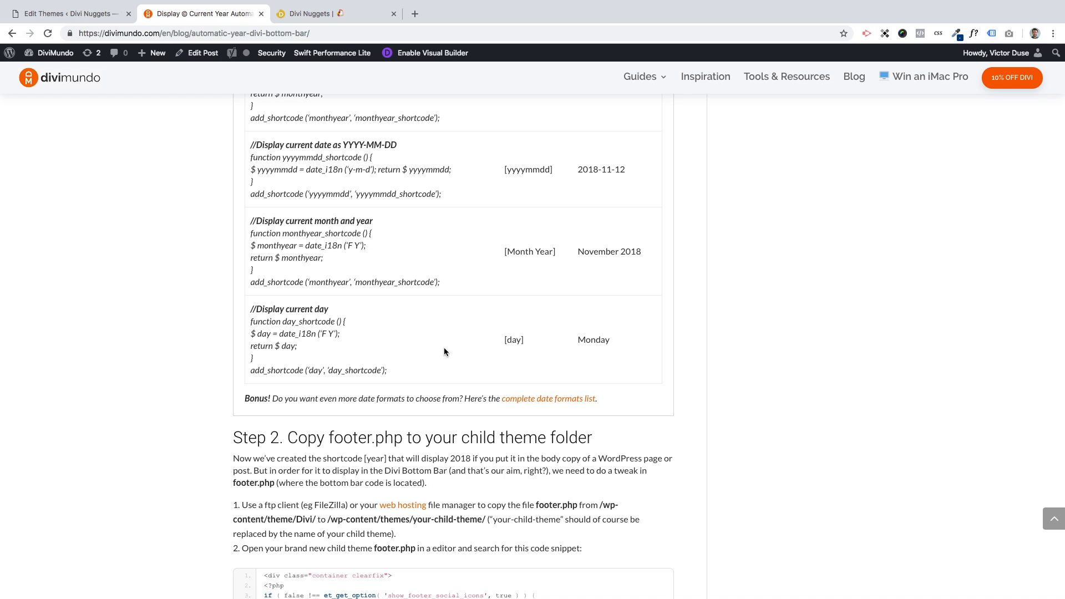